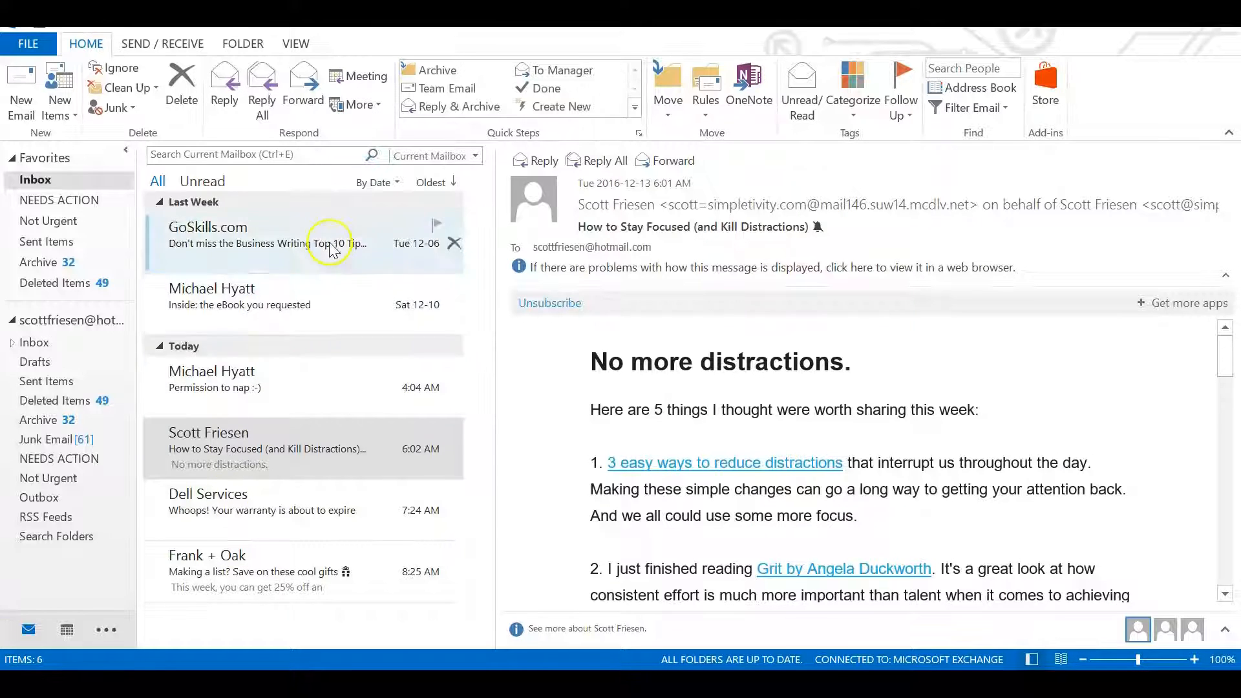
mouse_move(541, 380)
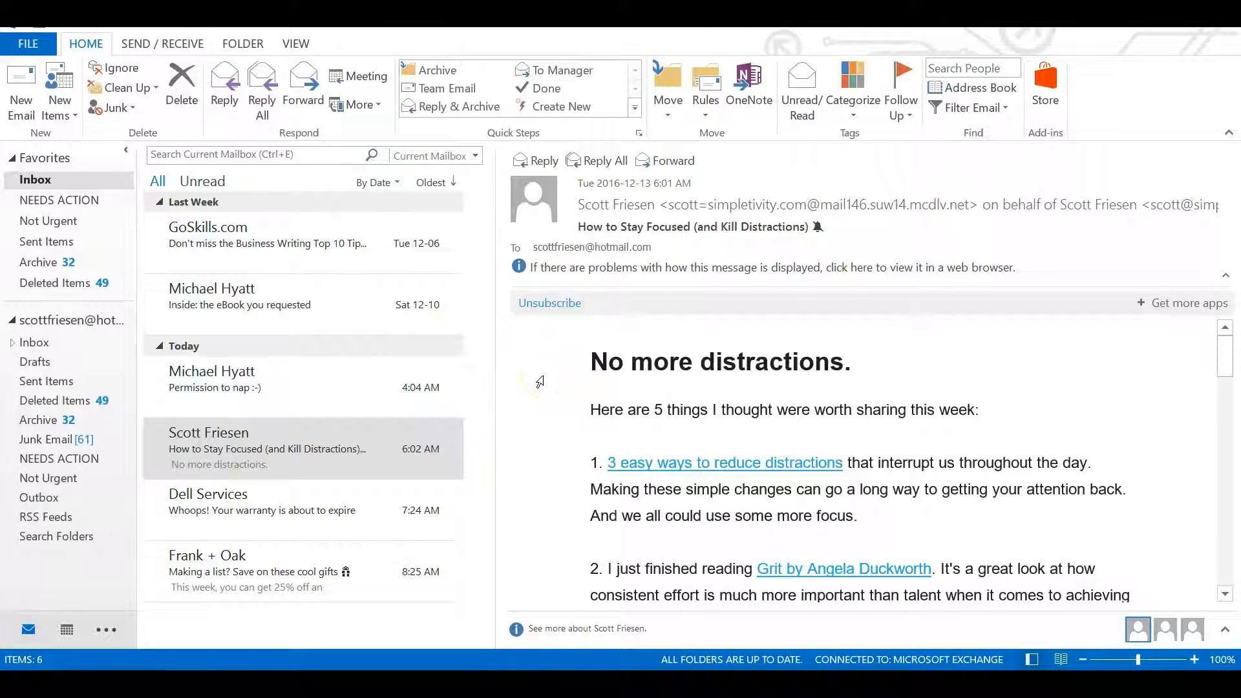
mouse_move(1082, 659)
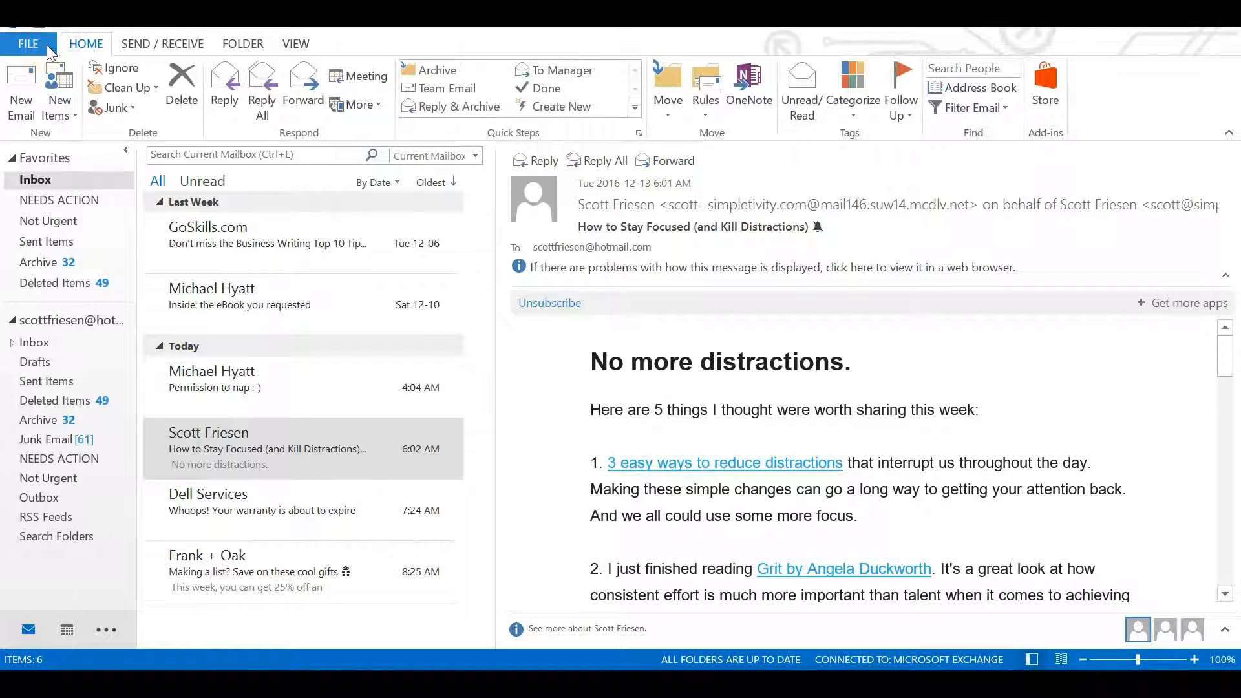
Open Outlook Options from the File menu, landing on the General page.
left_click(27, 44)
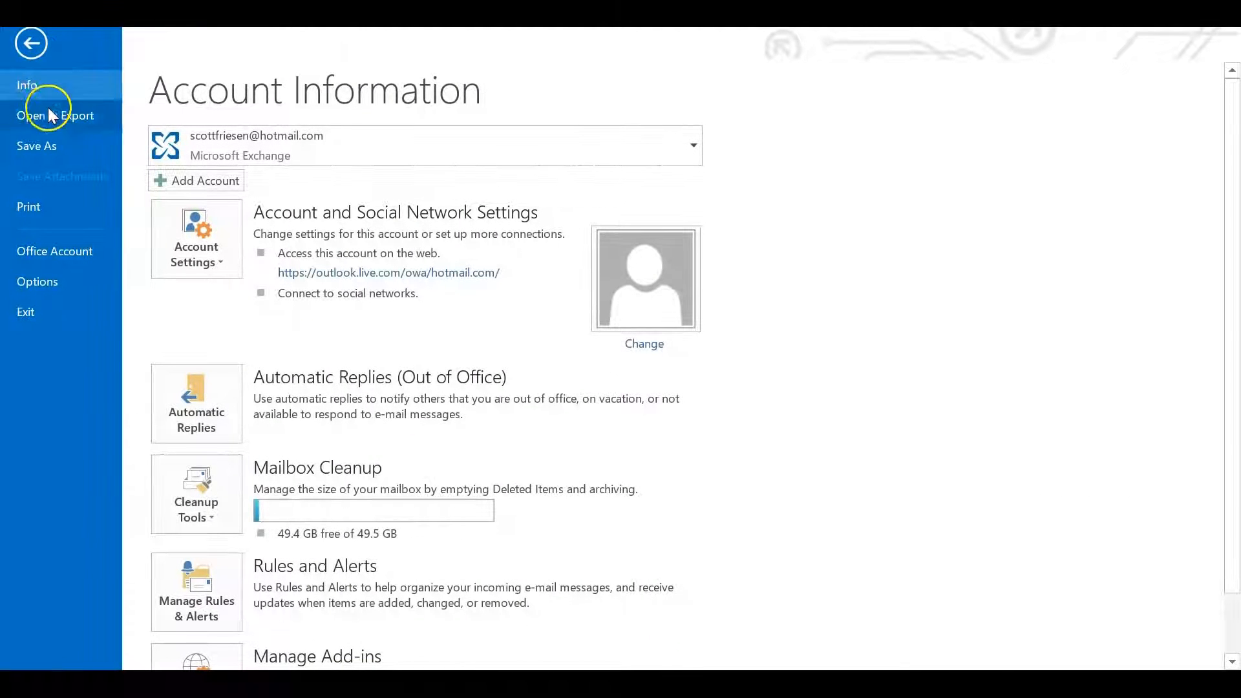
mouse_move(48, 282)
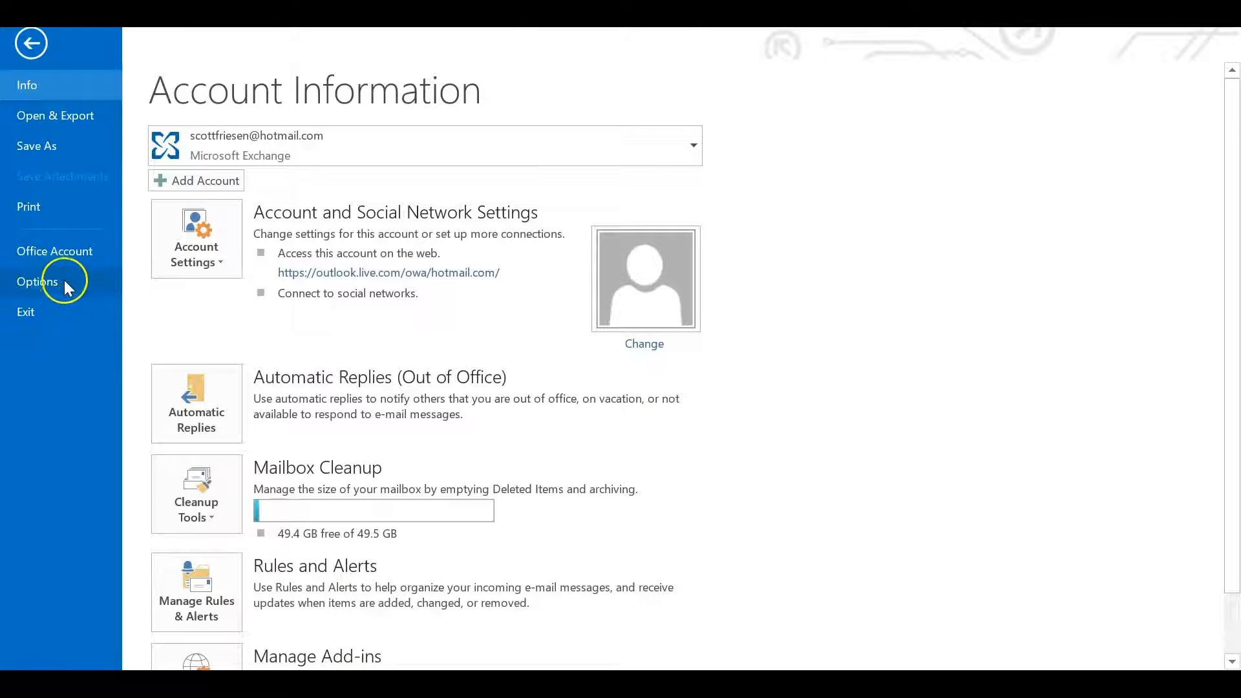
left_click(30, 43)
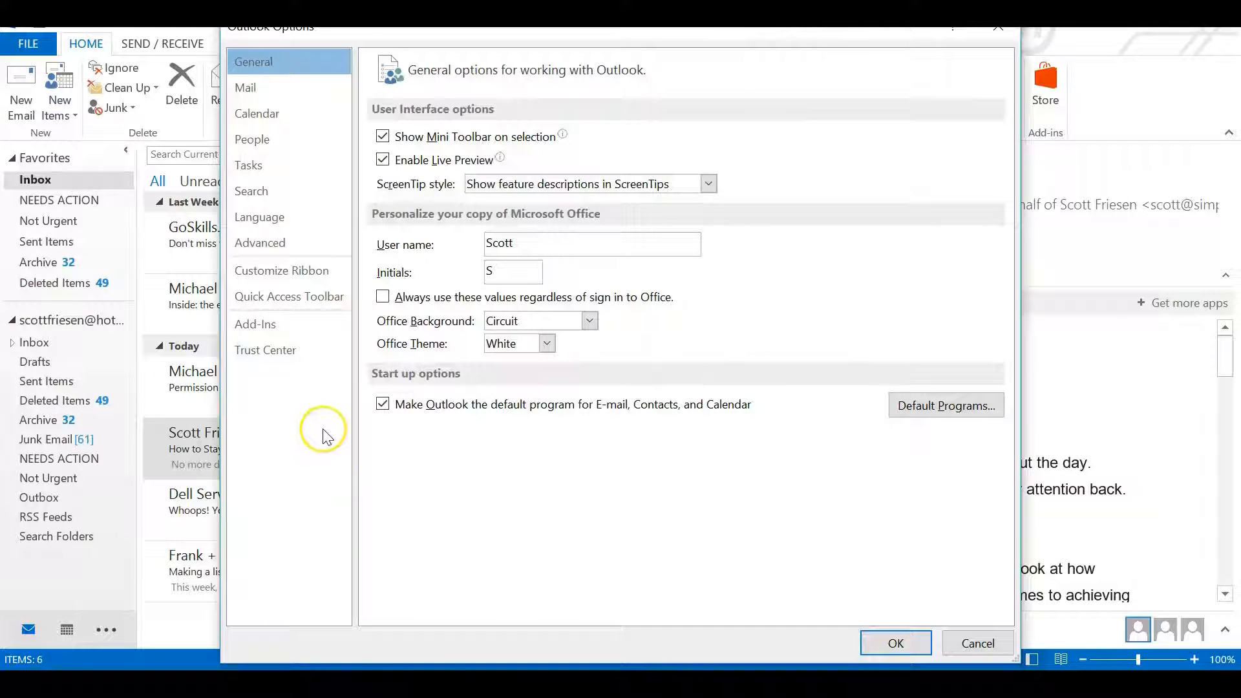
mouse_move(305, 154)
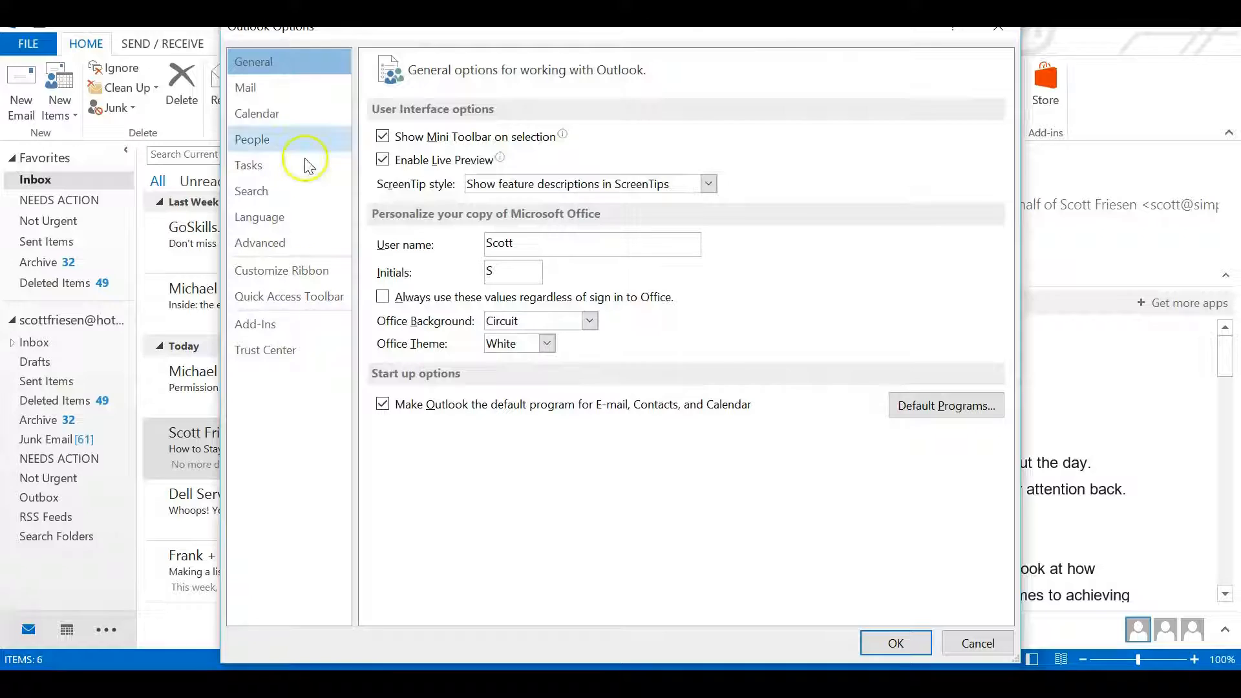
mouse_move(285, 86)
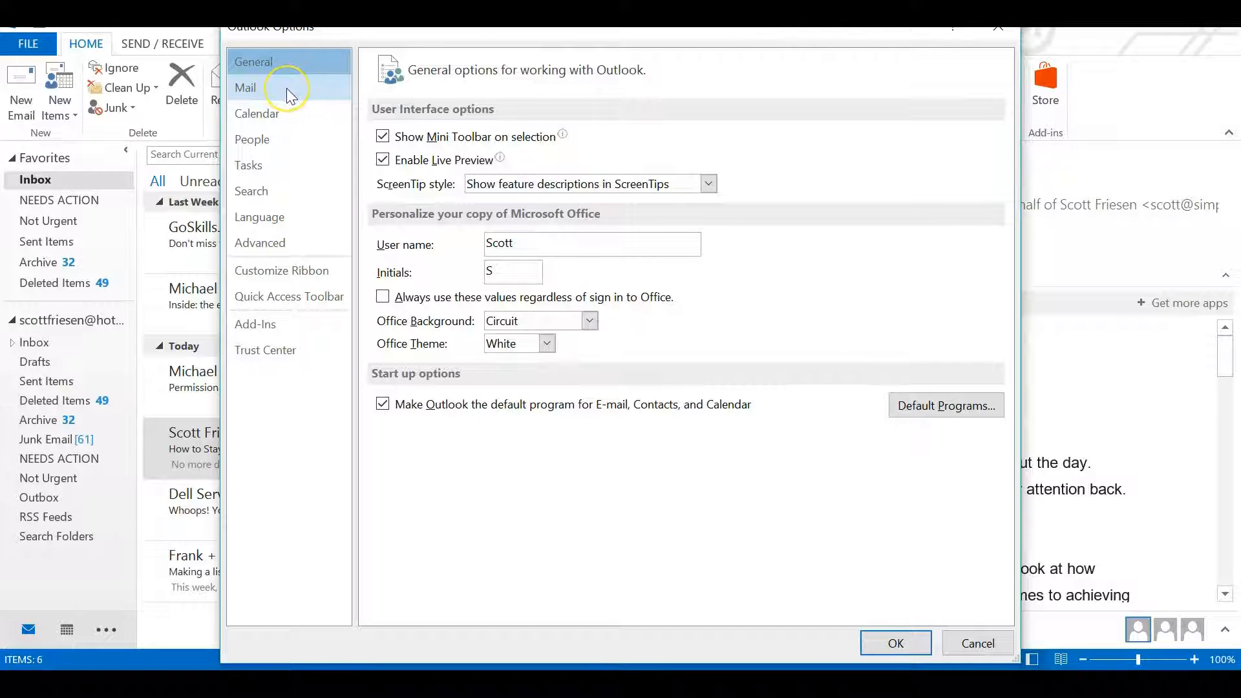
Switch Outlook Options to the Mail page and locate the Message arrival checkboxes.
left_click(246, 87)
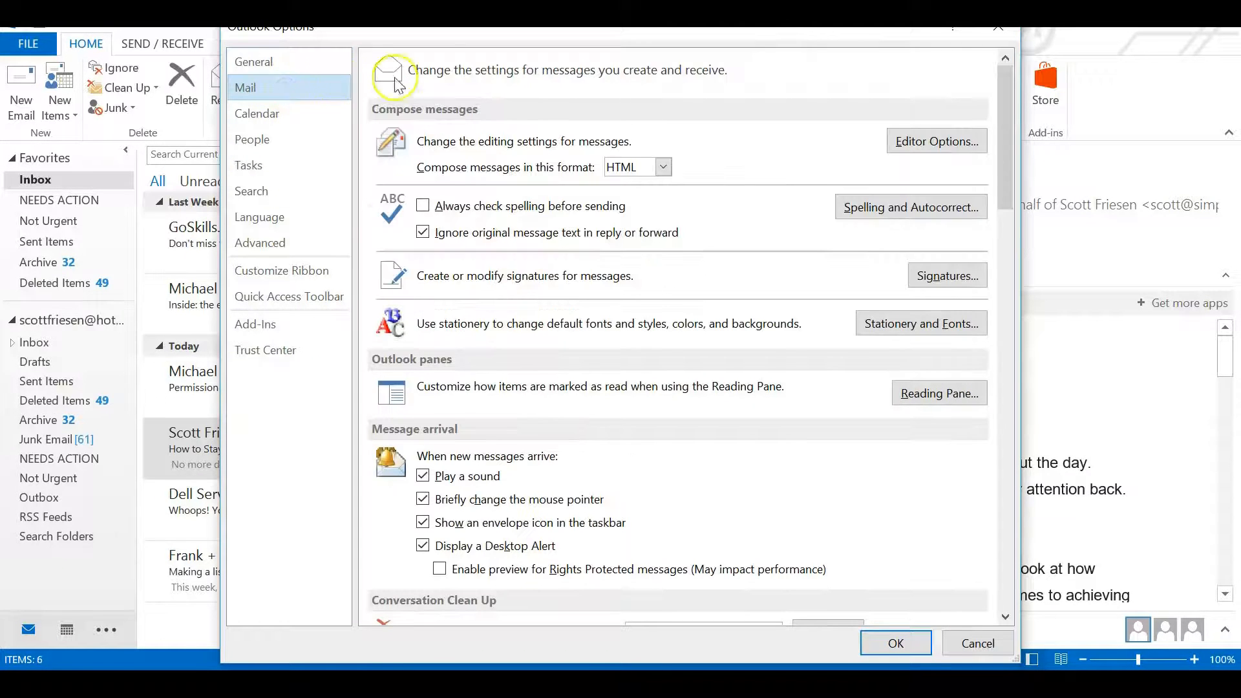
mouse_move(629, 294)
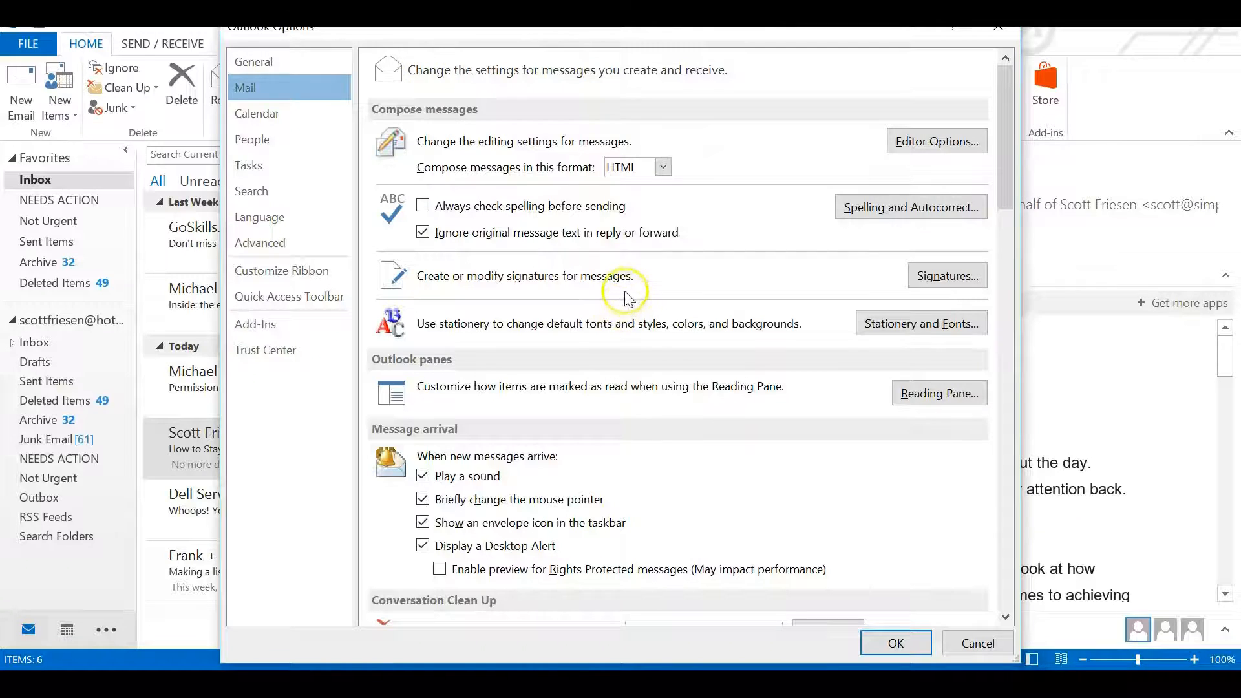
mouse_move(507, 475)
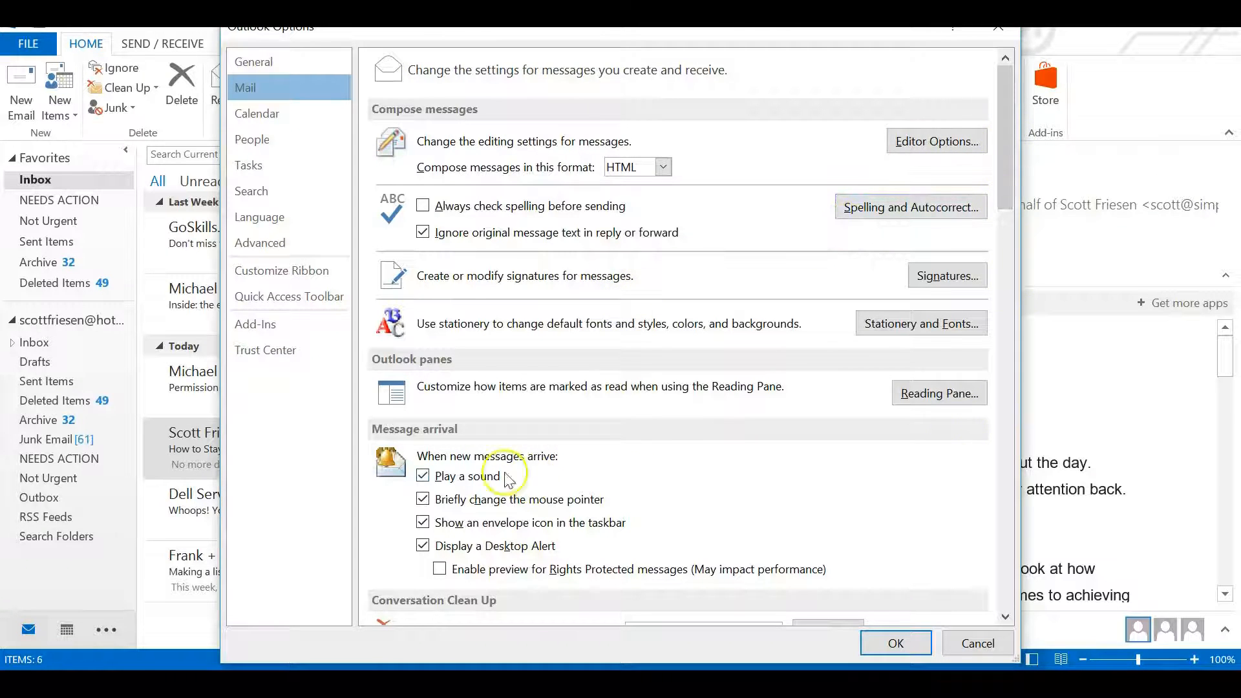
mouse_move(458, 434)
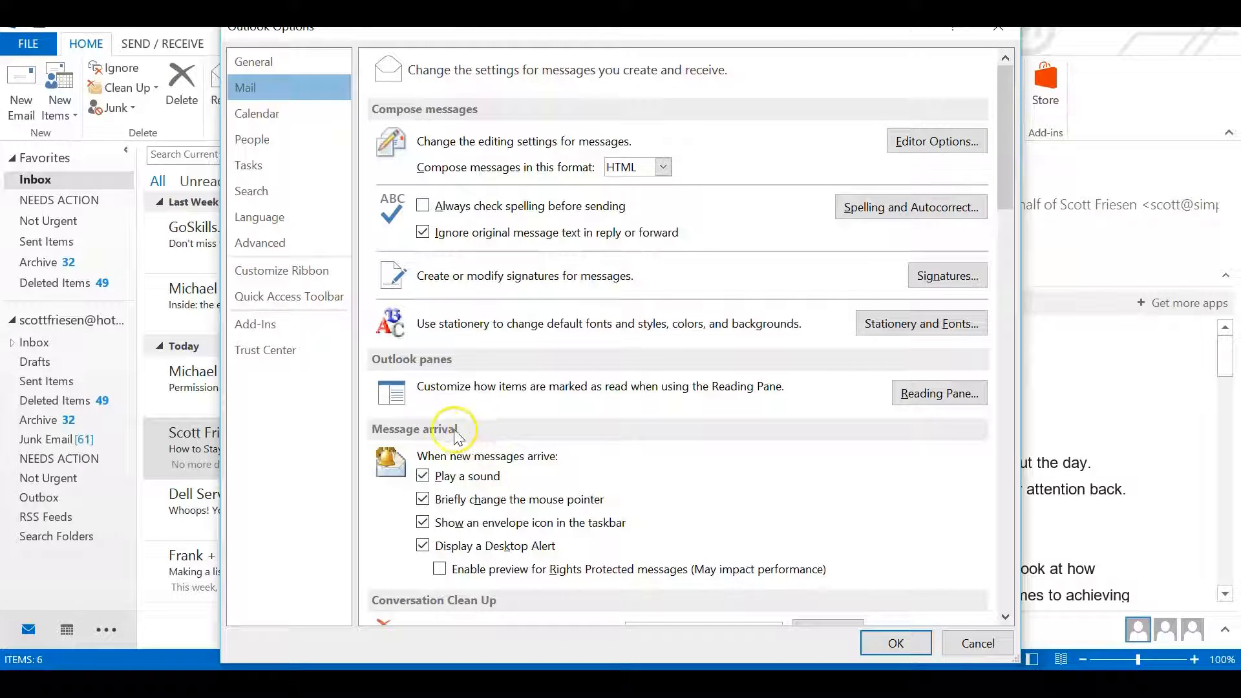
mouse_move(484, 442)
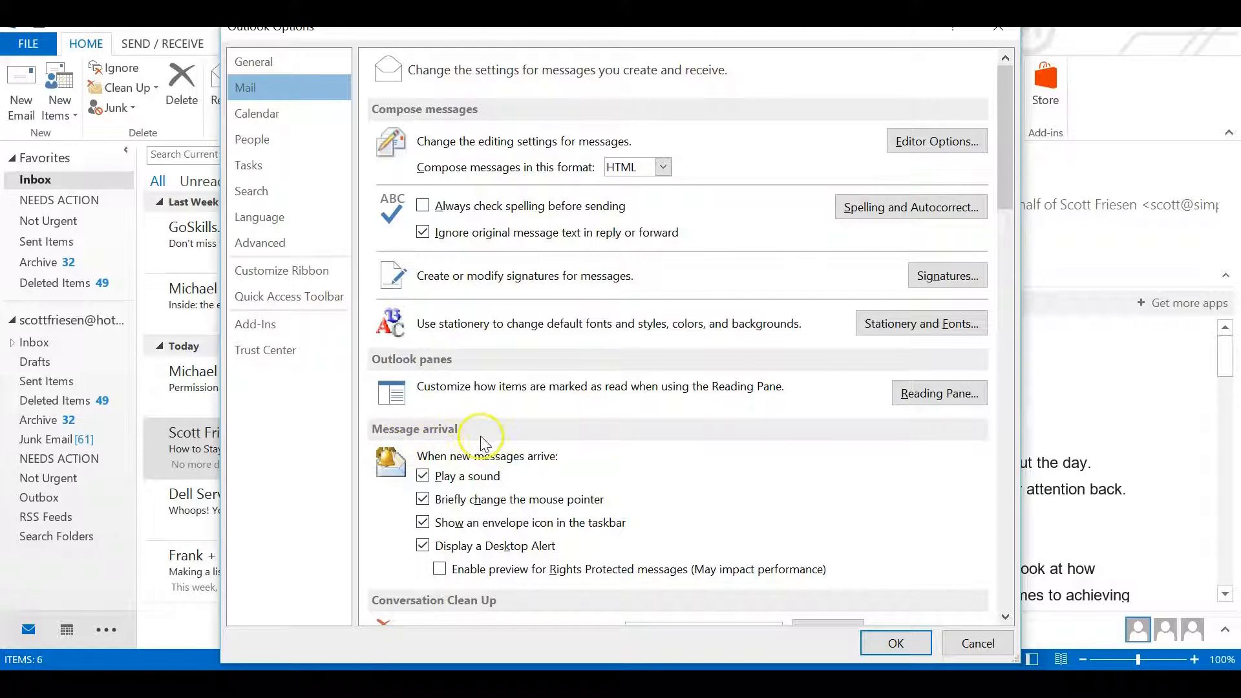
mouse_move(586, 460)
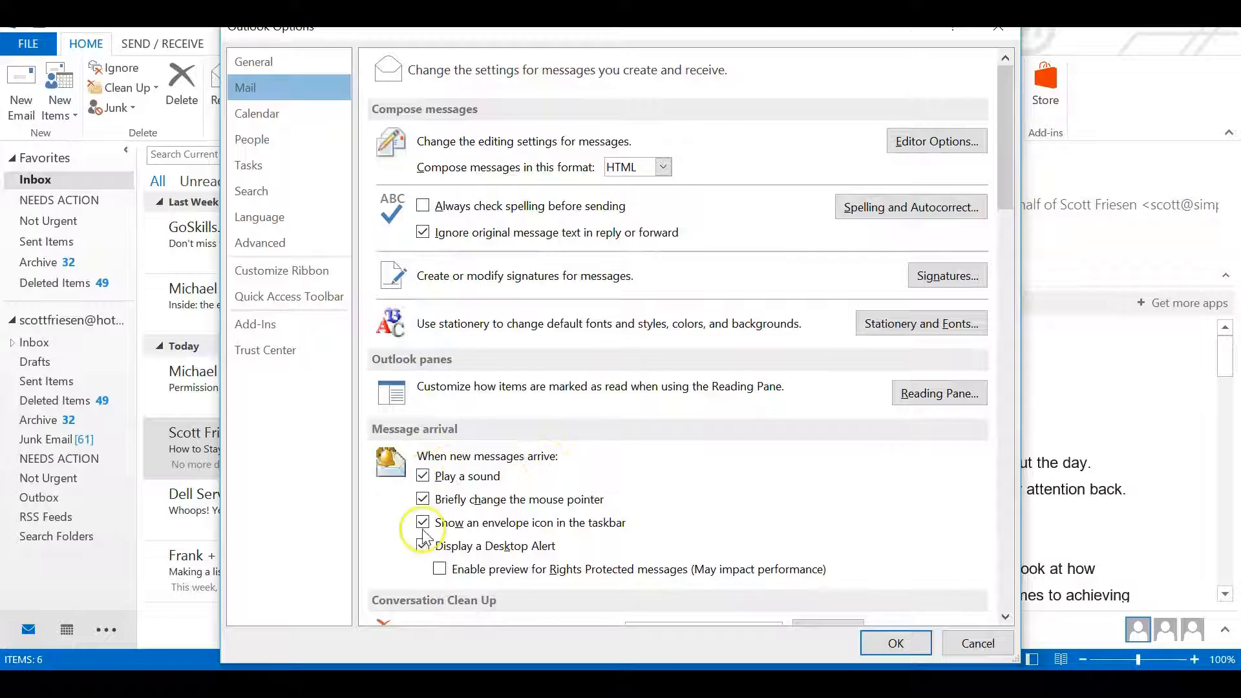
left_click(424, 546)
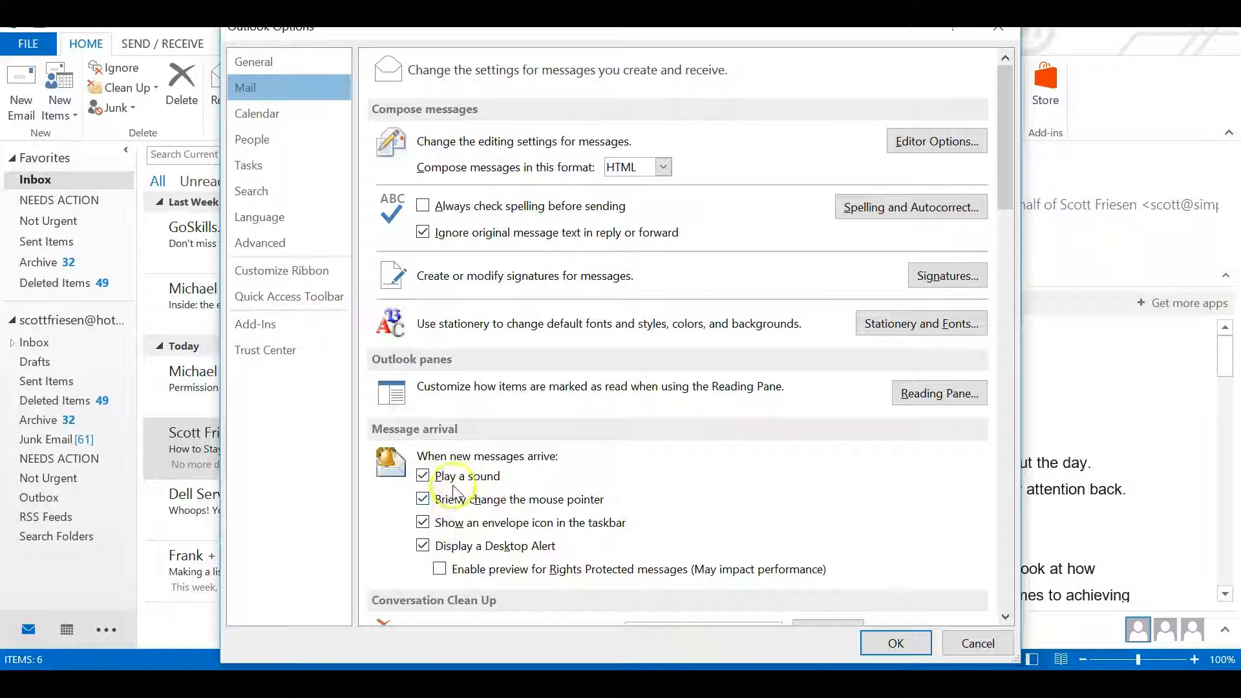
mouse_move(537, 483)
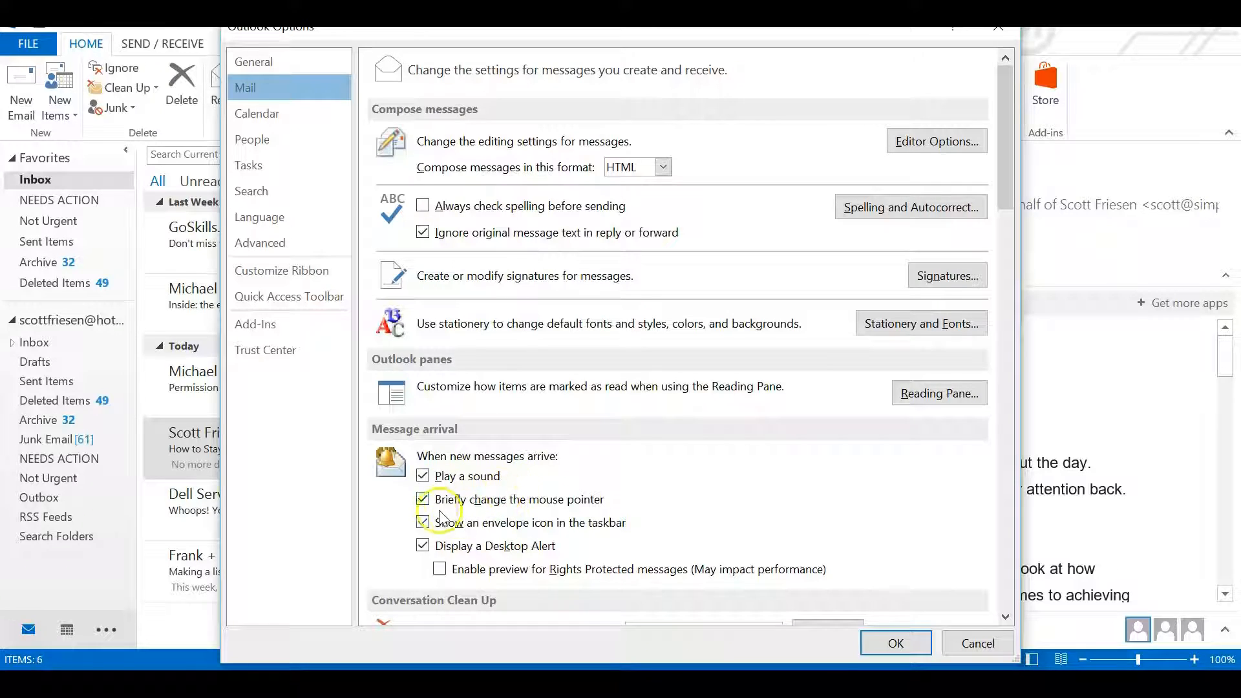
mouse_move(590, 518)
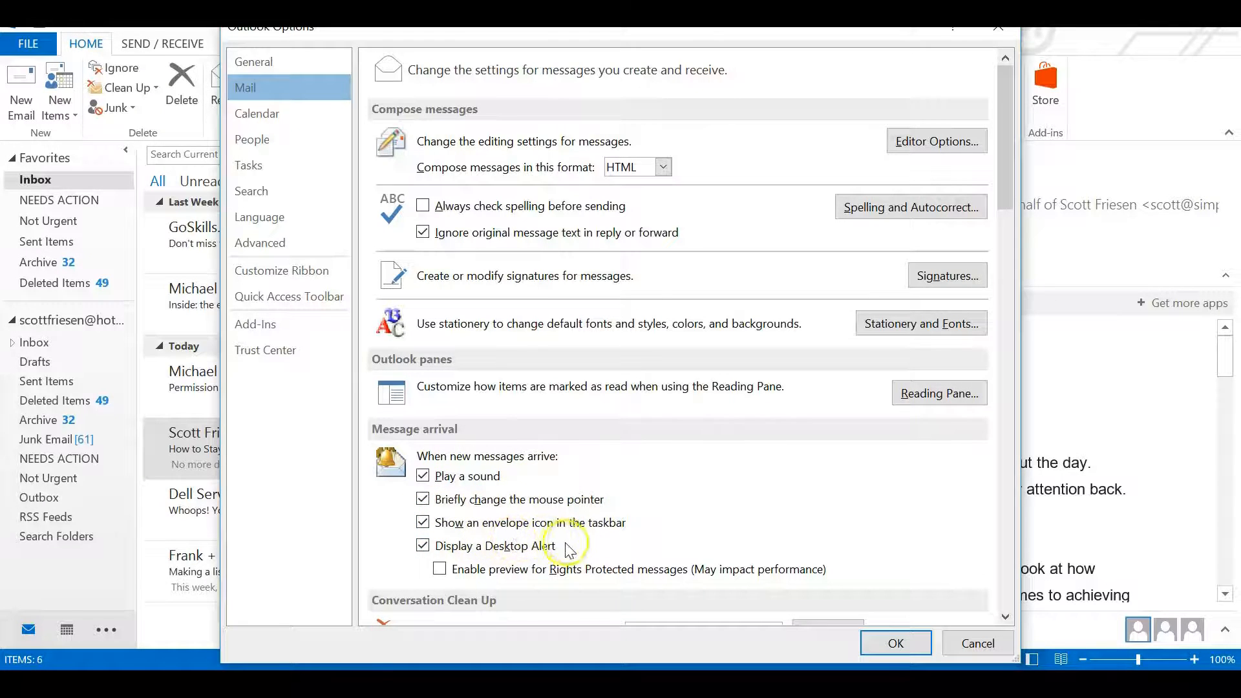
mouse_move(457, 554)
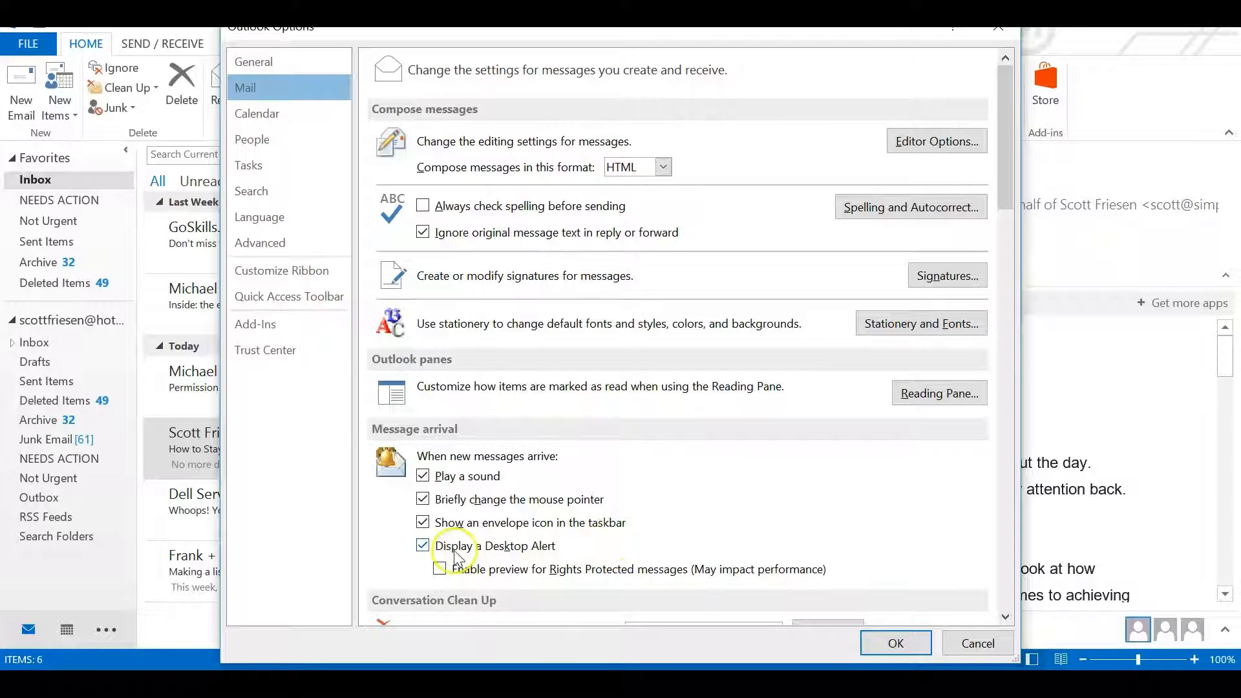
mouse_move(555, 563)
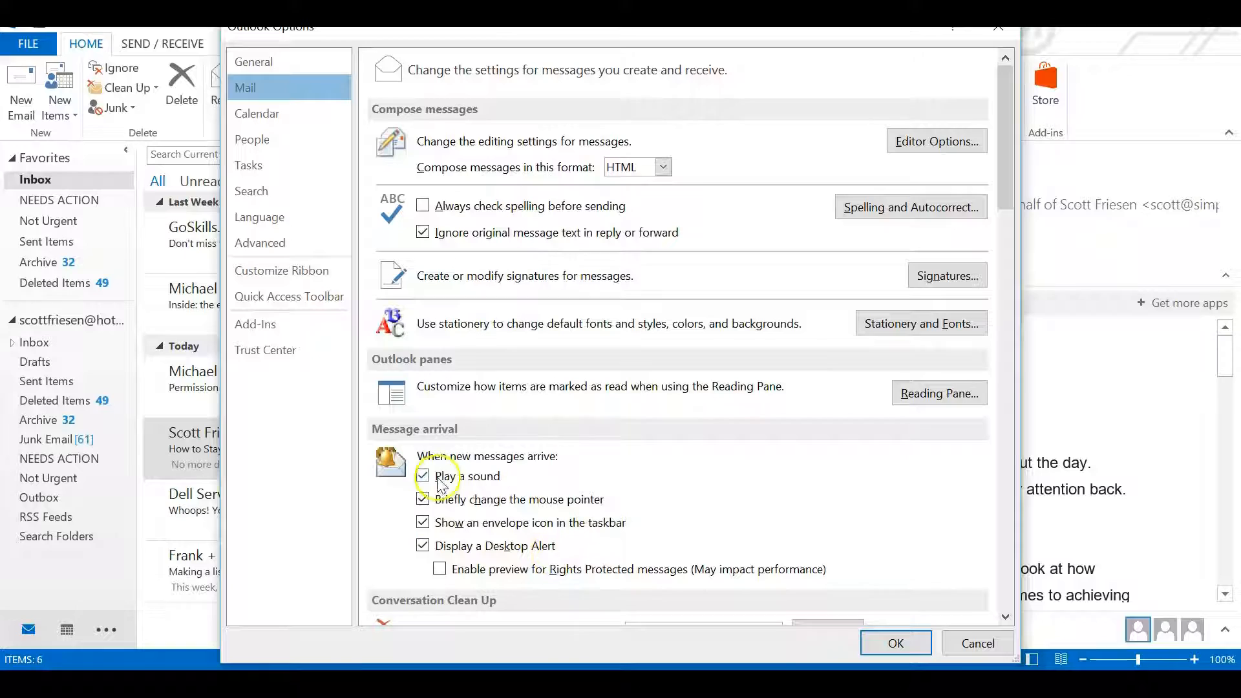
mouse_move(568, 531)
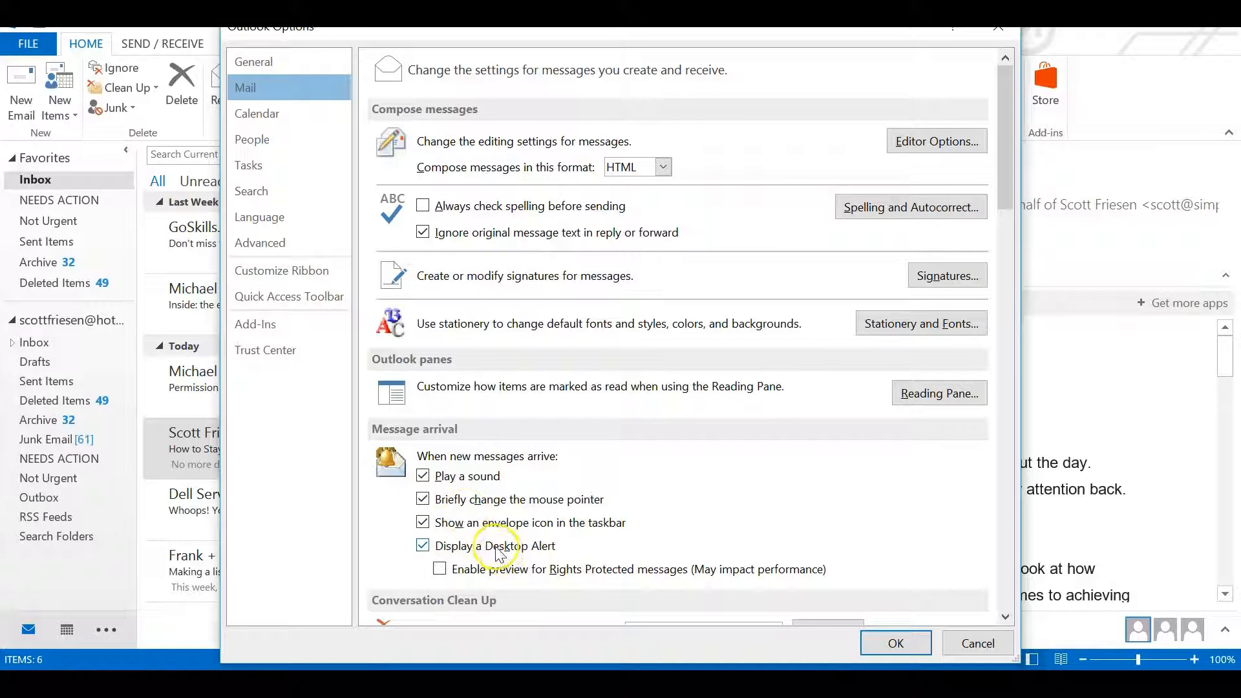
Turn off the new-message arrival alerts under Message arrival.
left_click(423, 475)
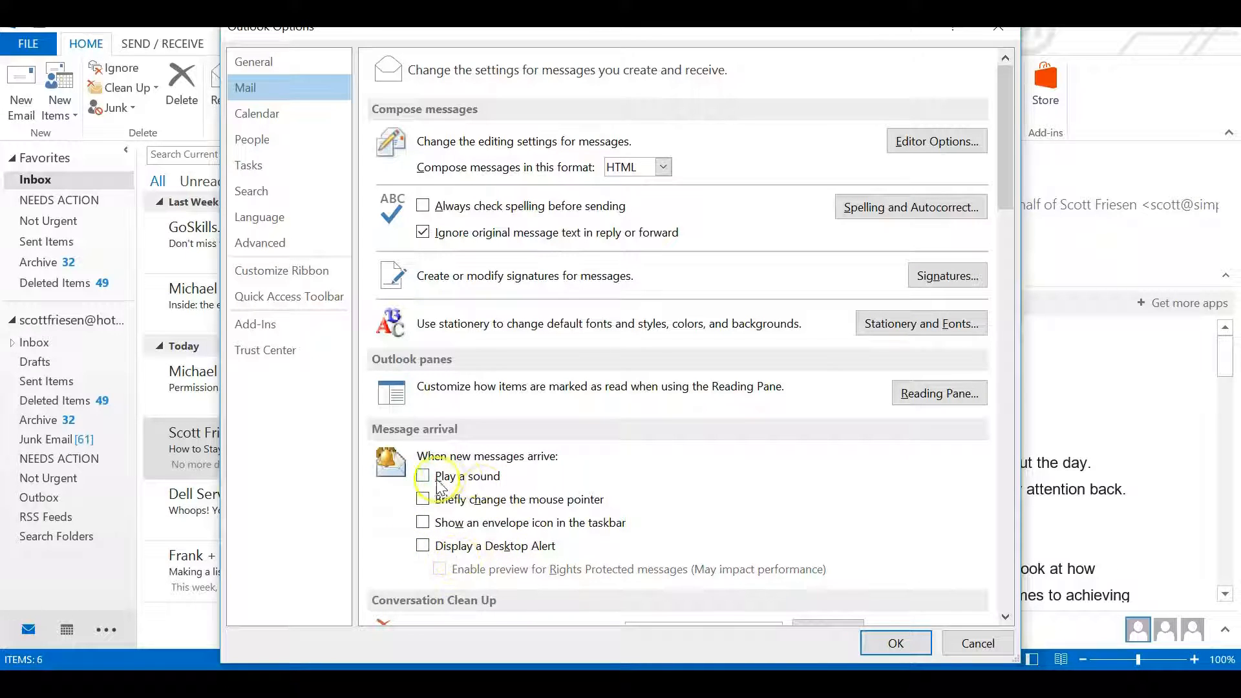
mouse_move(477, 482)
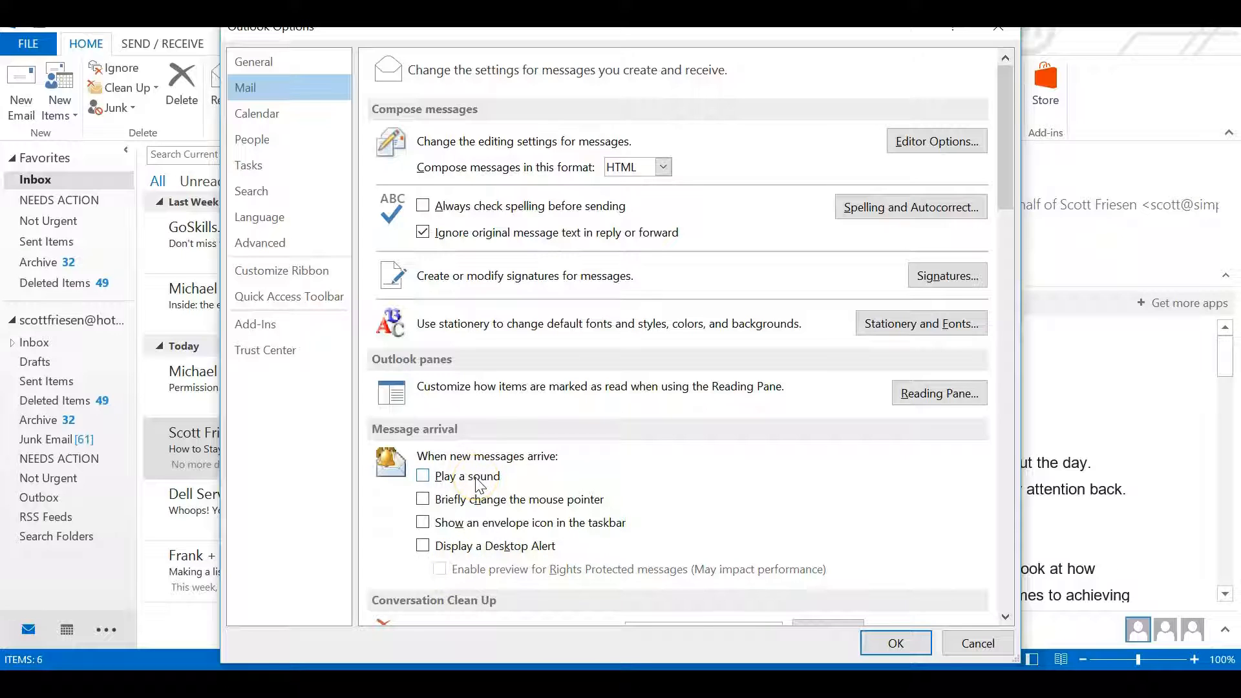
mouse_move(492, 514)
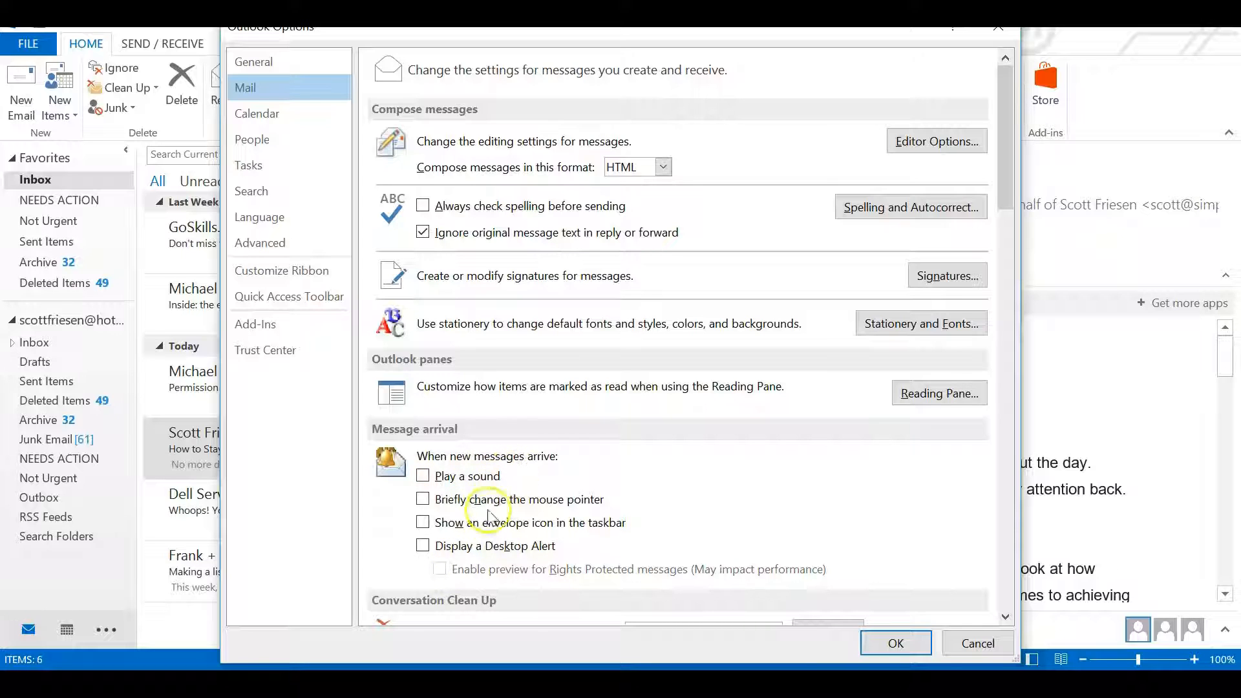
mouse_move(488, 554)
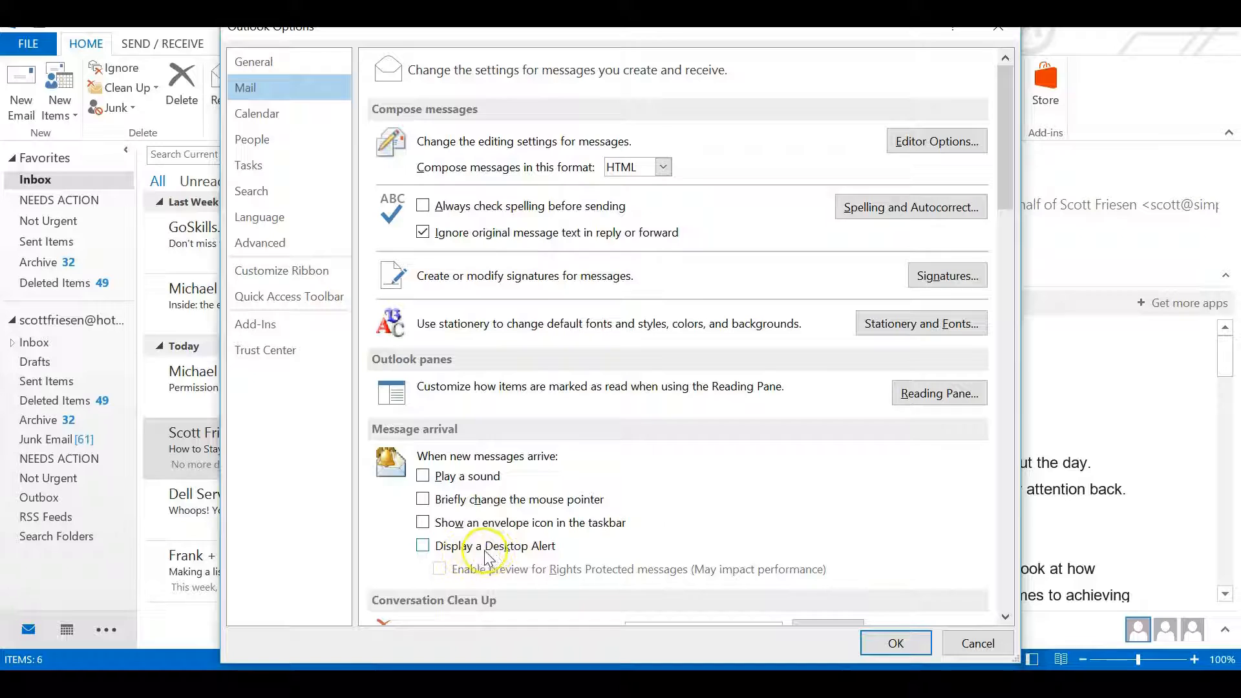
mouse_move(500, 559)
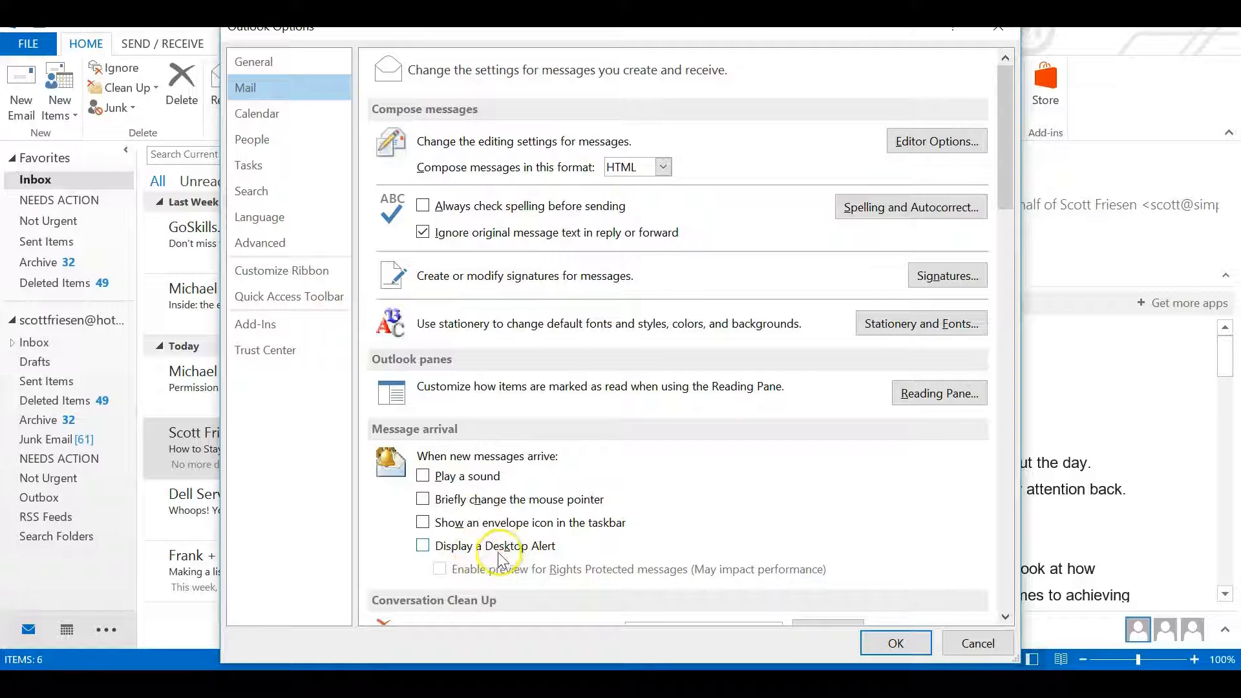
mouse_move(644, 556)
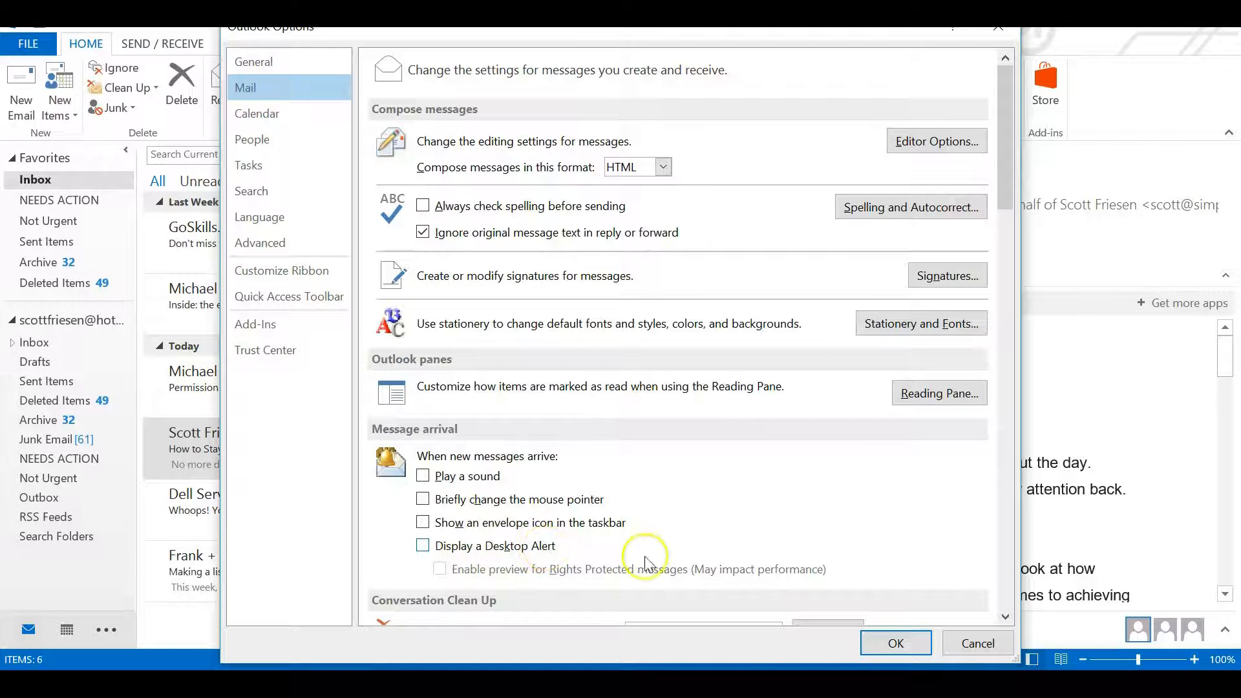
mouse_move(1186, 509)
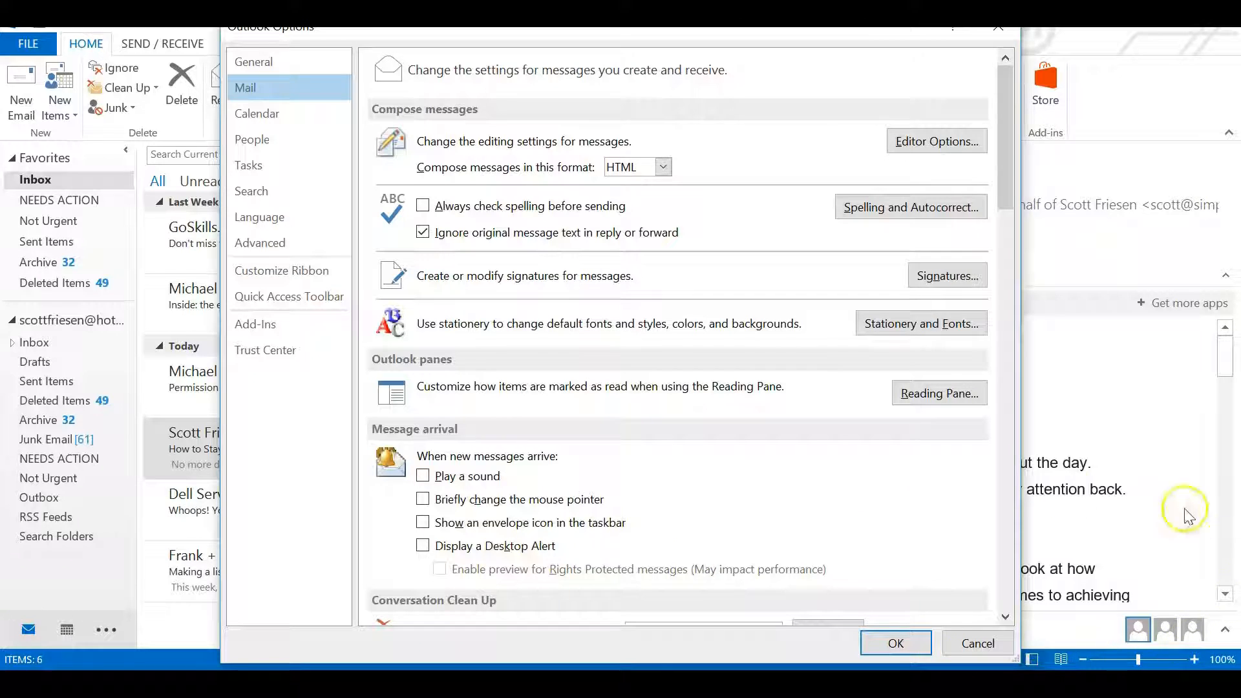
mouse_move(572, 552)
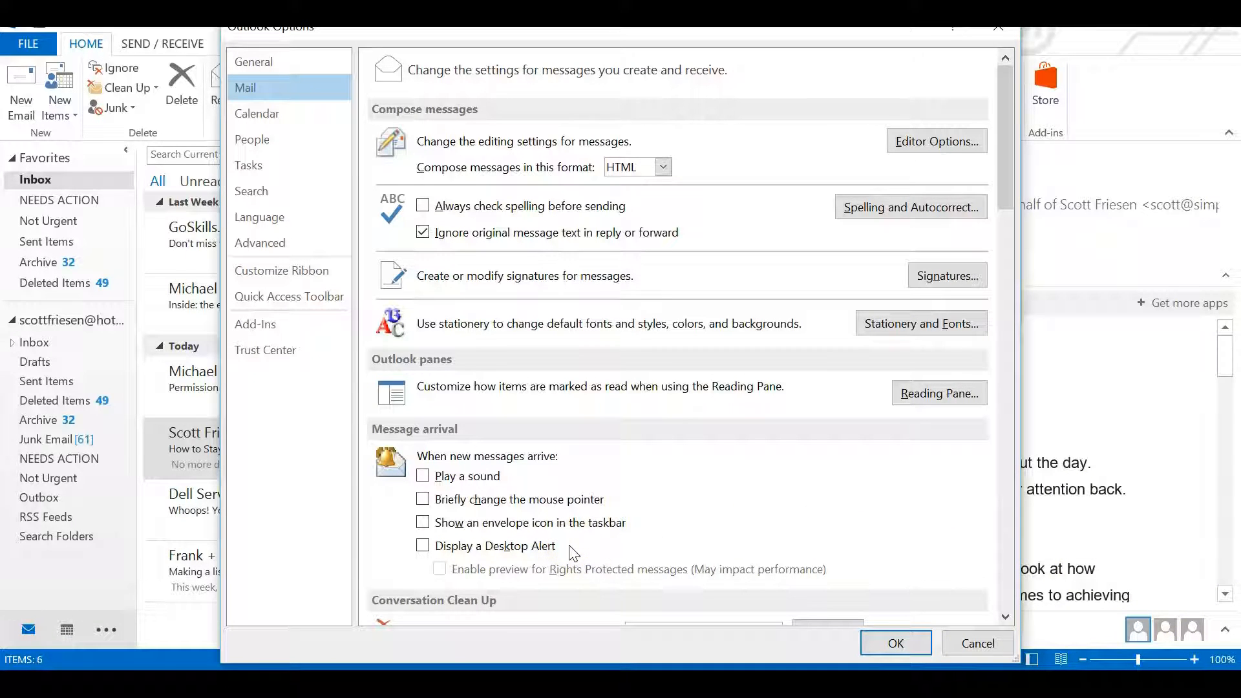
mouse_move(1204, 582)
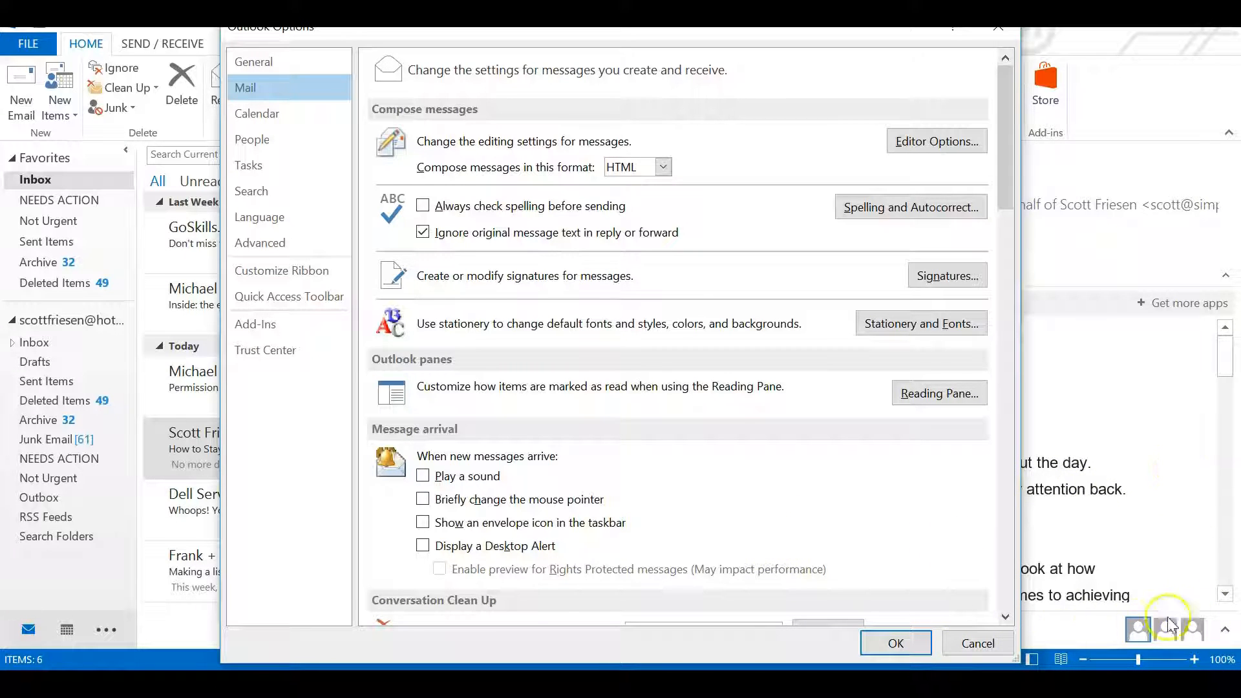
mouse_move(704, 571)
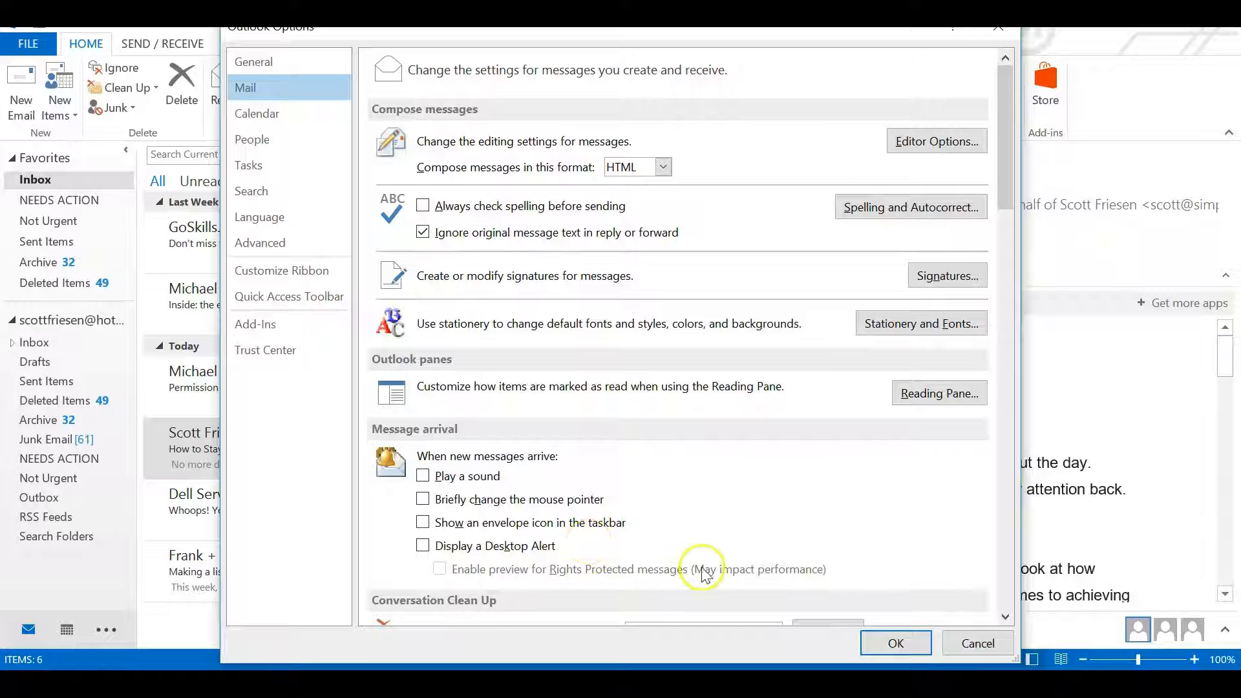
mouse_move(590, 558)
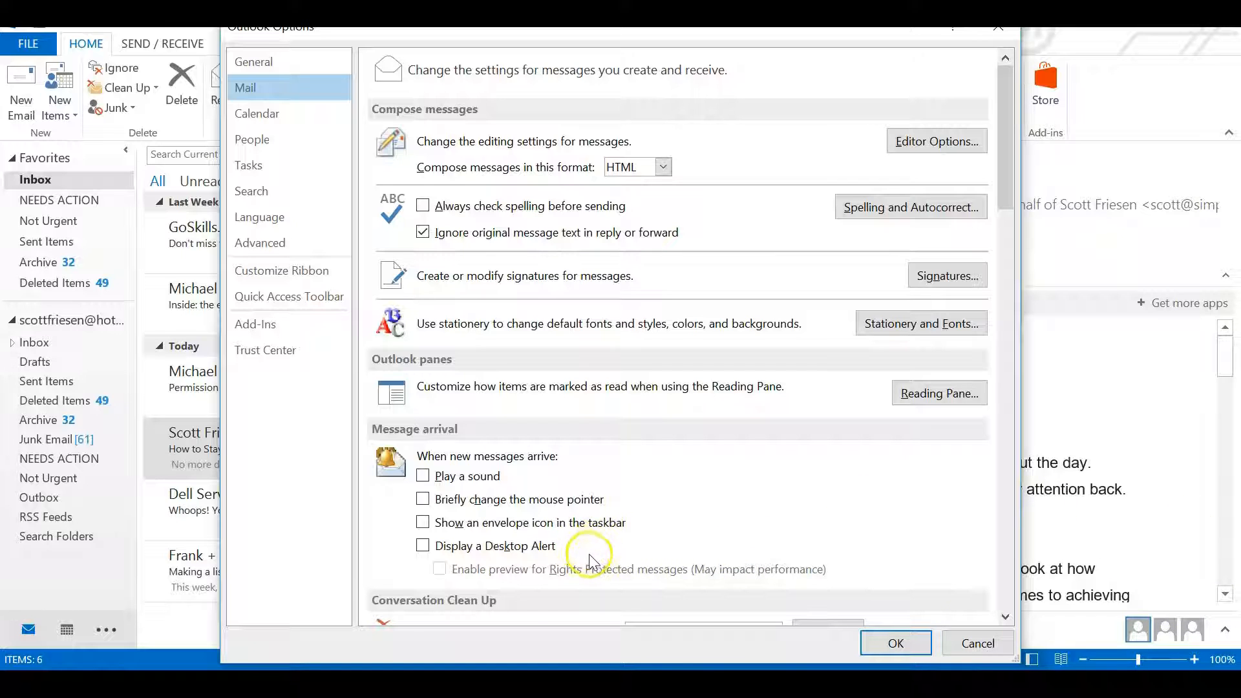
mouse_move(444, 474)
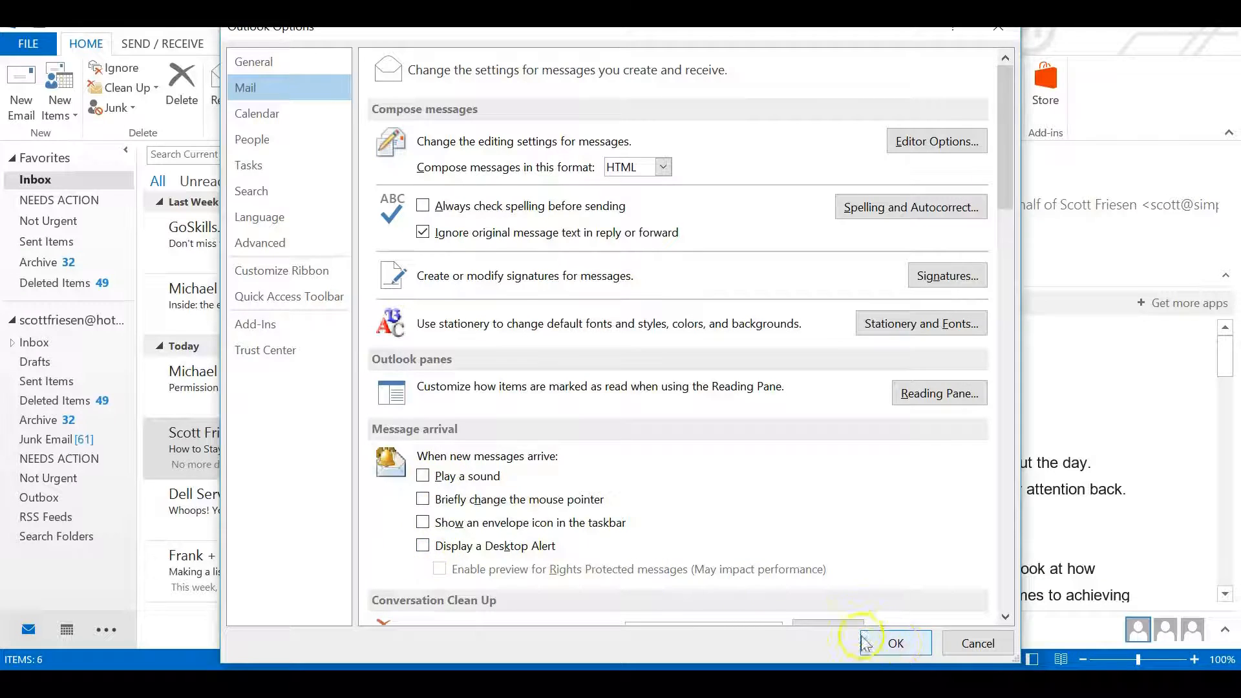
Confirm the options with OK and return to the inbox.
left_click(895, 642)
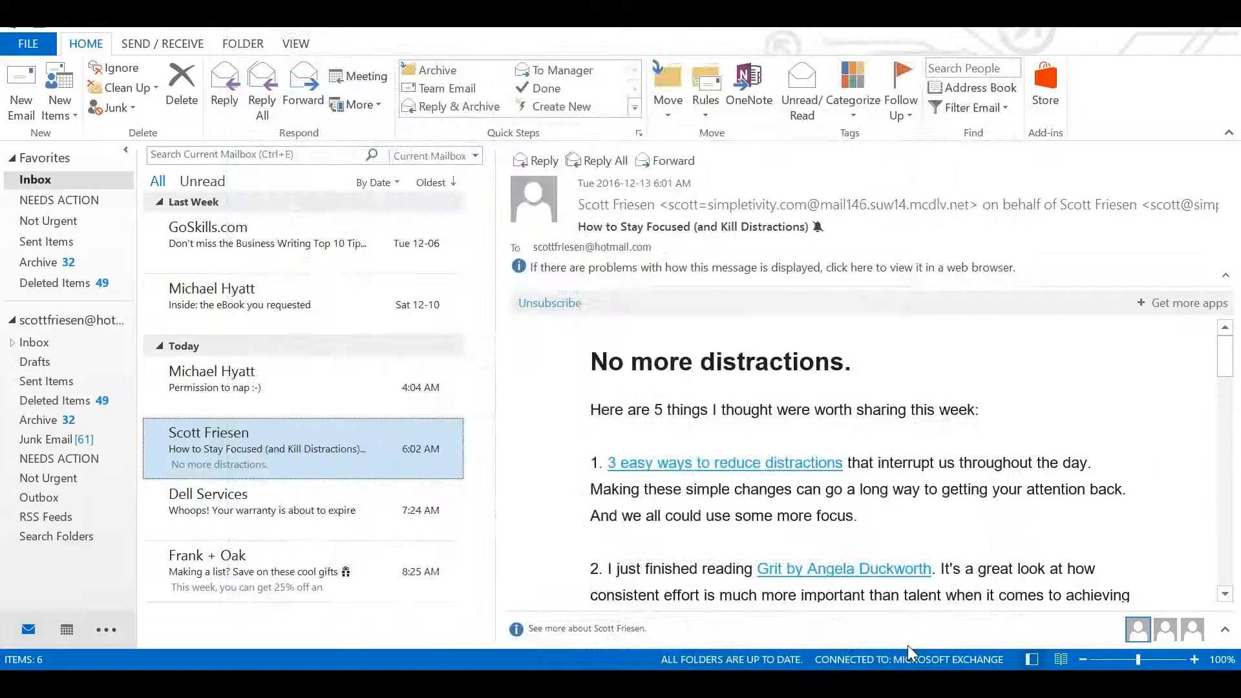
mouse_move(1018, 532)
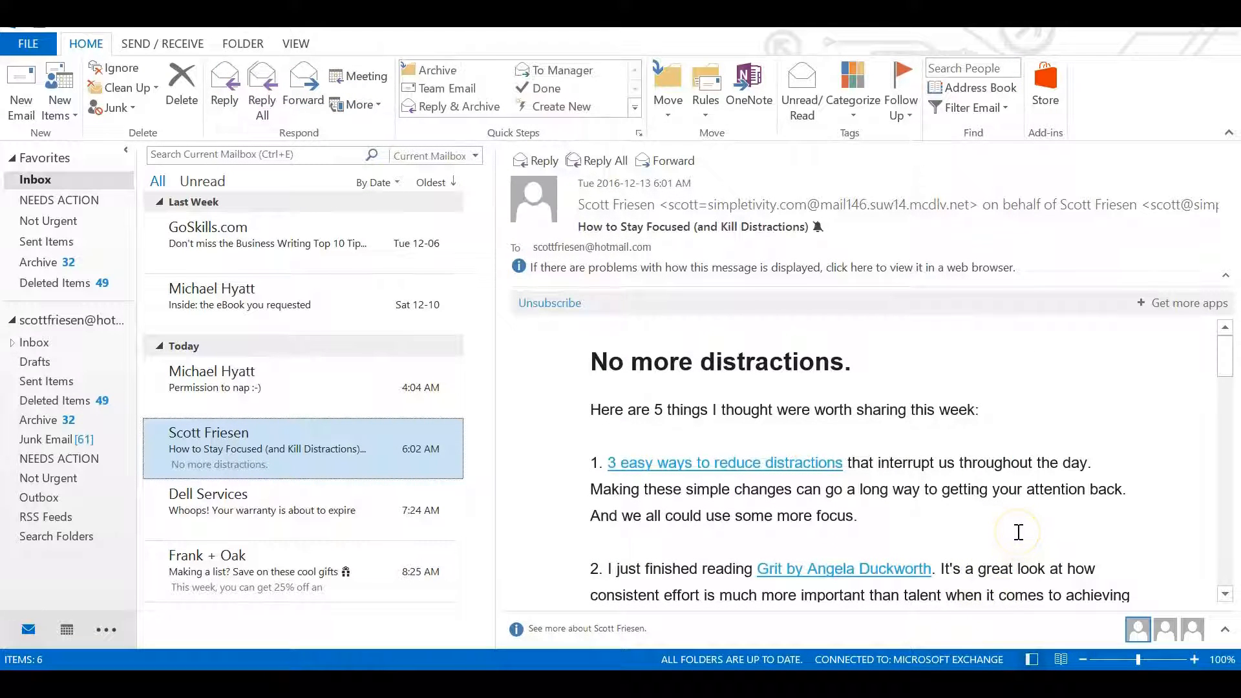
mouse_move(1113, 545)
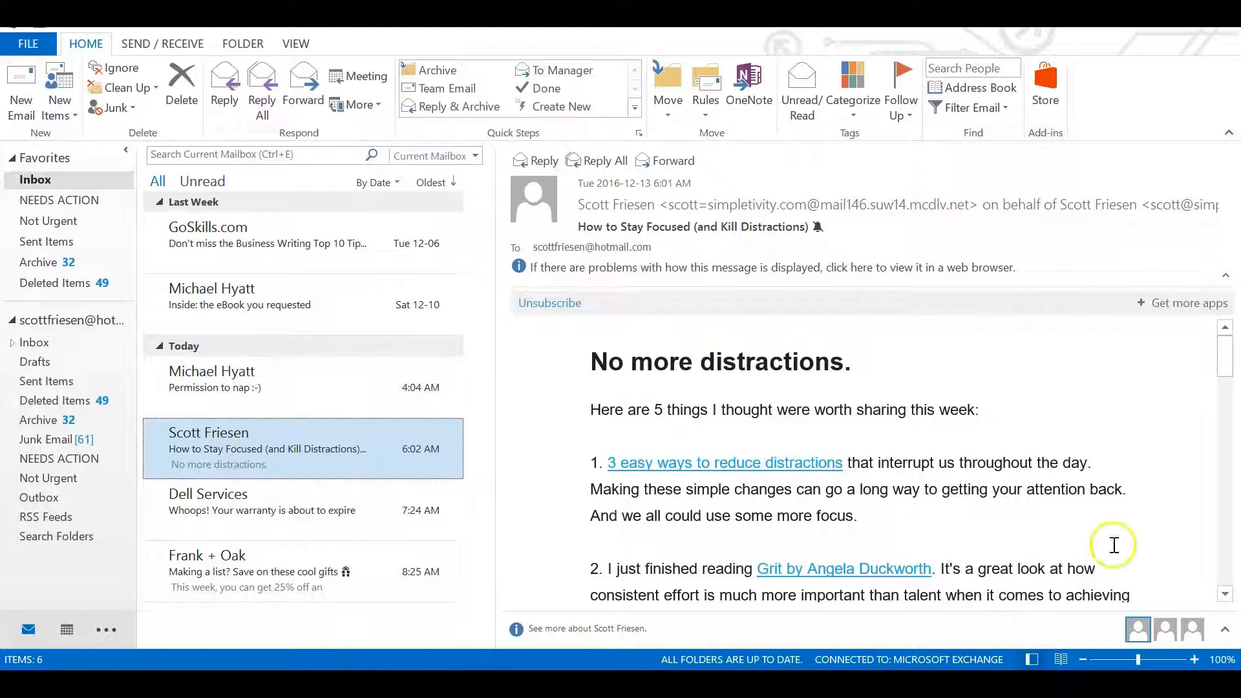
mouse_move(1052, 533)
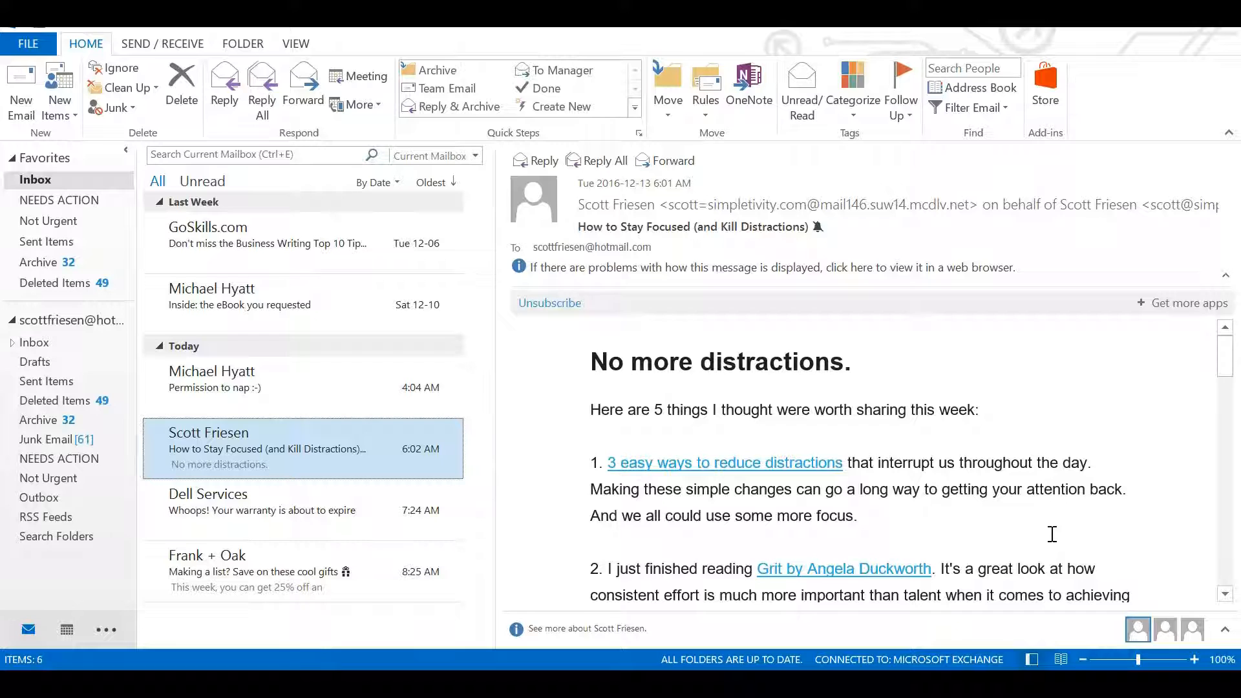
mouse_move(1225, 593)
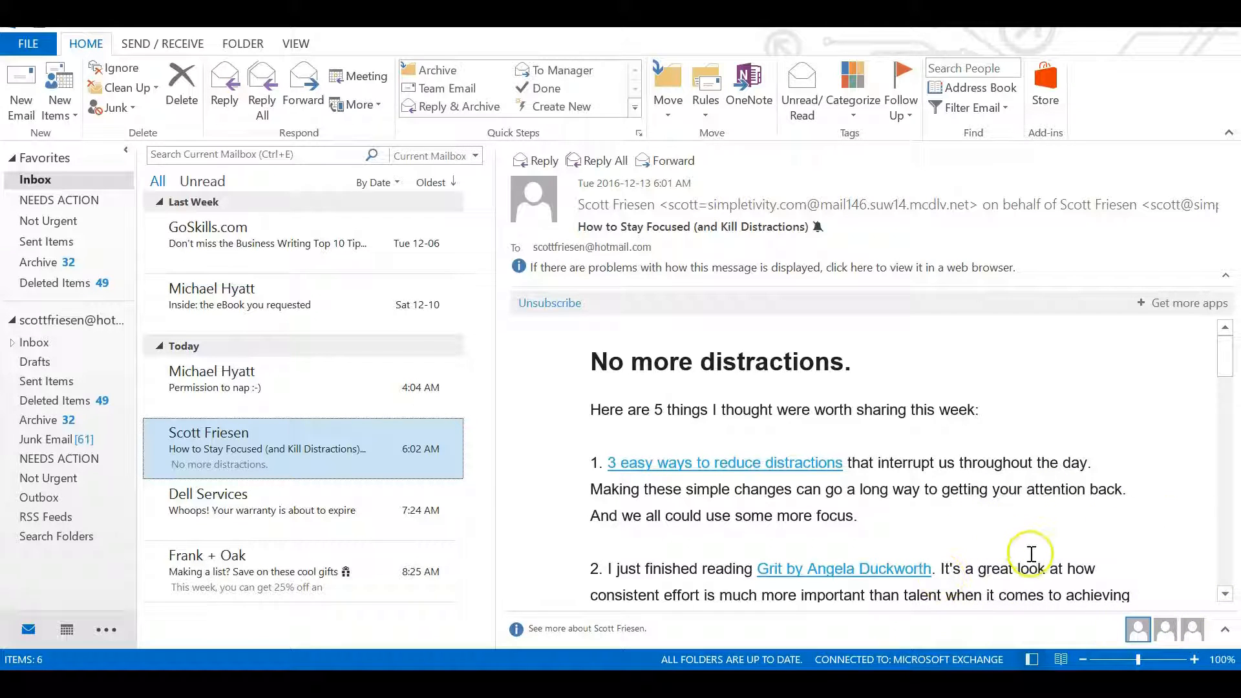
mouse_move(847, 481)
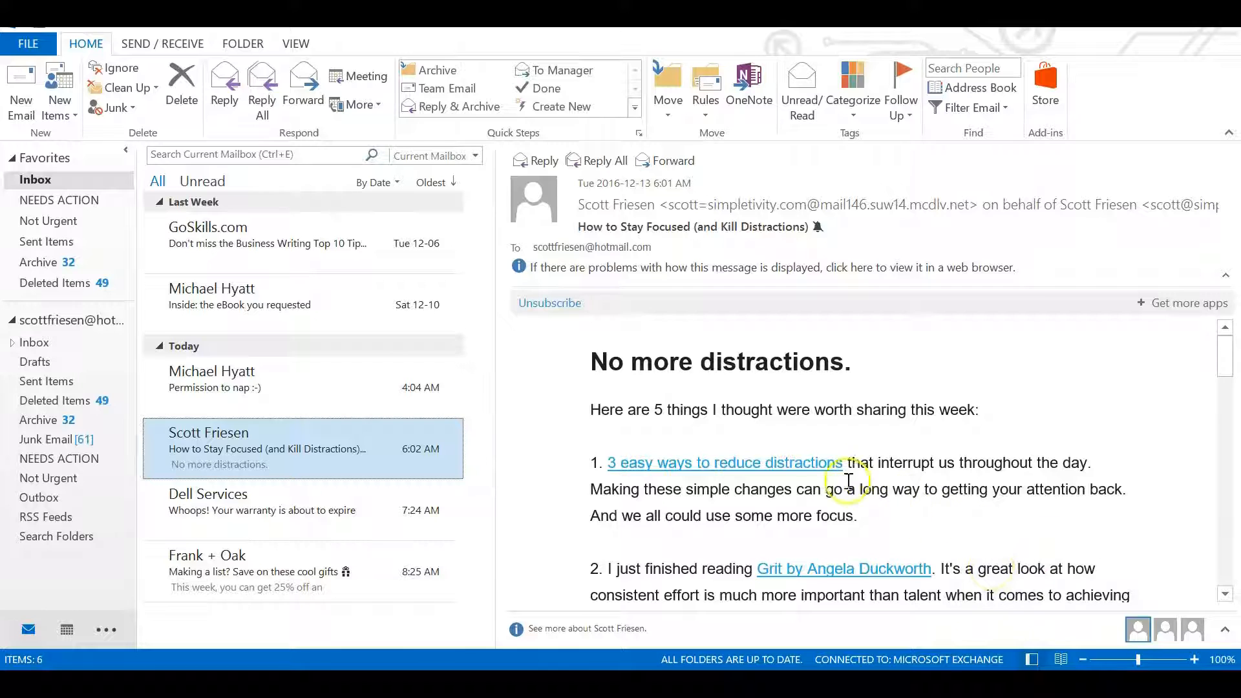
mouse_move(663, 433)
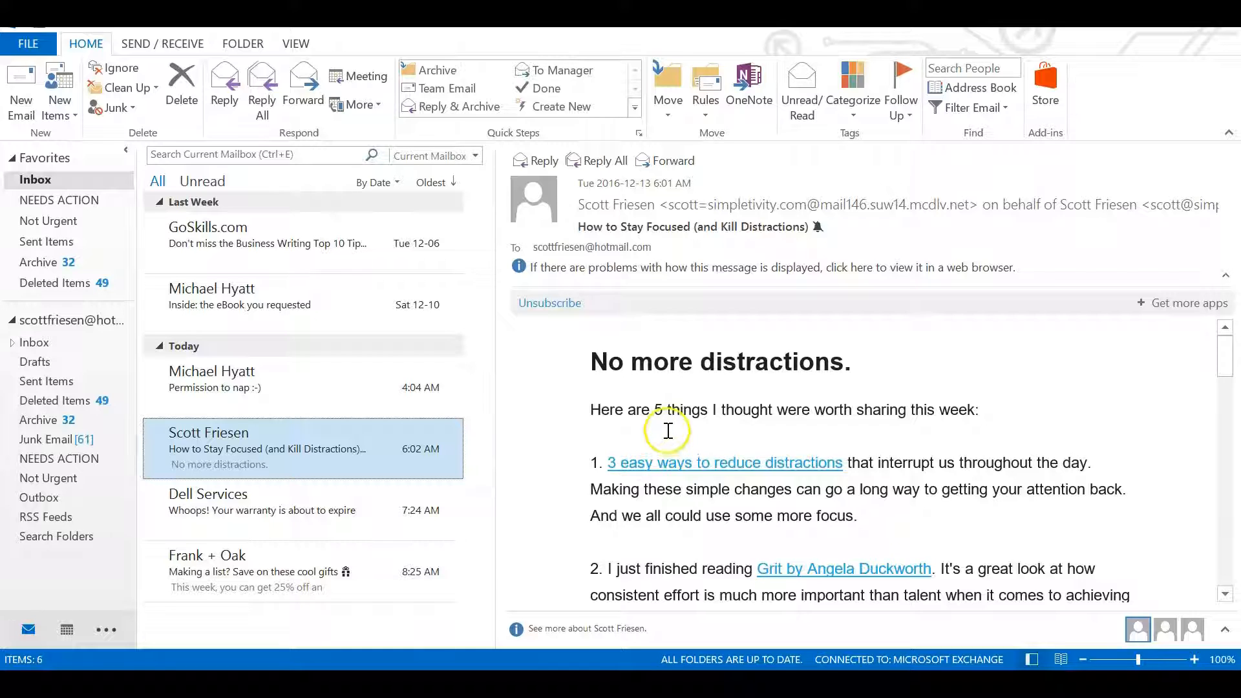
mouse_move(510, 493)
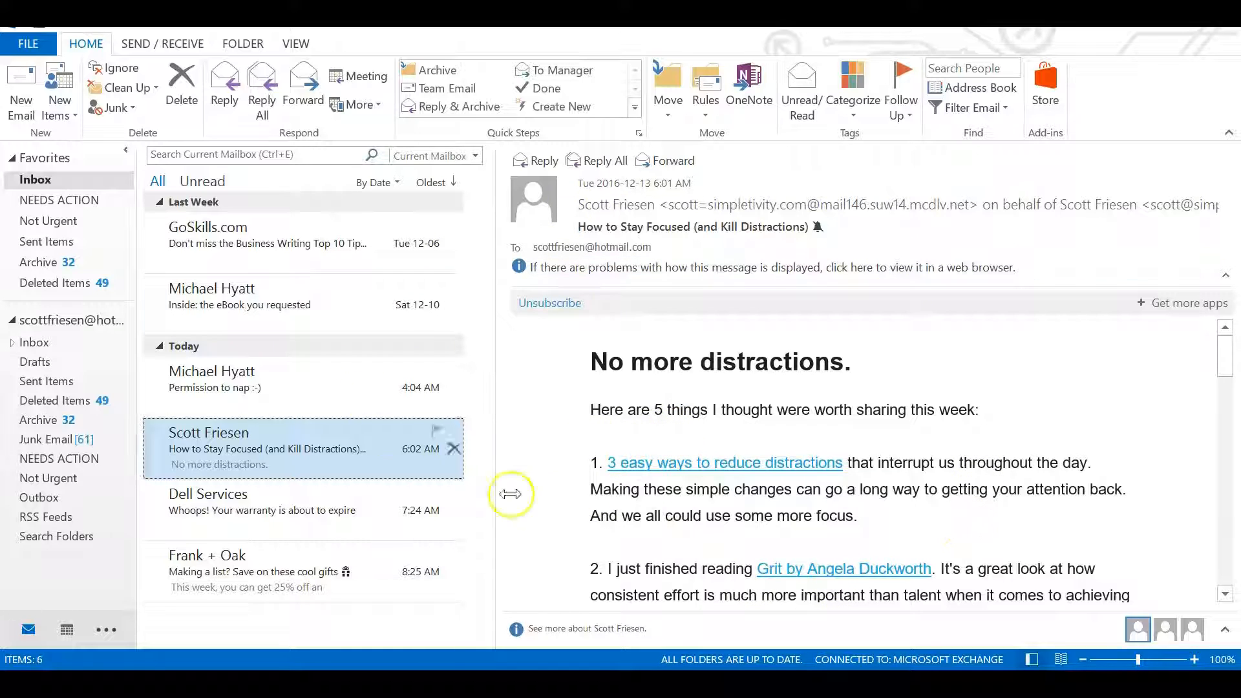
mouse_move(954, 627)
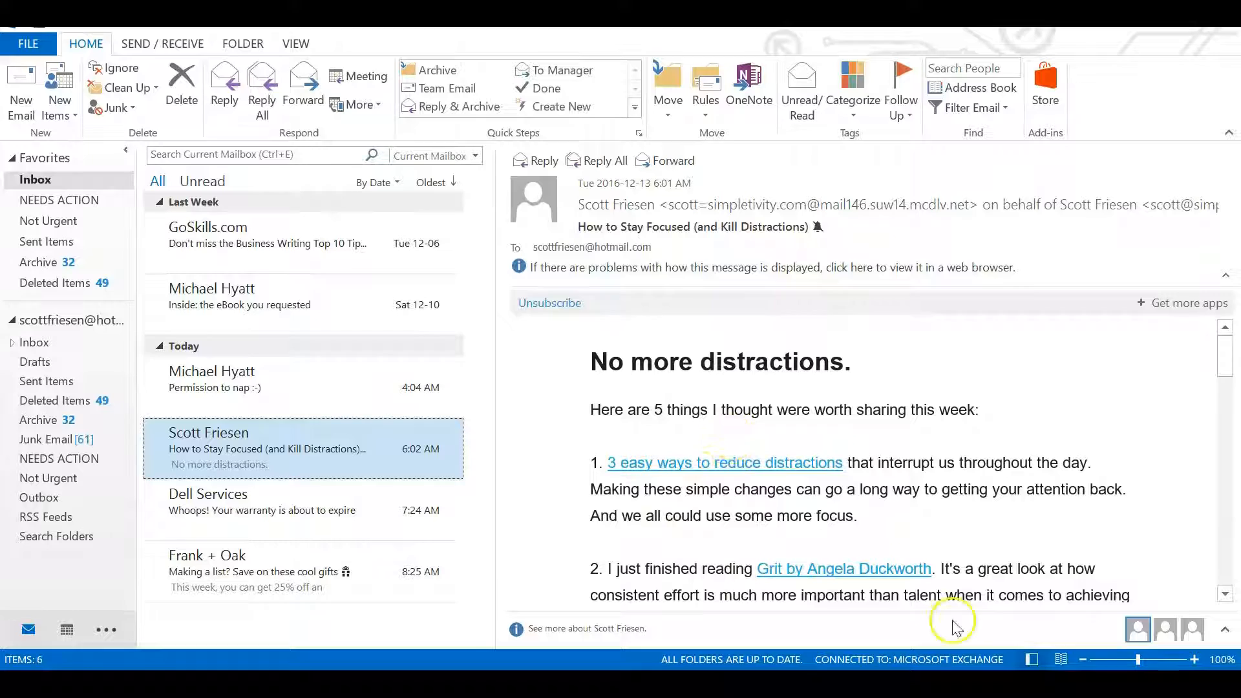
mouse_move(1021, 640)
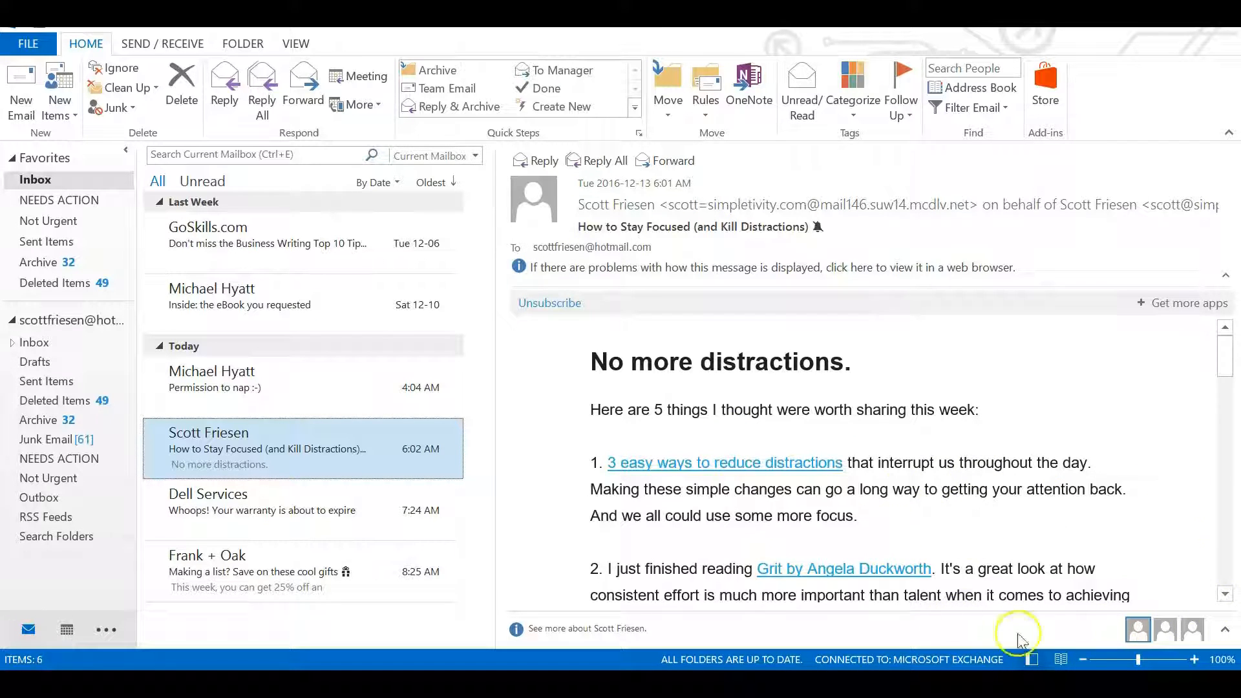
mouse_move(574, 445)
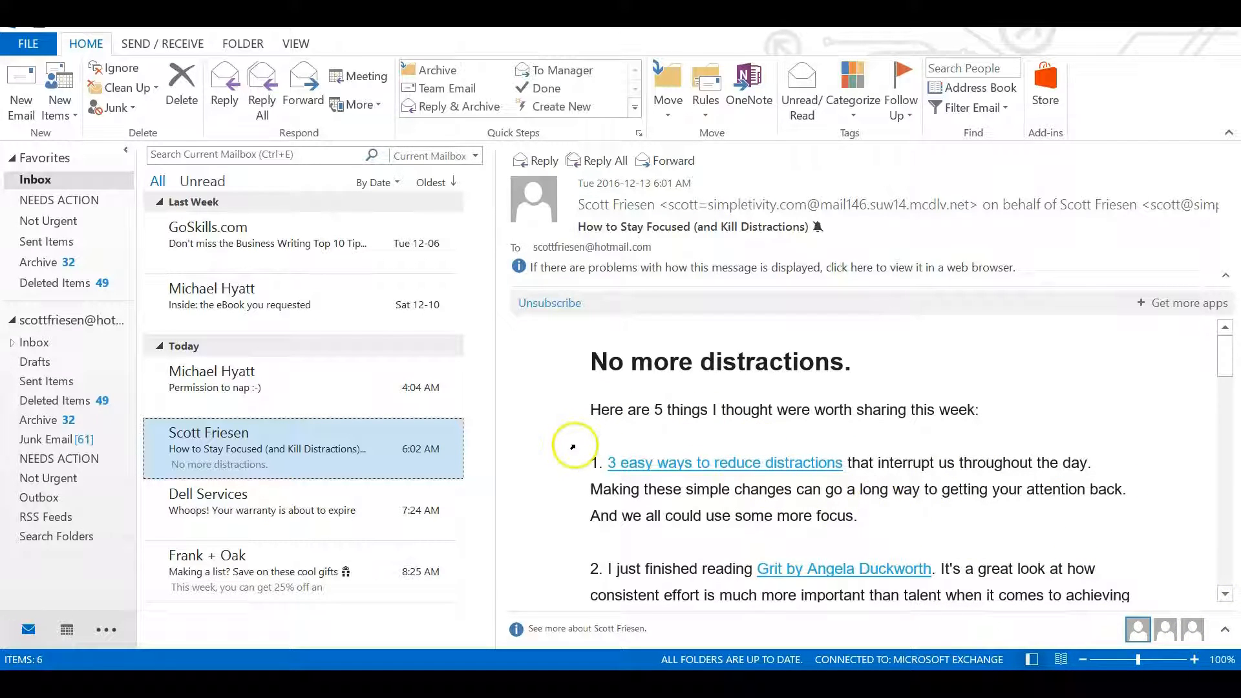
mouse_move(378, 443)
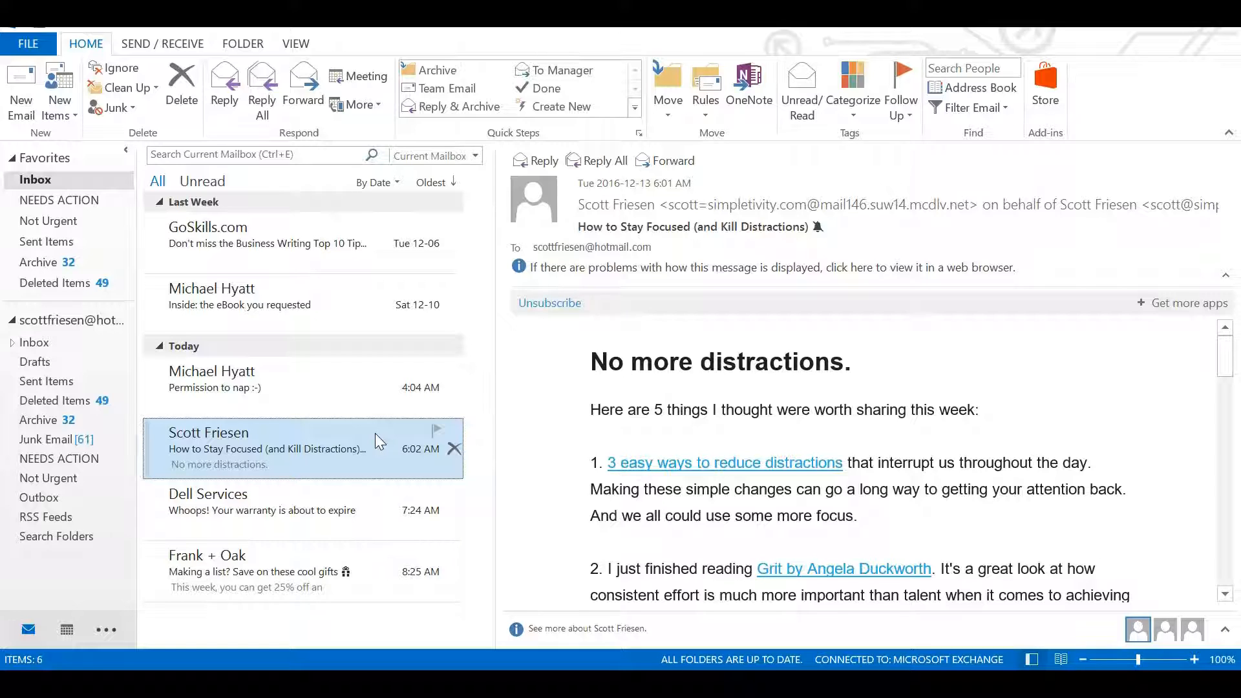
mouse_move(402, 444)
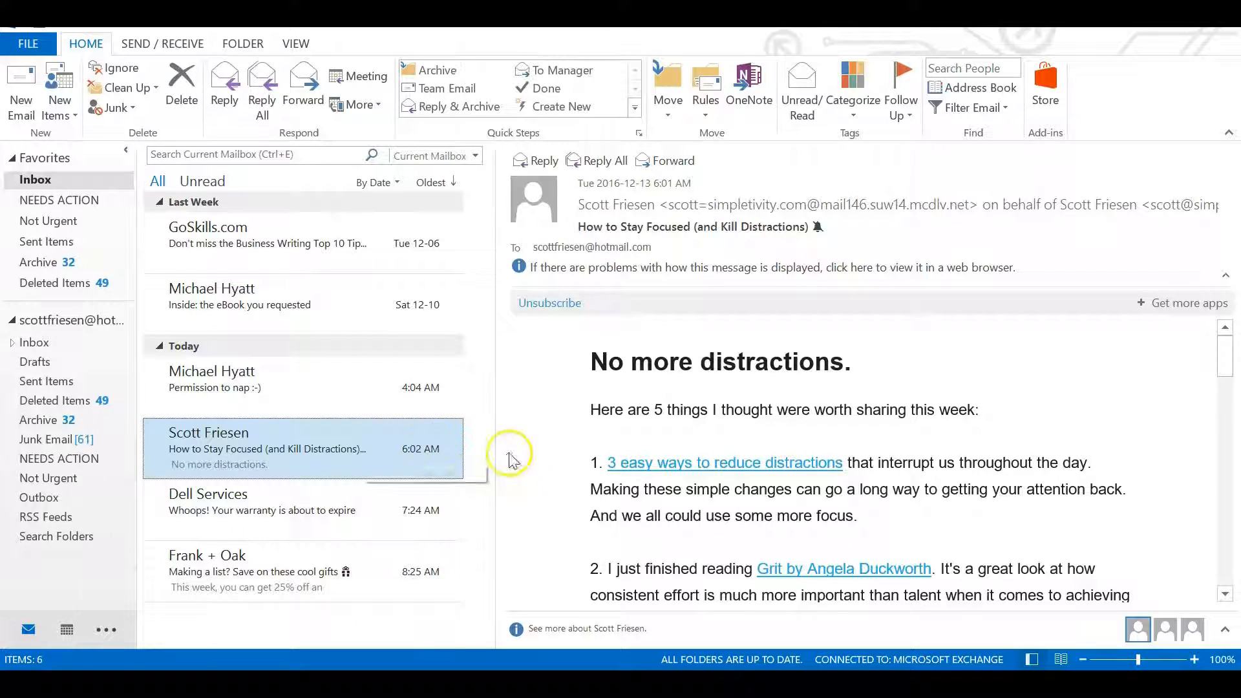
mouse_move(273, 455)
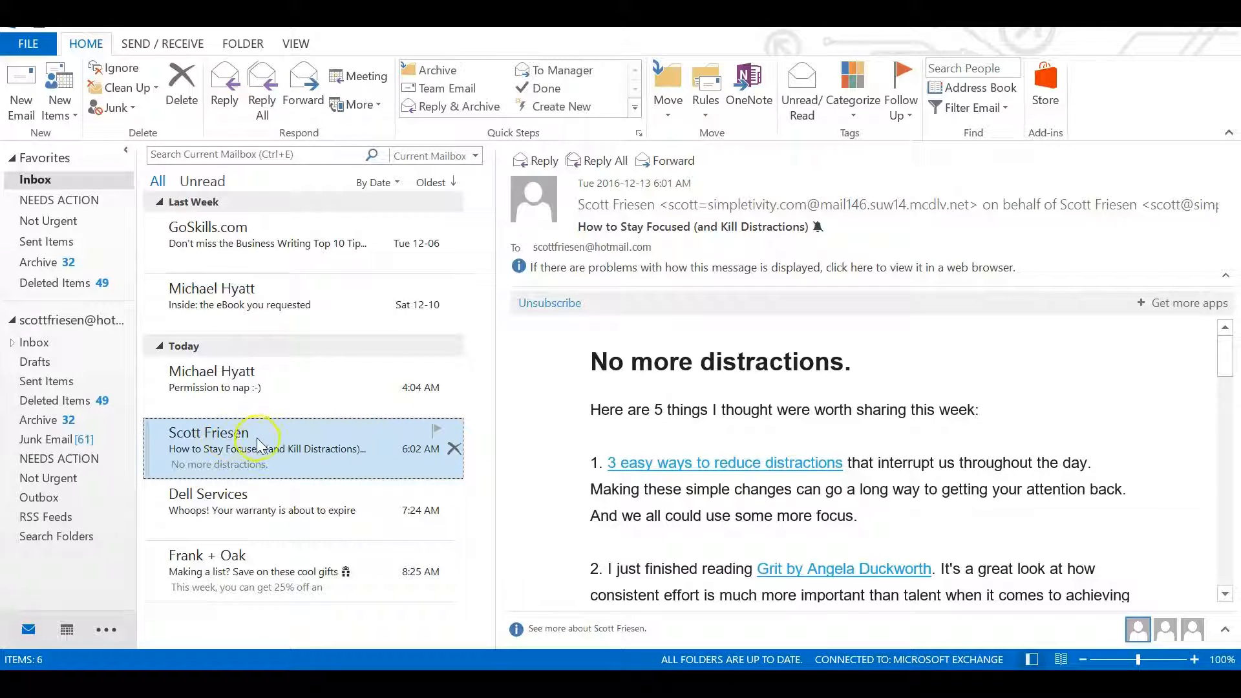
mouse_move(308, 453)
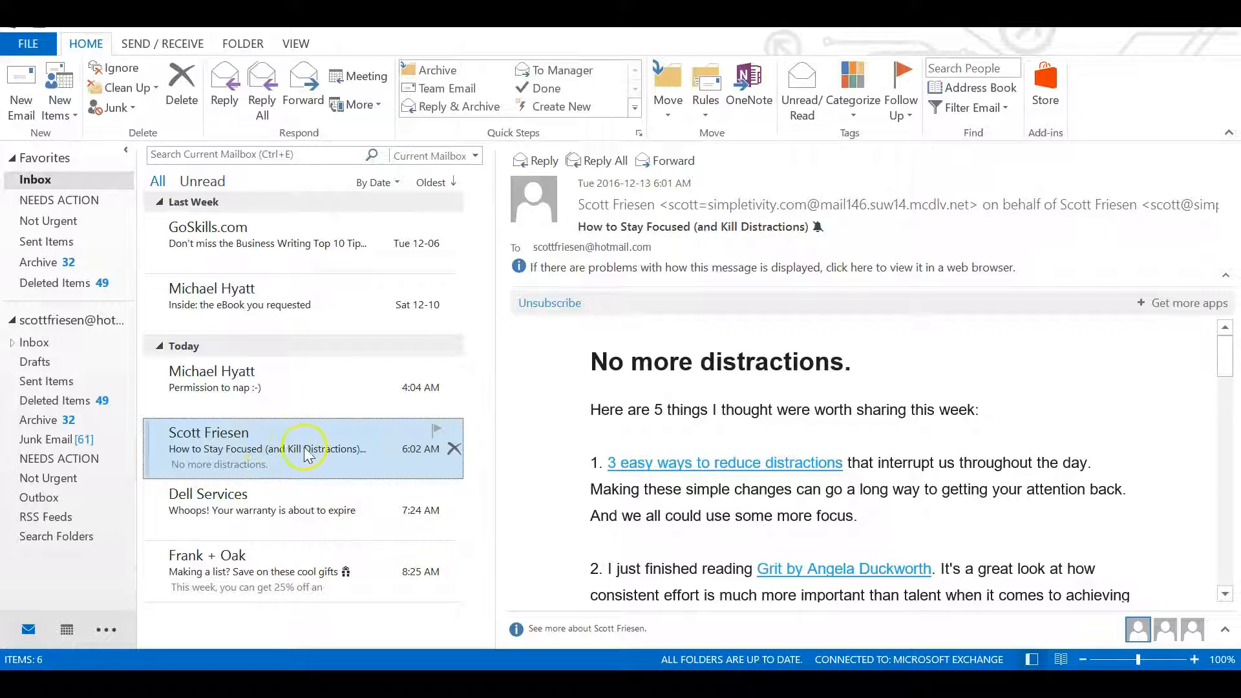
mouse_move(321, 443)
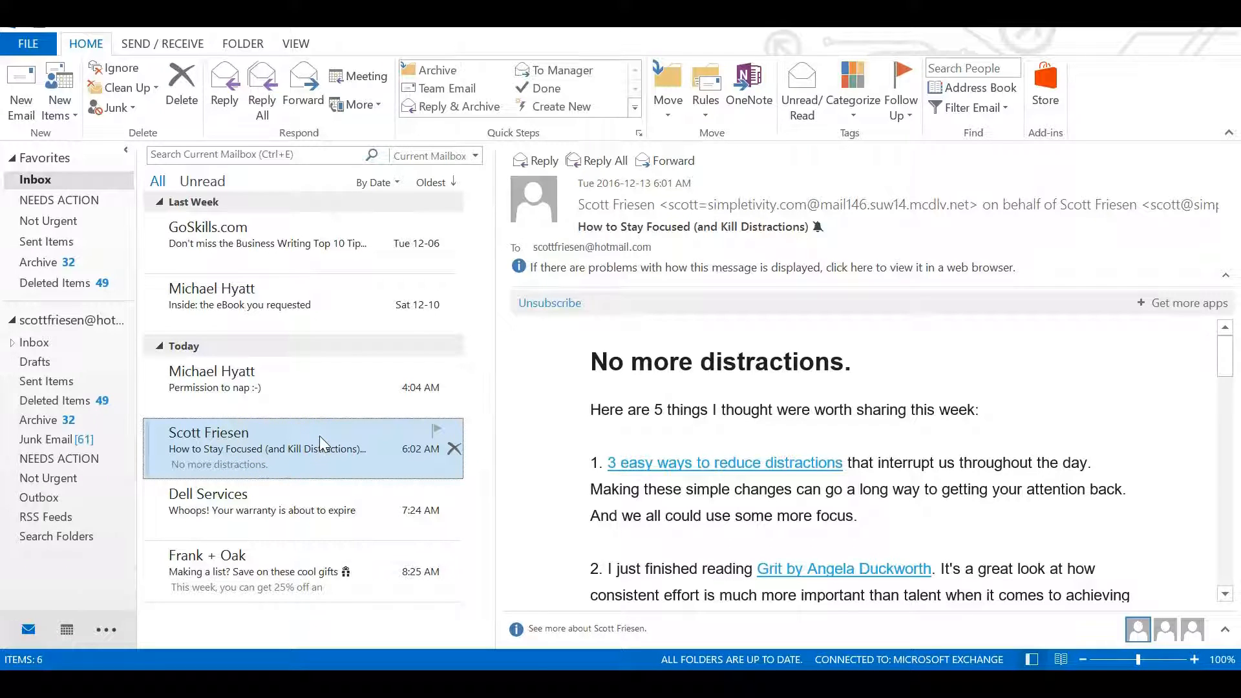
mouse_move(703, 85)
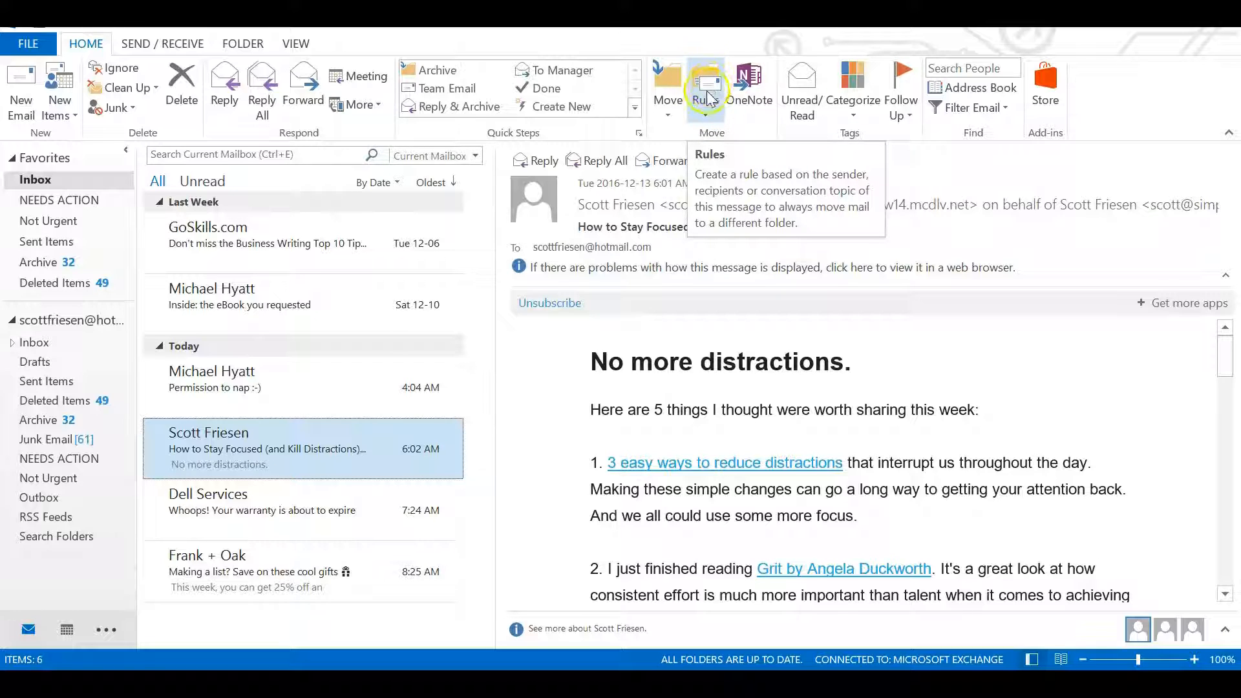
right_click(301, 449)
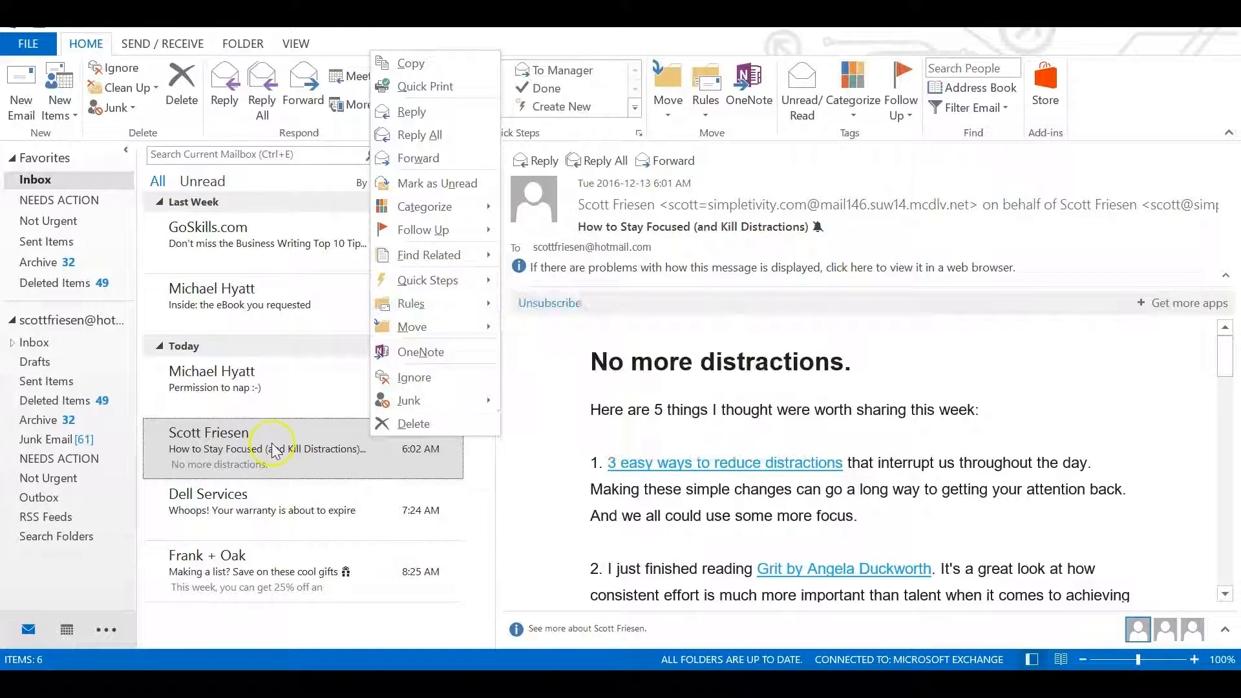
mouse_move(411, 303)
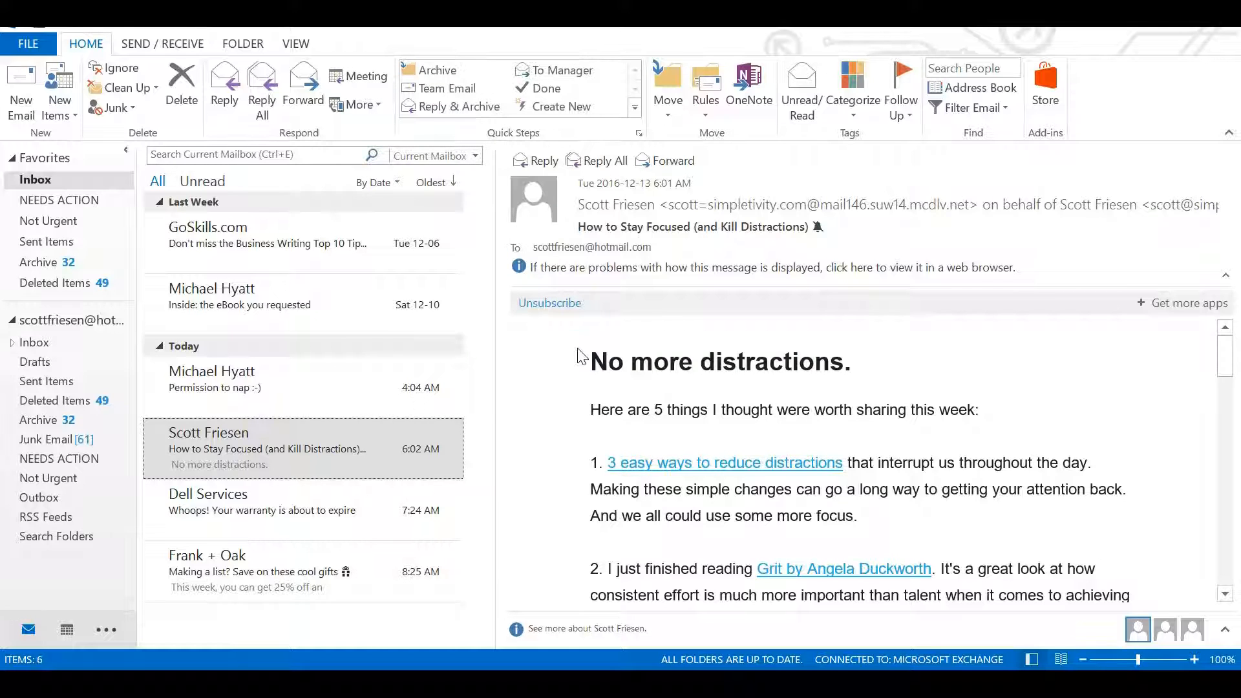
Create a rule from the message matching its sender with a New Item Alert action.
left_click(703, 83)
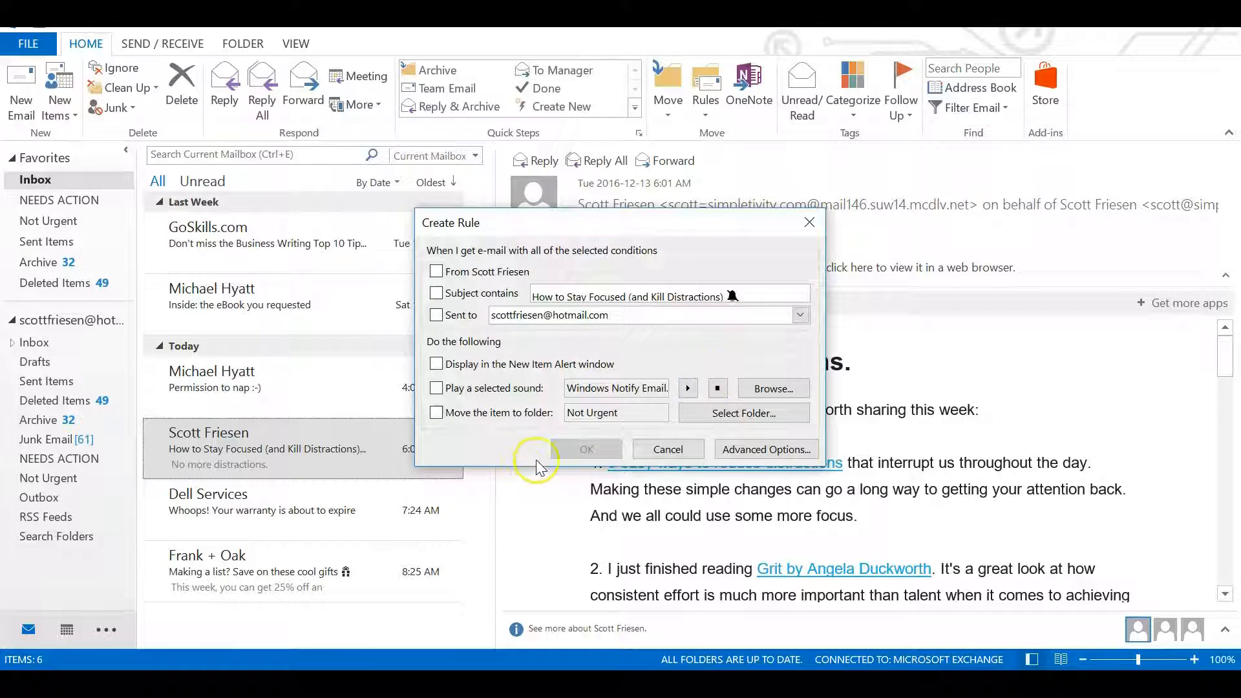
mouse_move(444, 432)
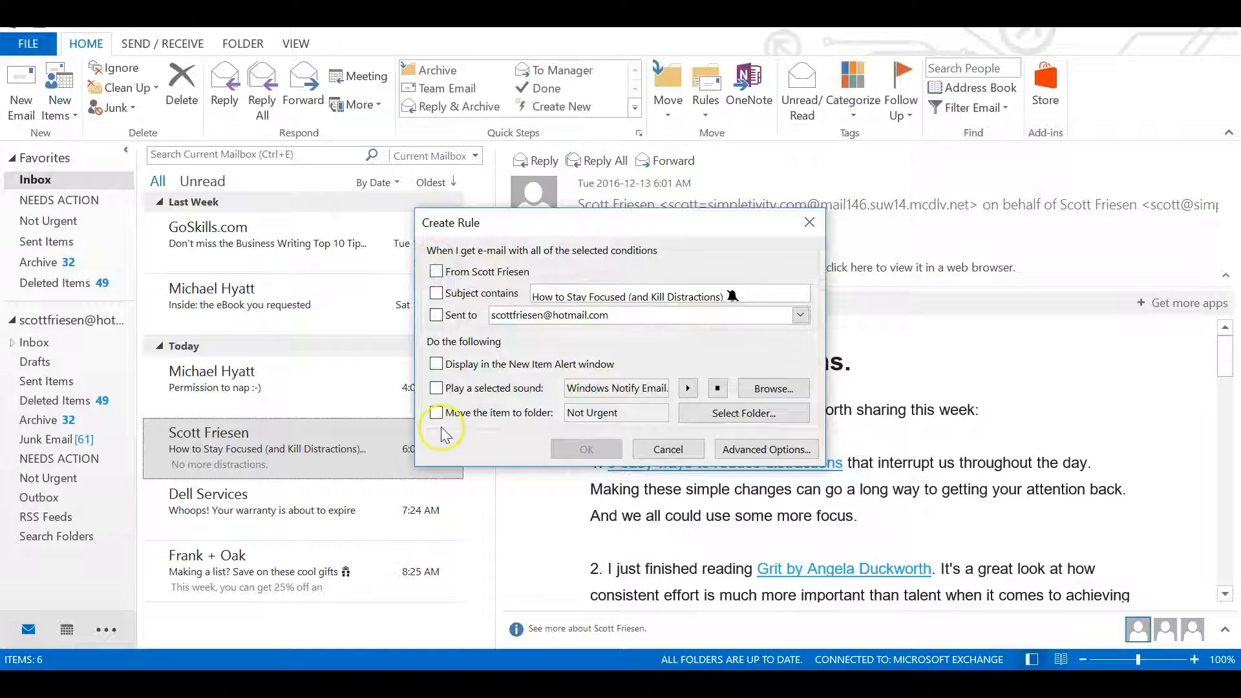
mouse_move(616, 286)
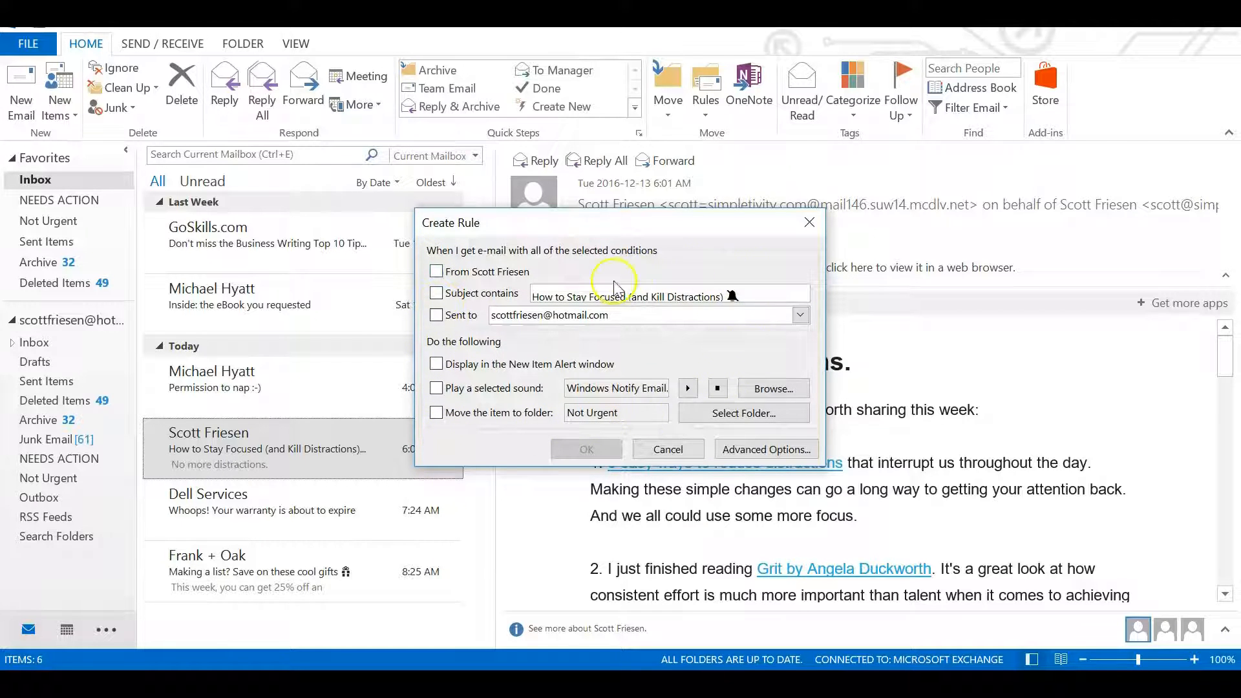
mouse_move(458, 265)
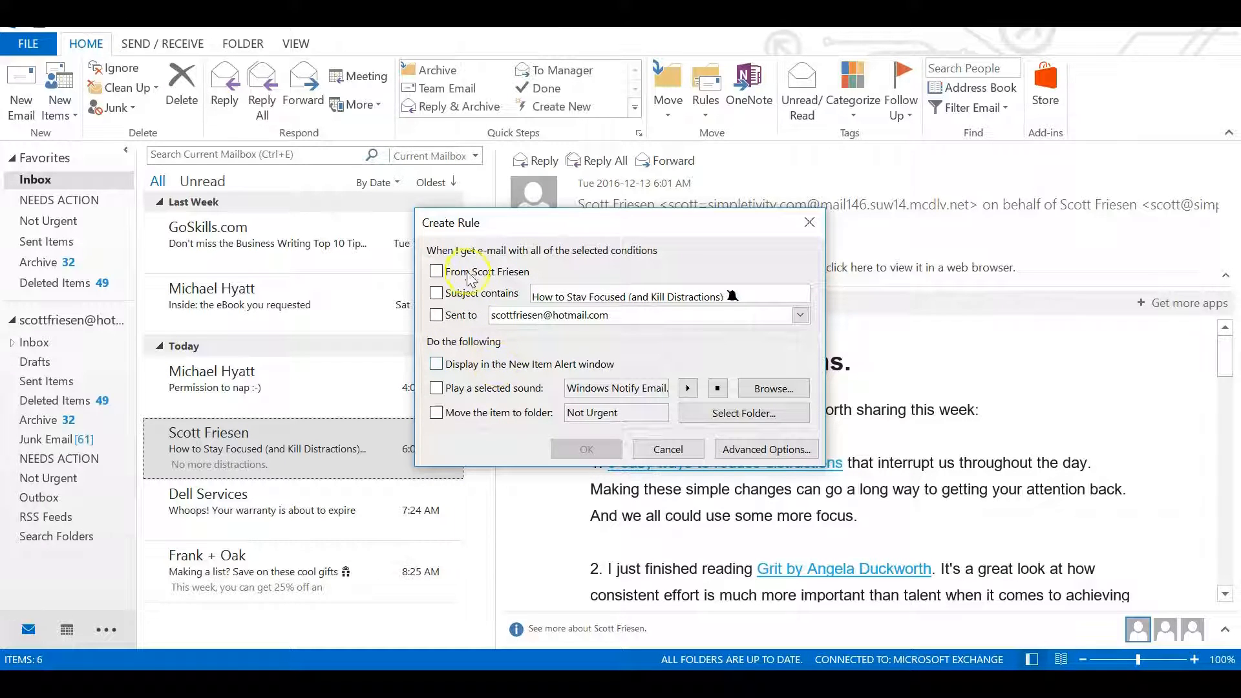
mouse_move(649, 265)
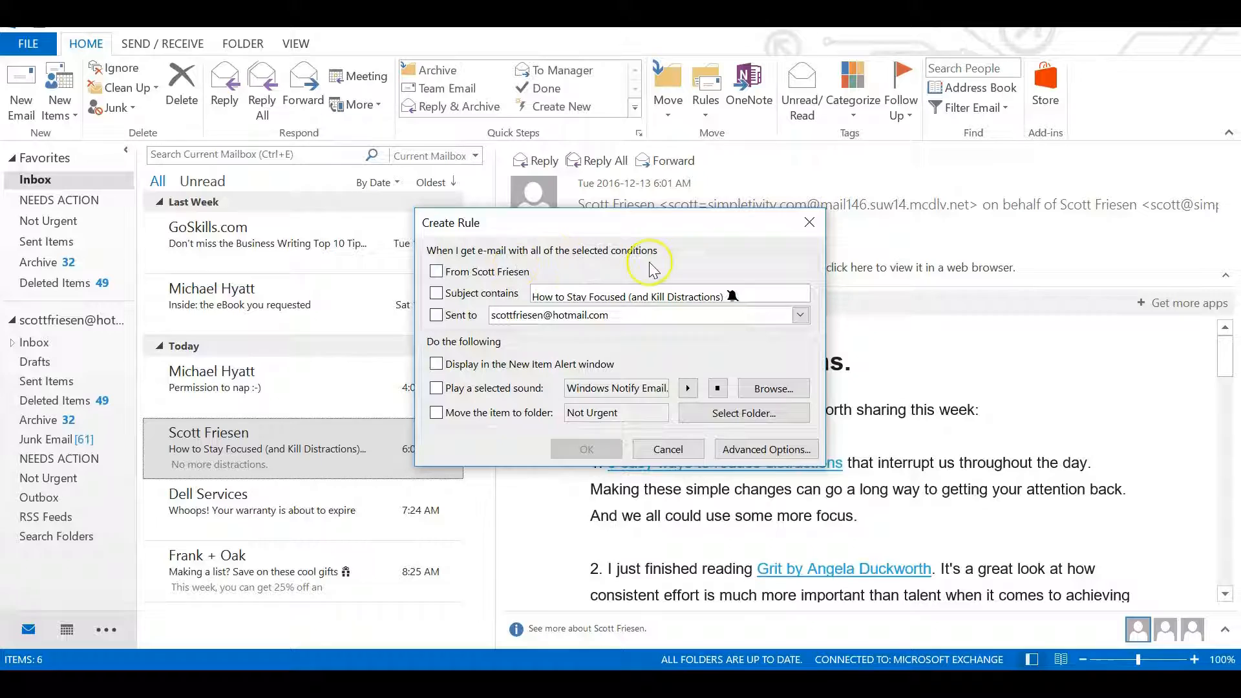
mouse_move(537, 357)
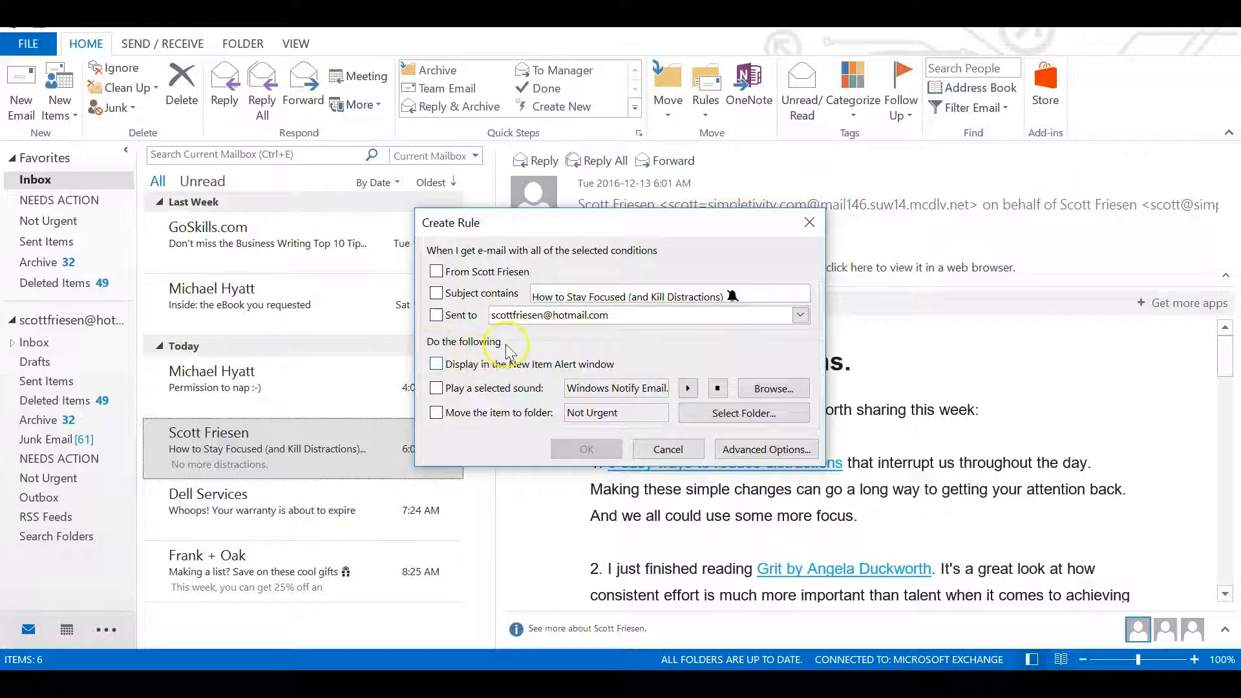
mouse_move(495, 288)
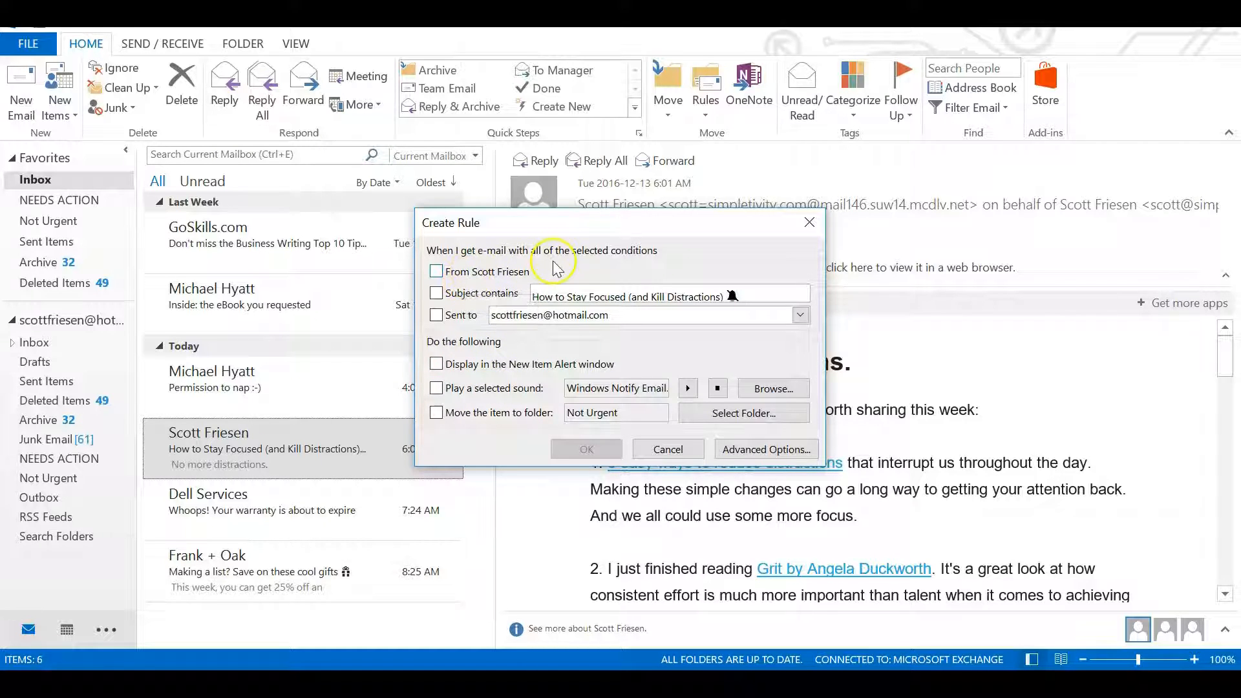
left_click(436, 272)
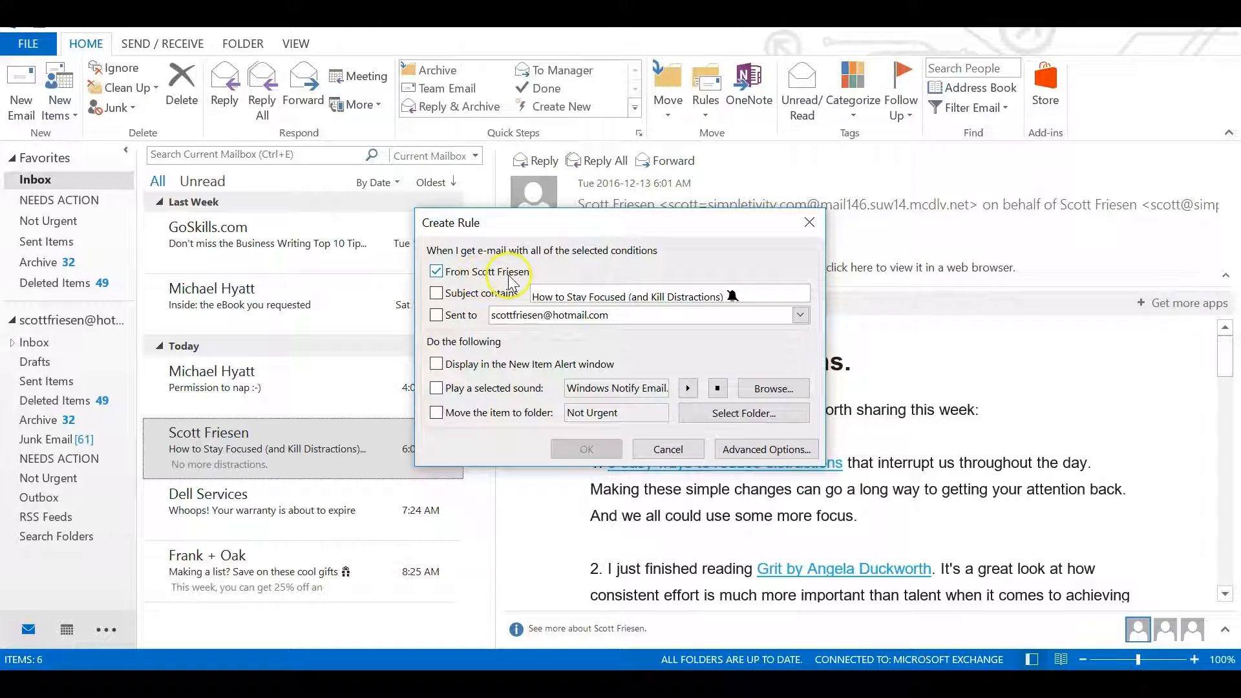
mouse_move(537, 351)
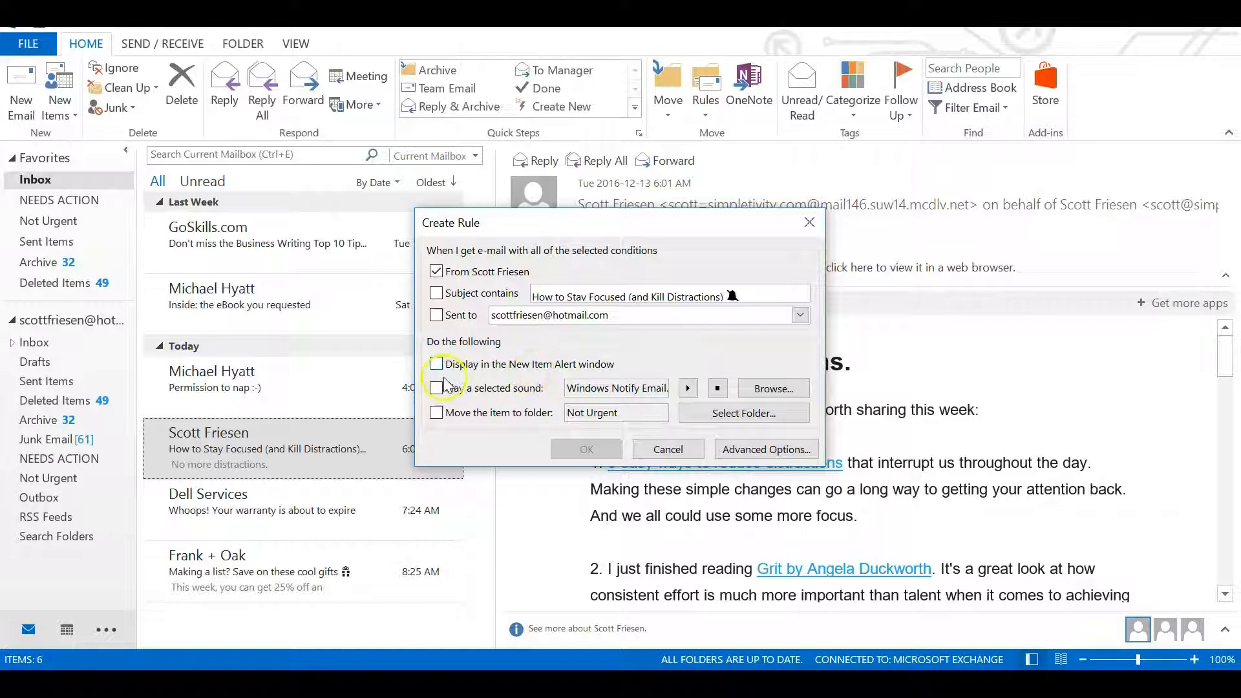
left_click(436, 364)
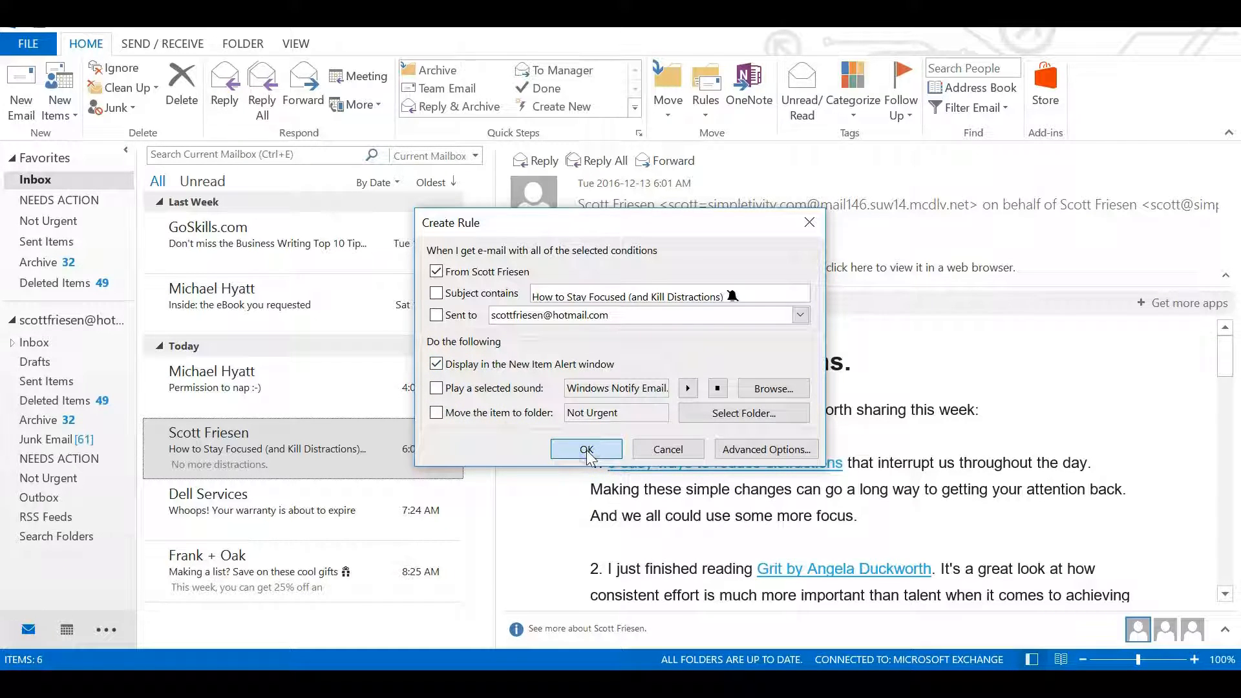
Save the Scott Friesen sender alert rule as a client-only rule.
left_click(584, 448)
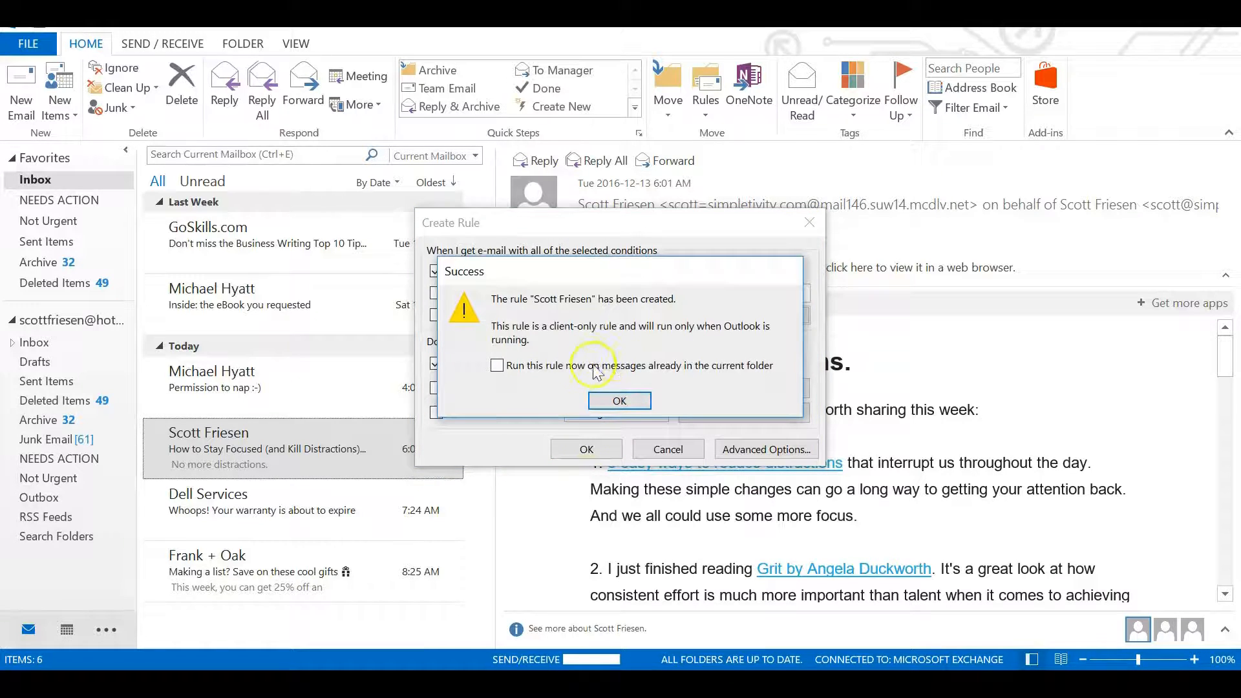
mouse_move(594, 342)
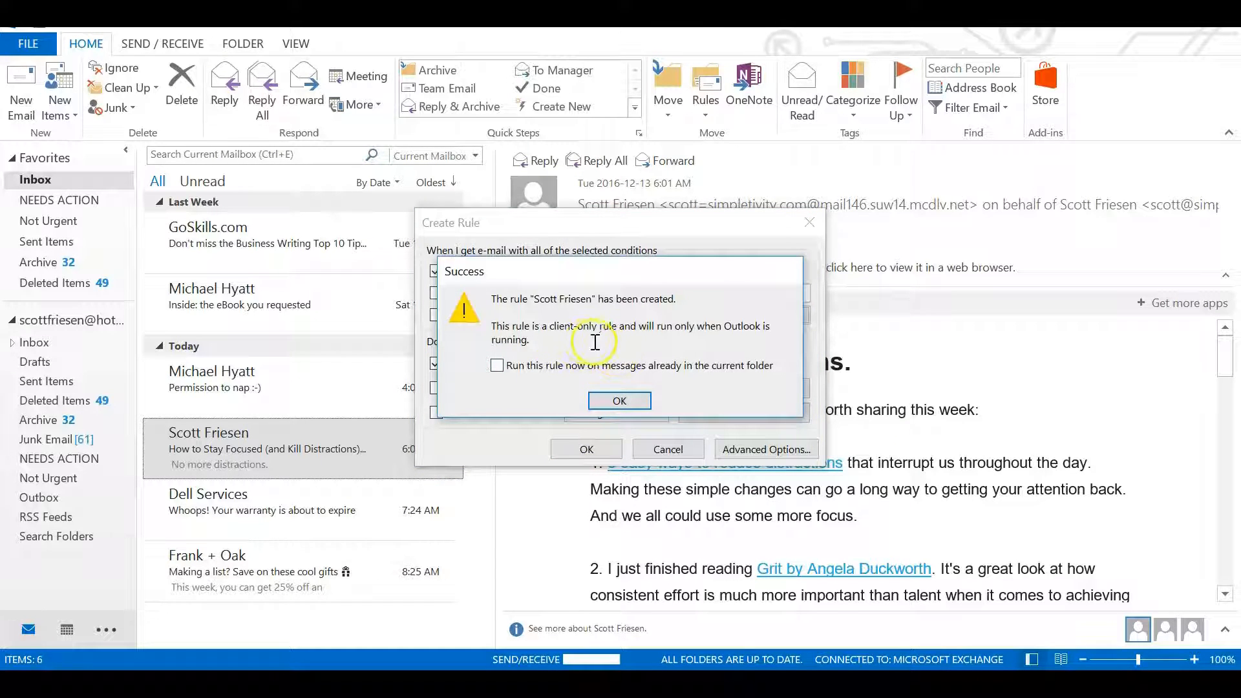
mouse_move(645, 347)
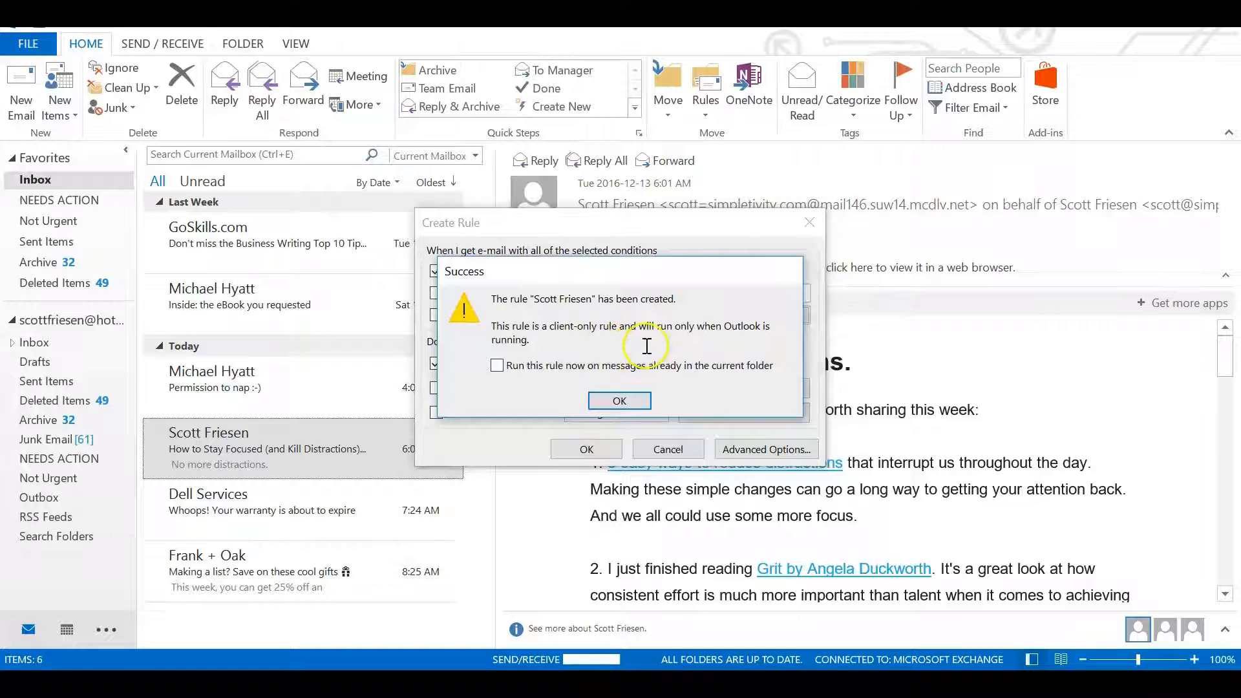
mouse_move(772, 354)
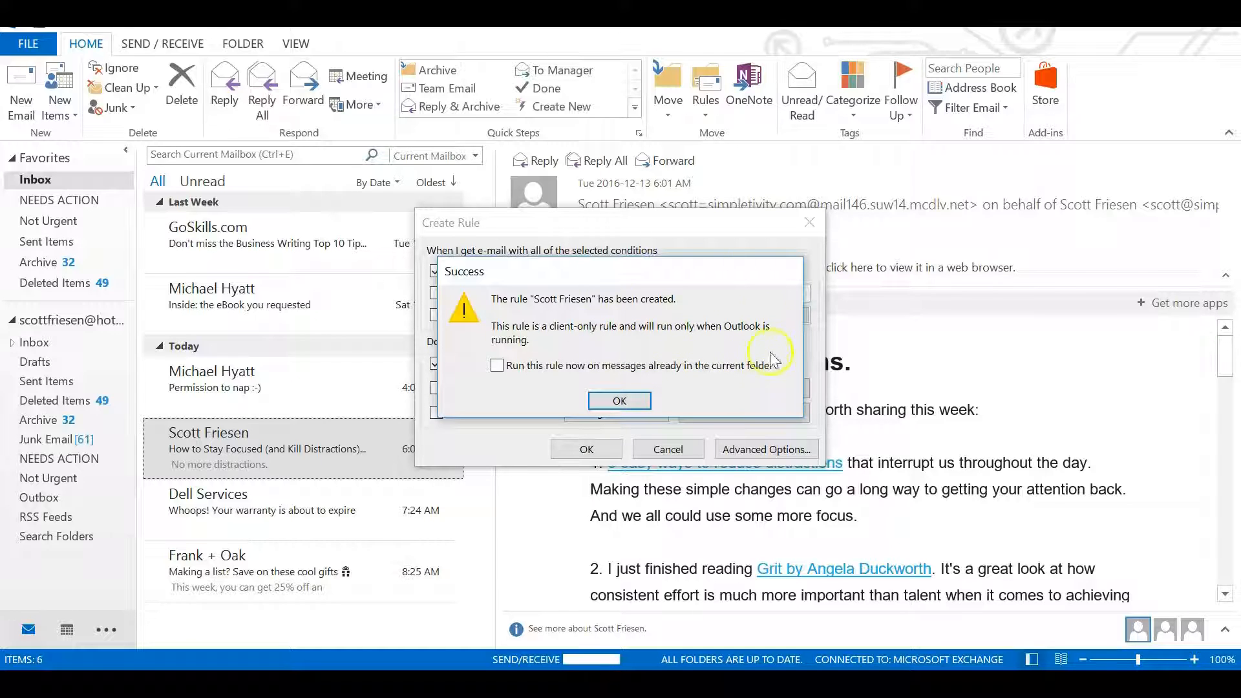
mouse_move(771, 342)
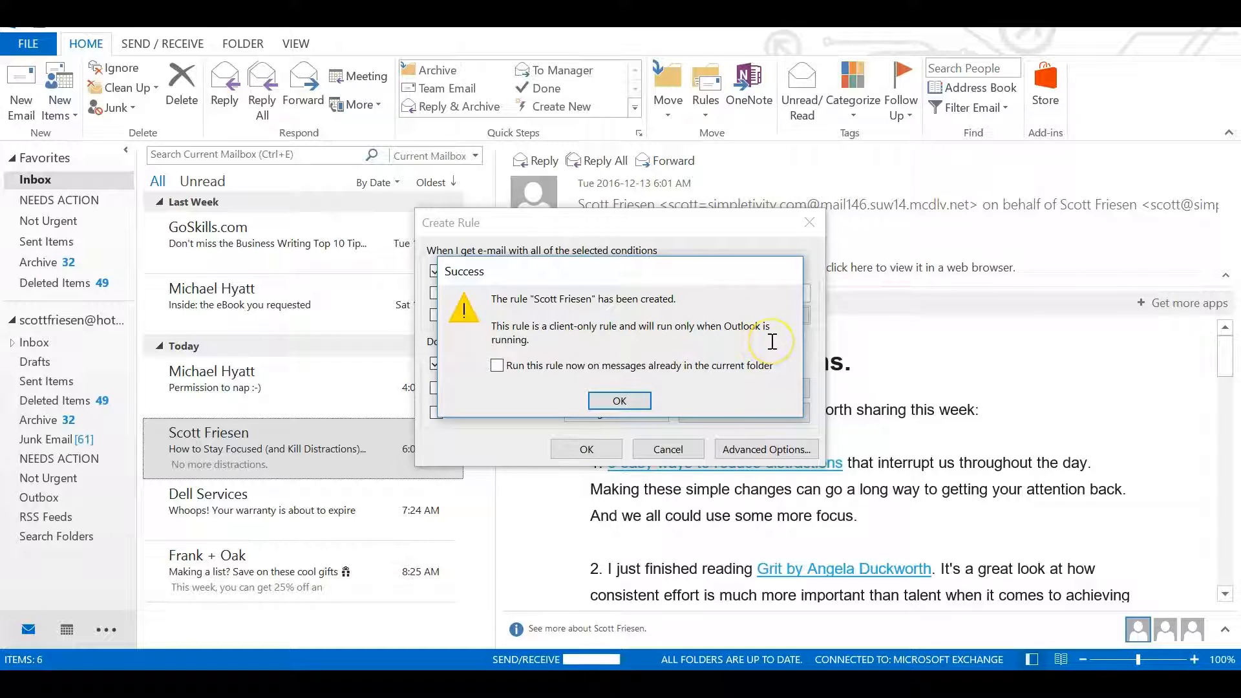
mouse_move(947, 594)
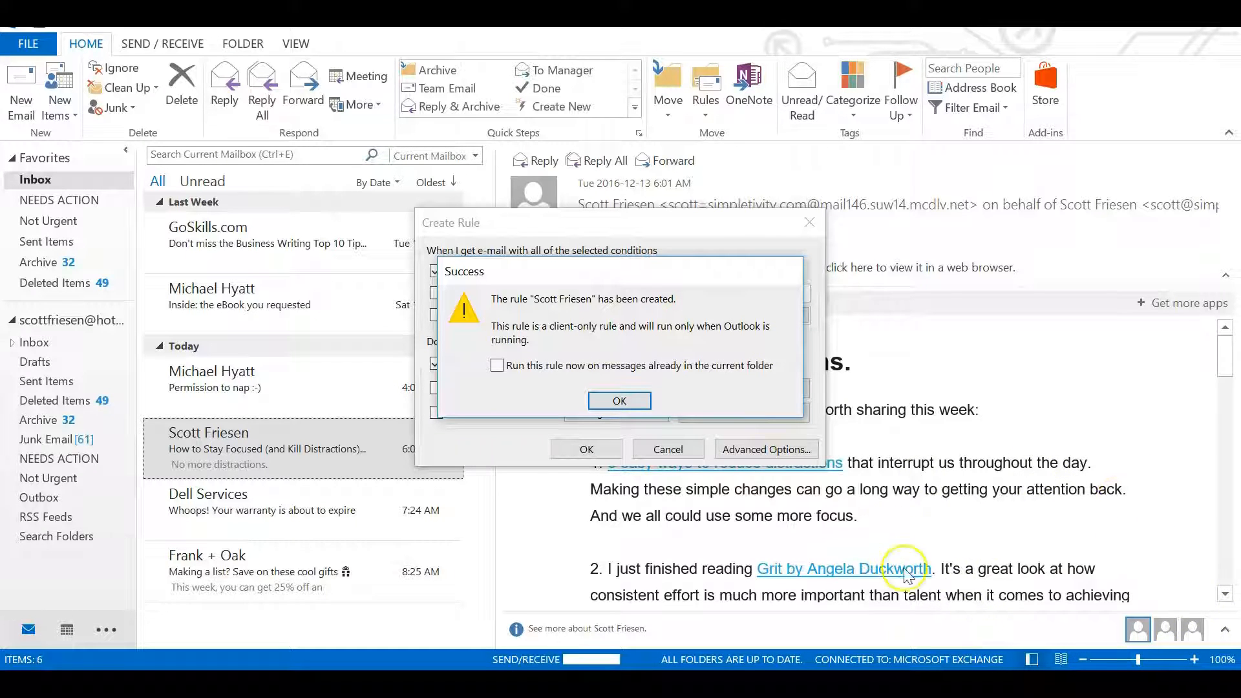
mouse_move(1083, 608)
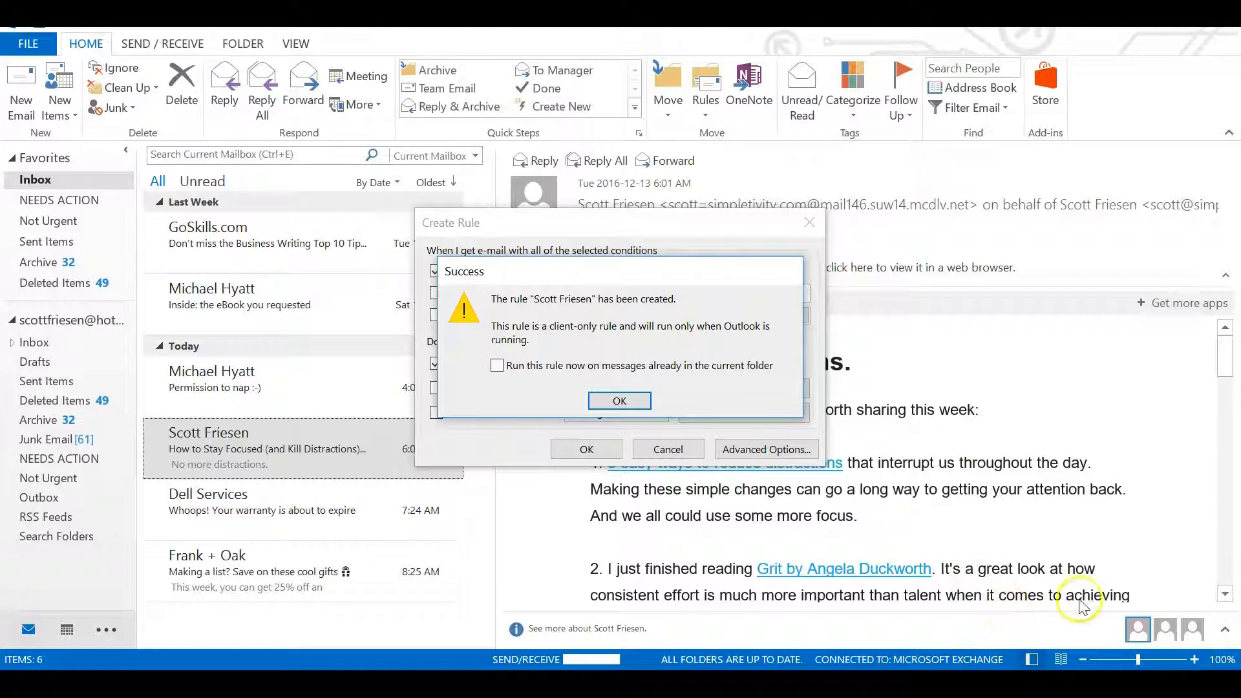
mouse_move(610, 346)
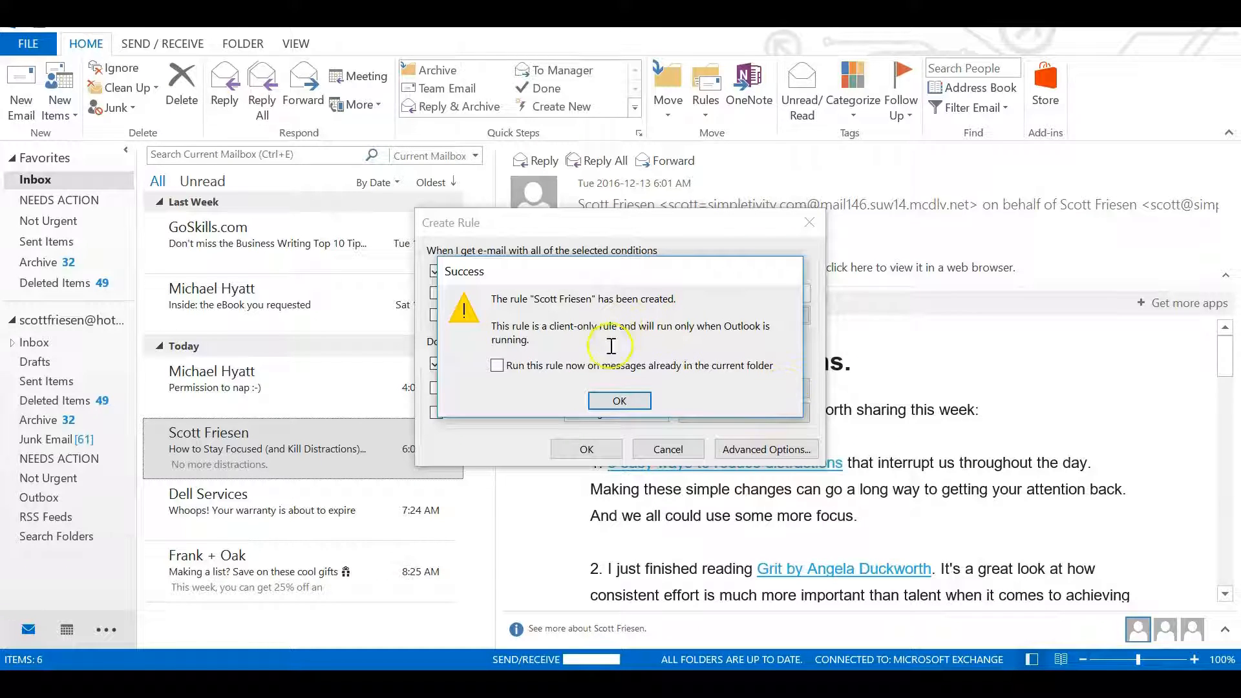
Dismiss the rule-created confirmation and return to the inbox.
left_click(619, 401)
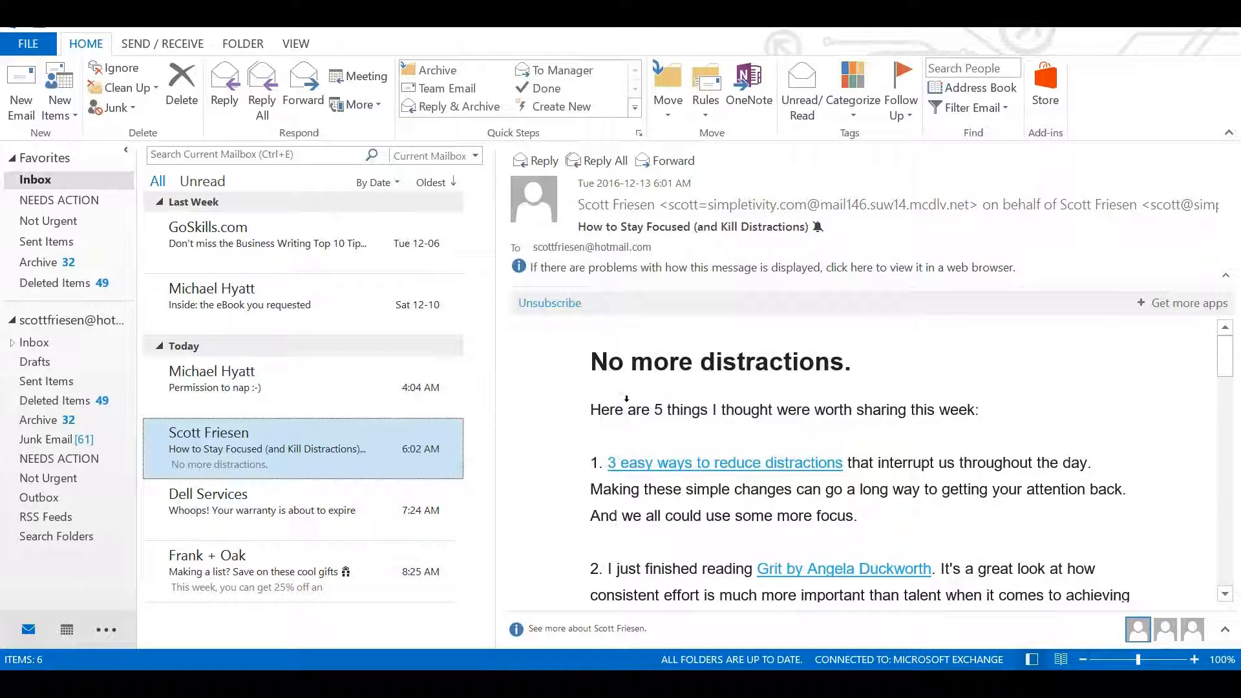
mouse_move(332, 455)
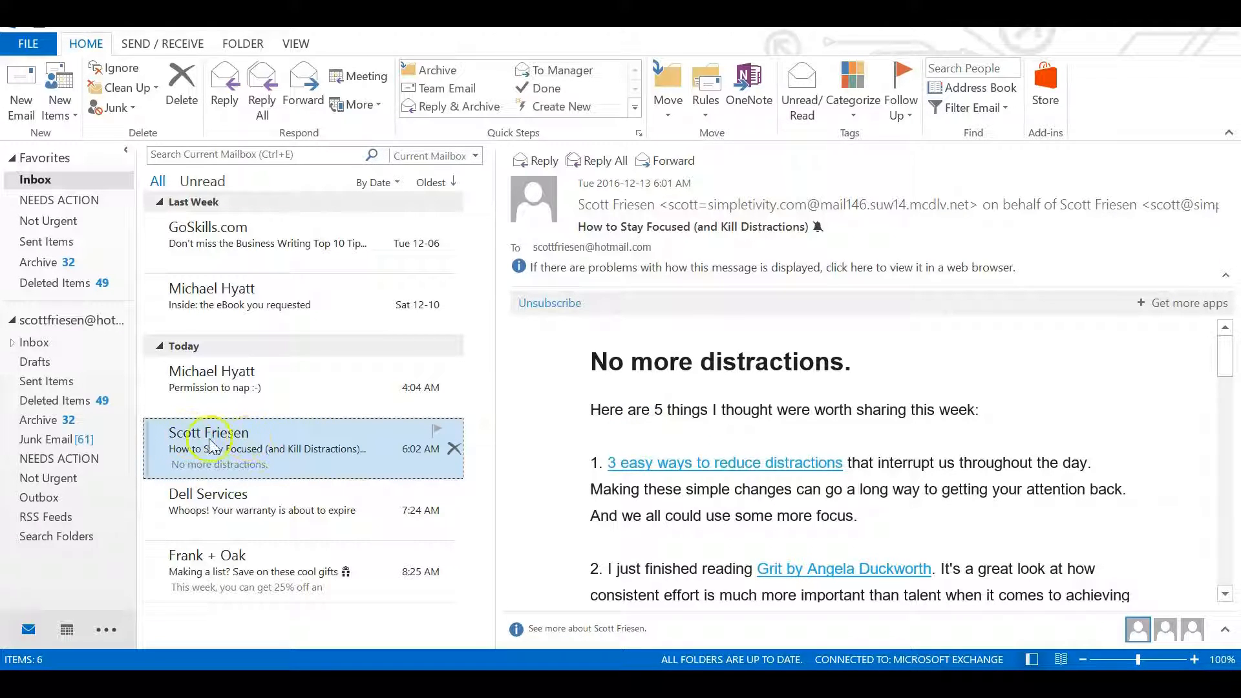
mouse_move(299, 449)
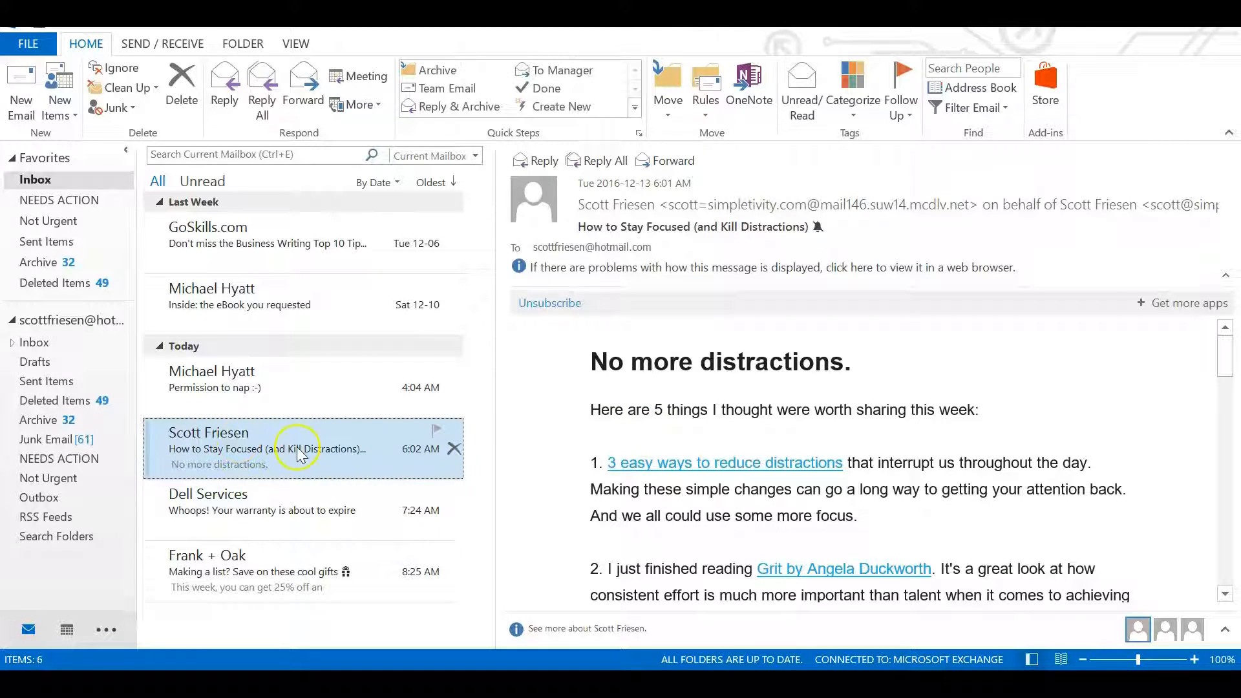
mouse_move(1097, 519)
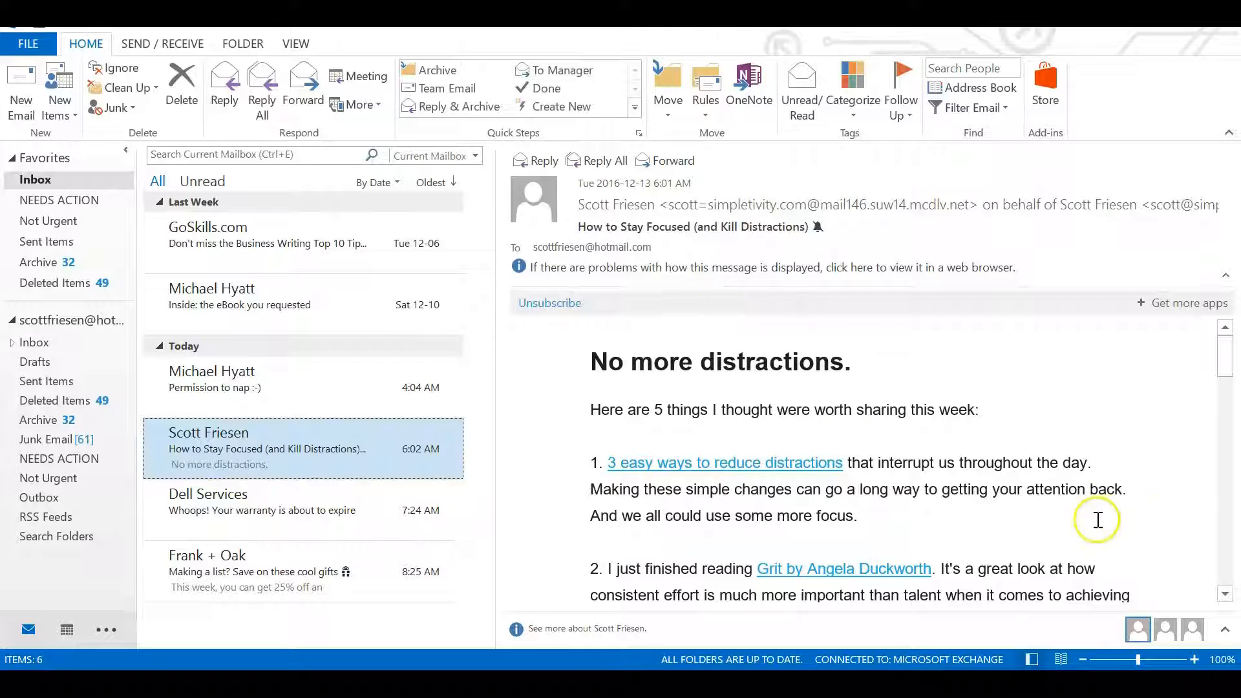
mouse_move(774, 276)
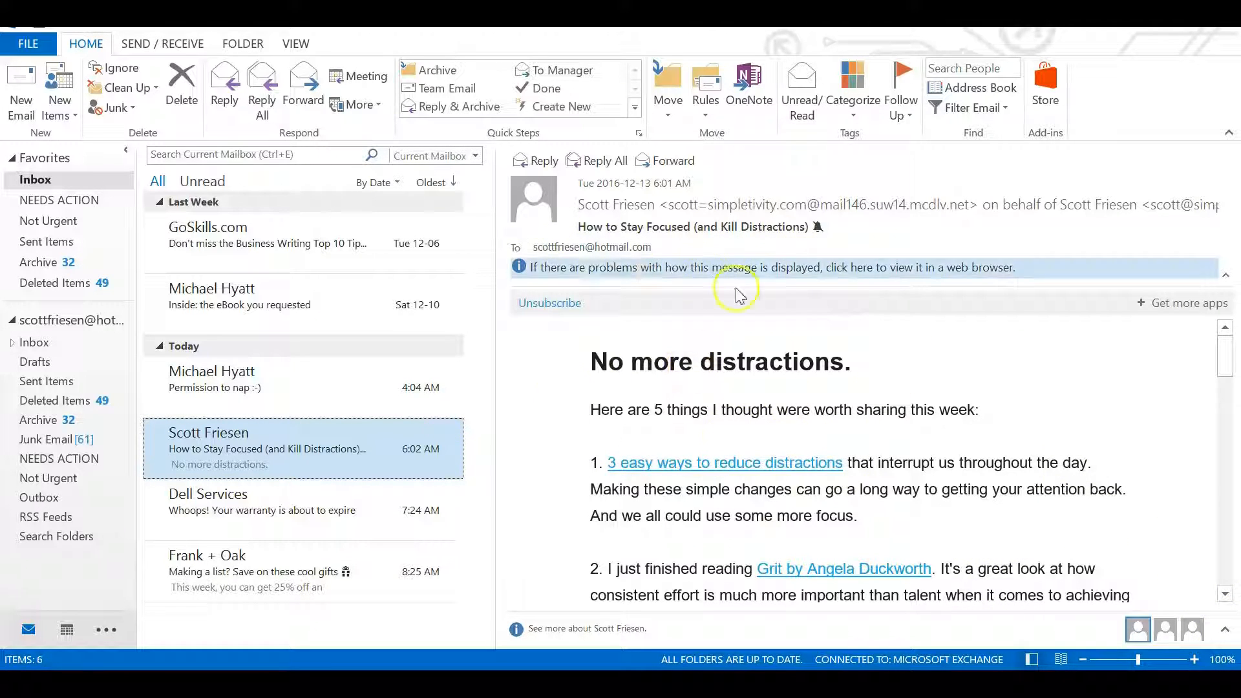
mouse_move(759, 378)
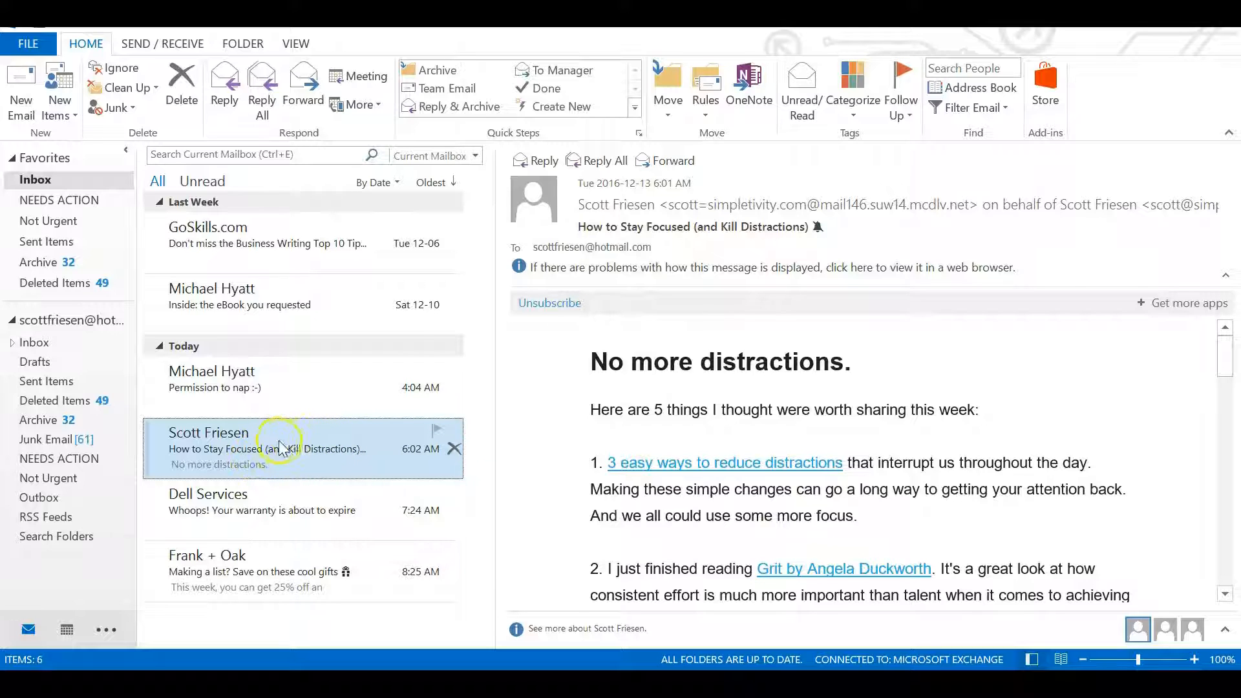
mouse_move(336, 440)
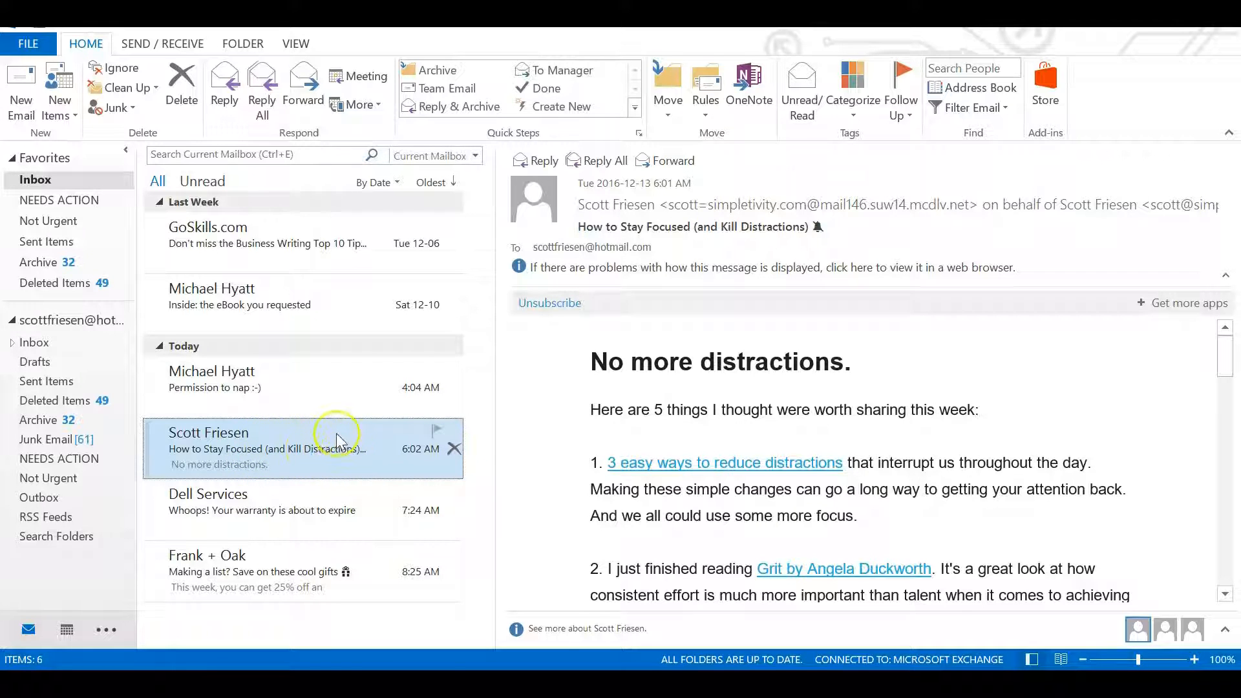
mouse_move(336, 438)
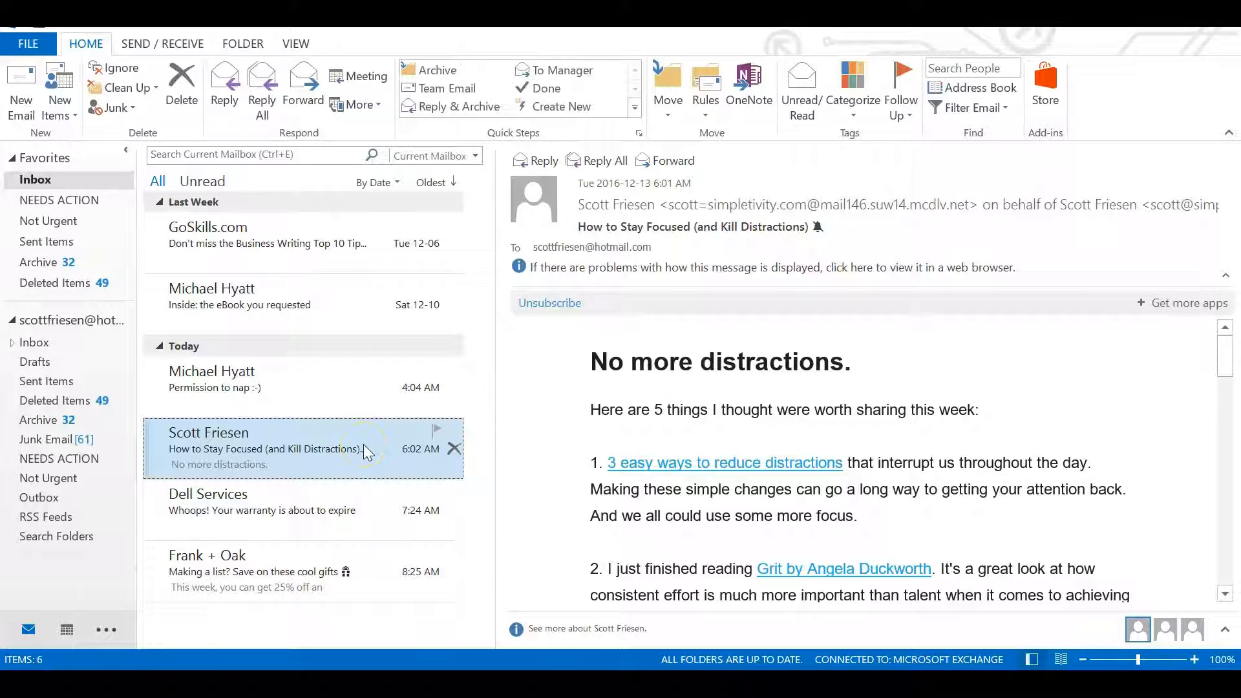
mouse_move(1083, 446)
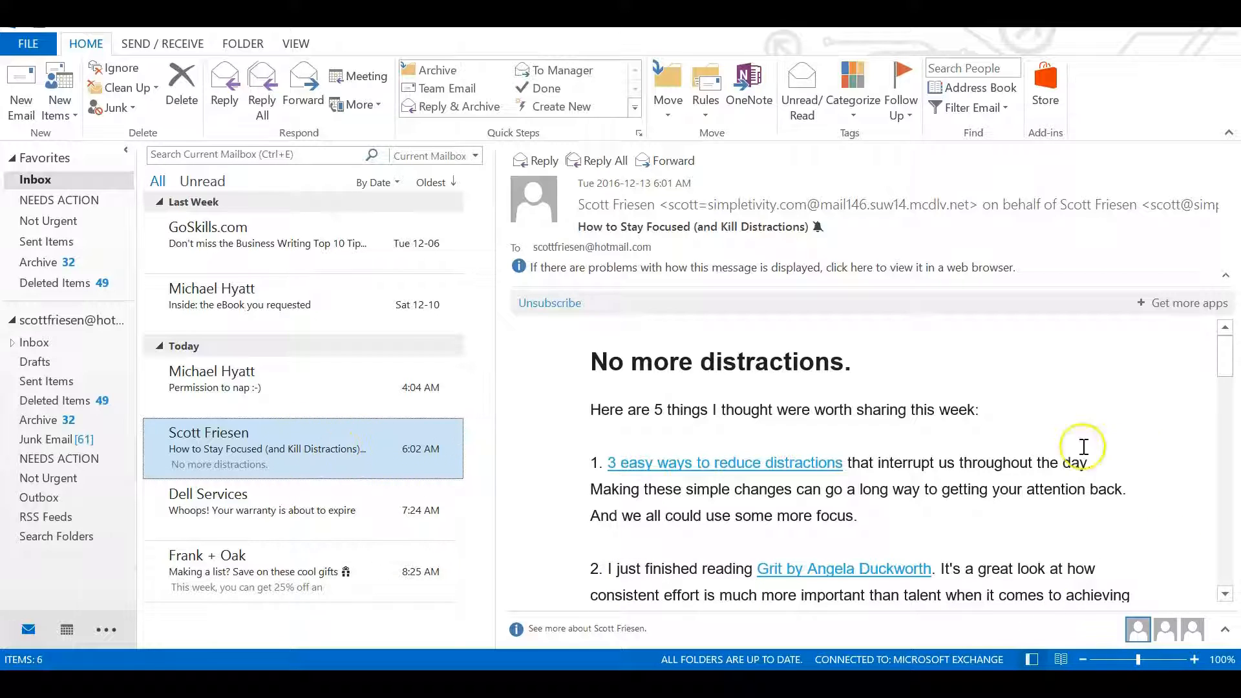
mouse_move(340, 448)
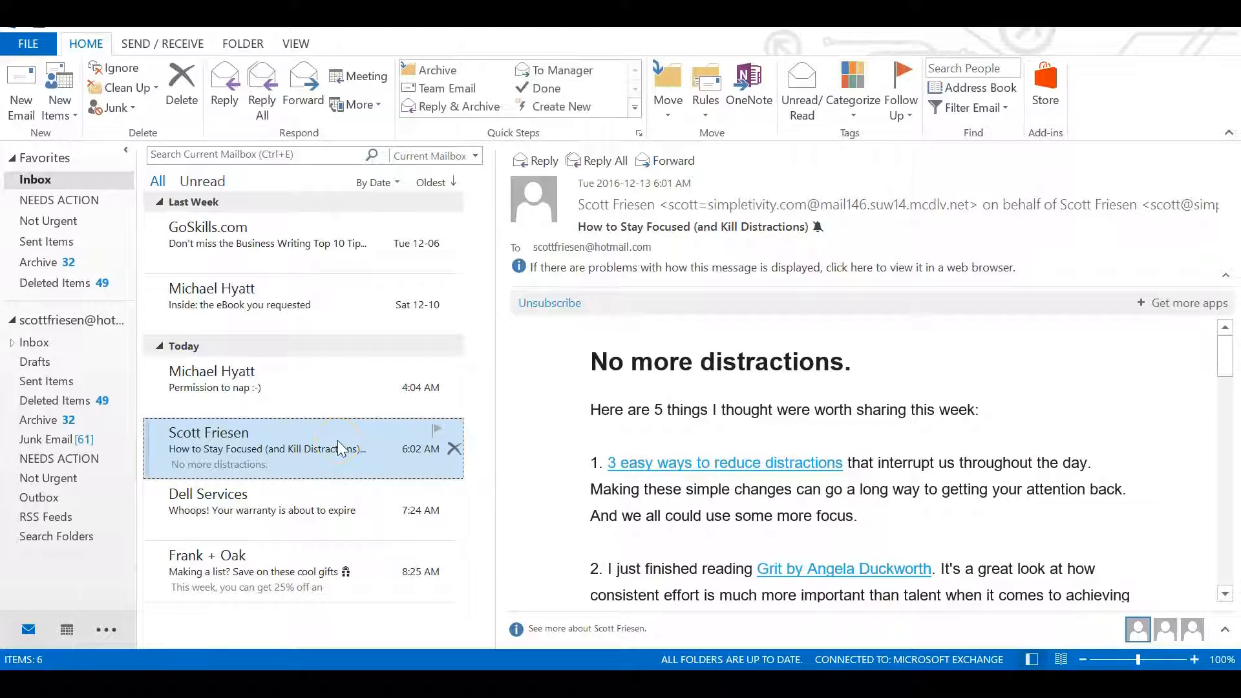
mouse_move(565, 386)
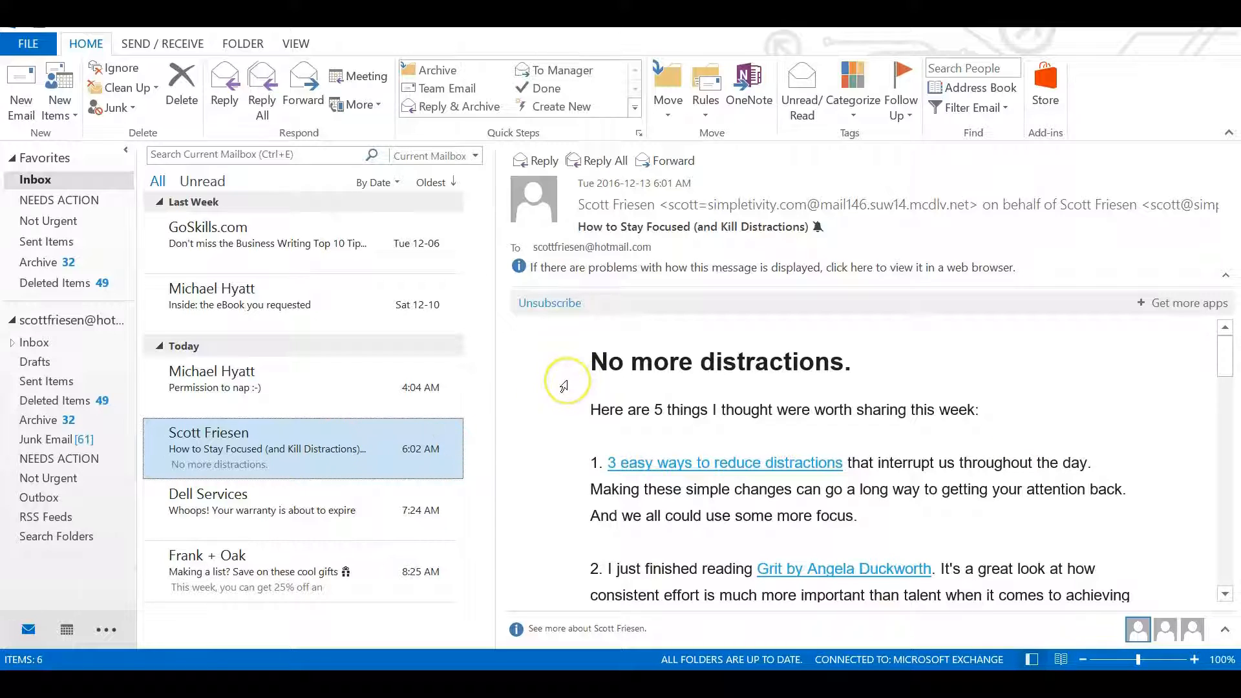
mouse_move(532, 397)
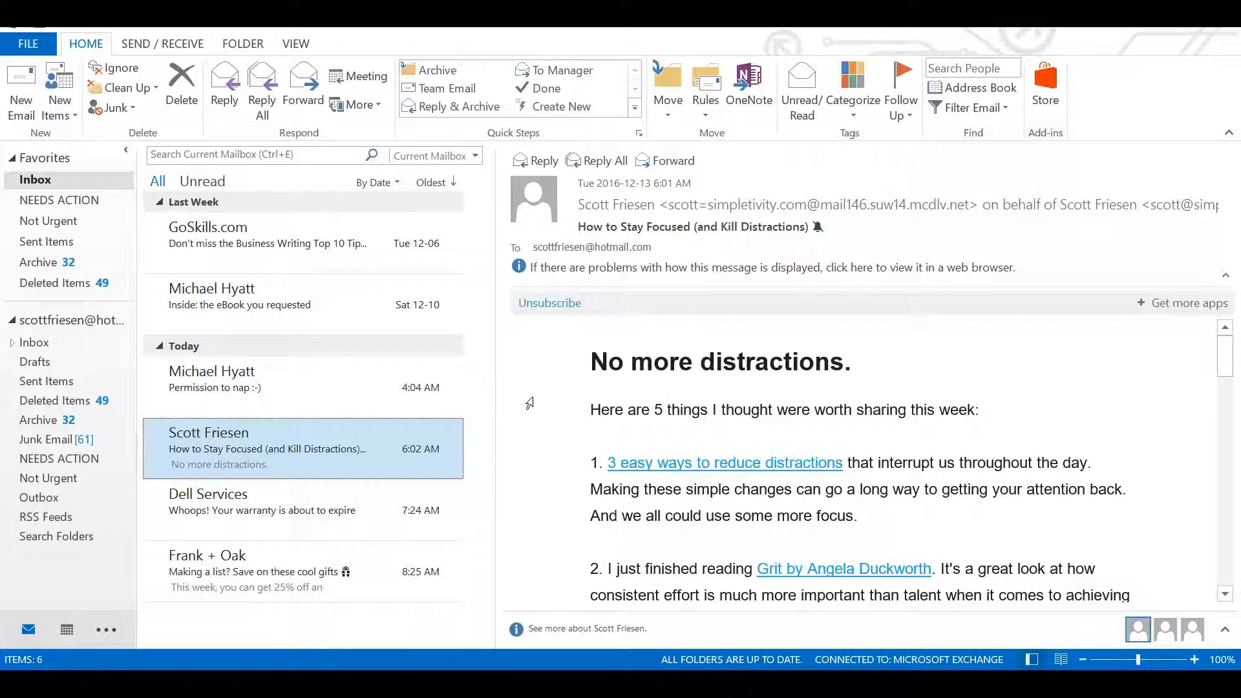
mouse_move(723, 216)
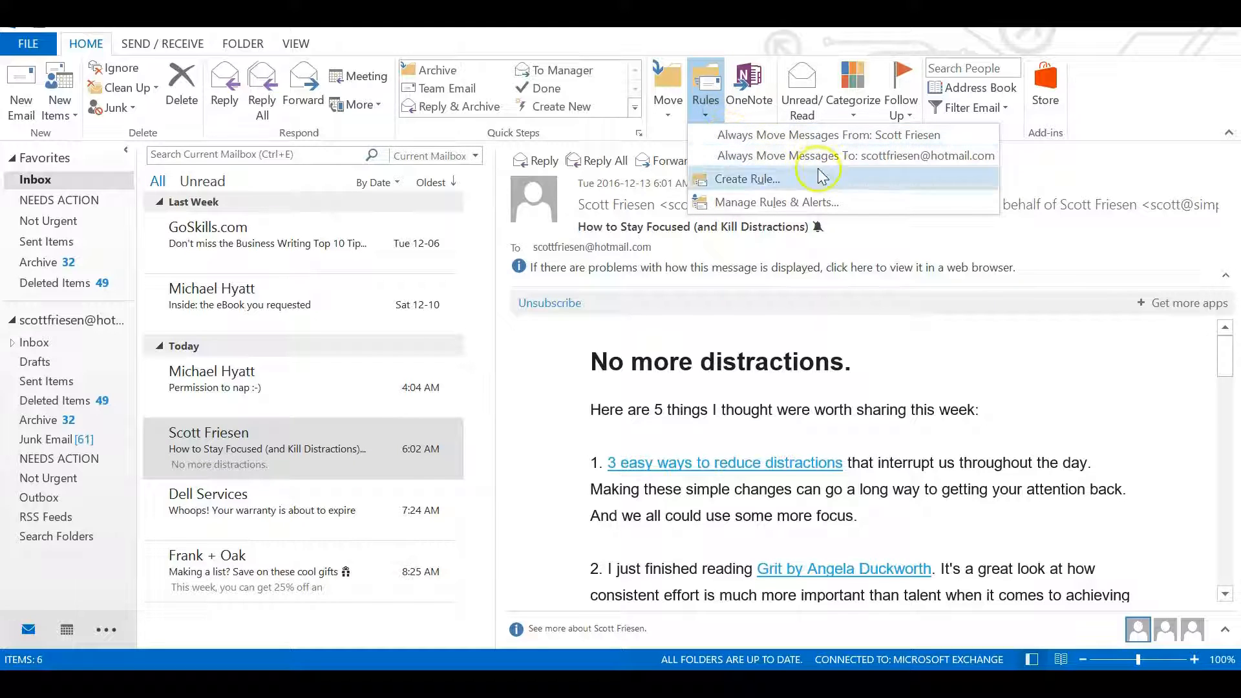
mouse_move(771, 202)
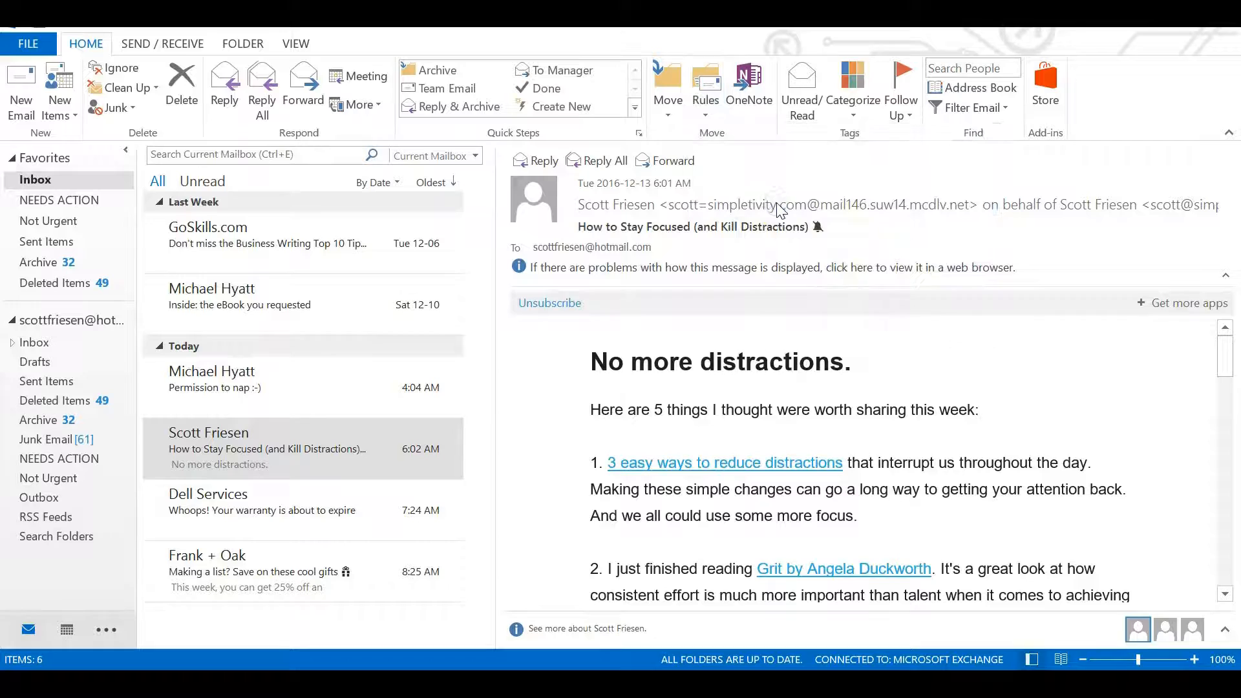
Open Manage Rules & Alerts, listing the Scott Friesen rule.
left_click(703, 86)
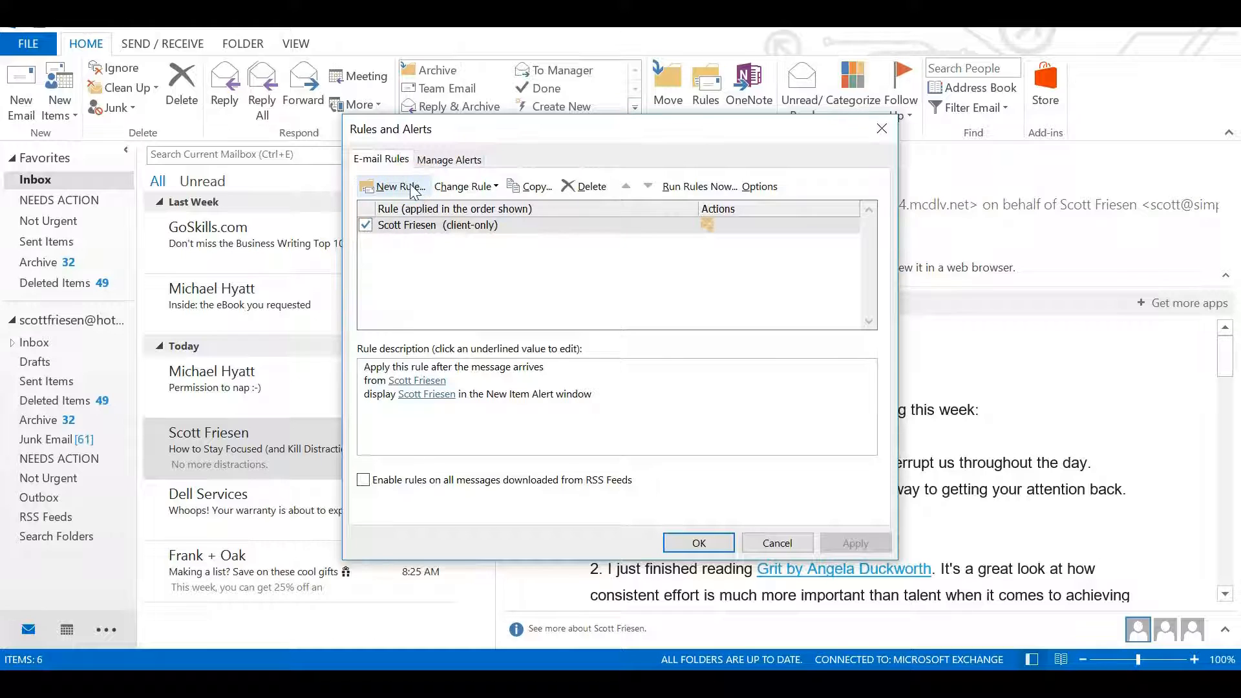
mouse_move(473, 235)
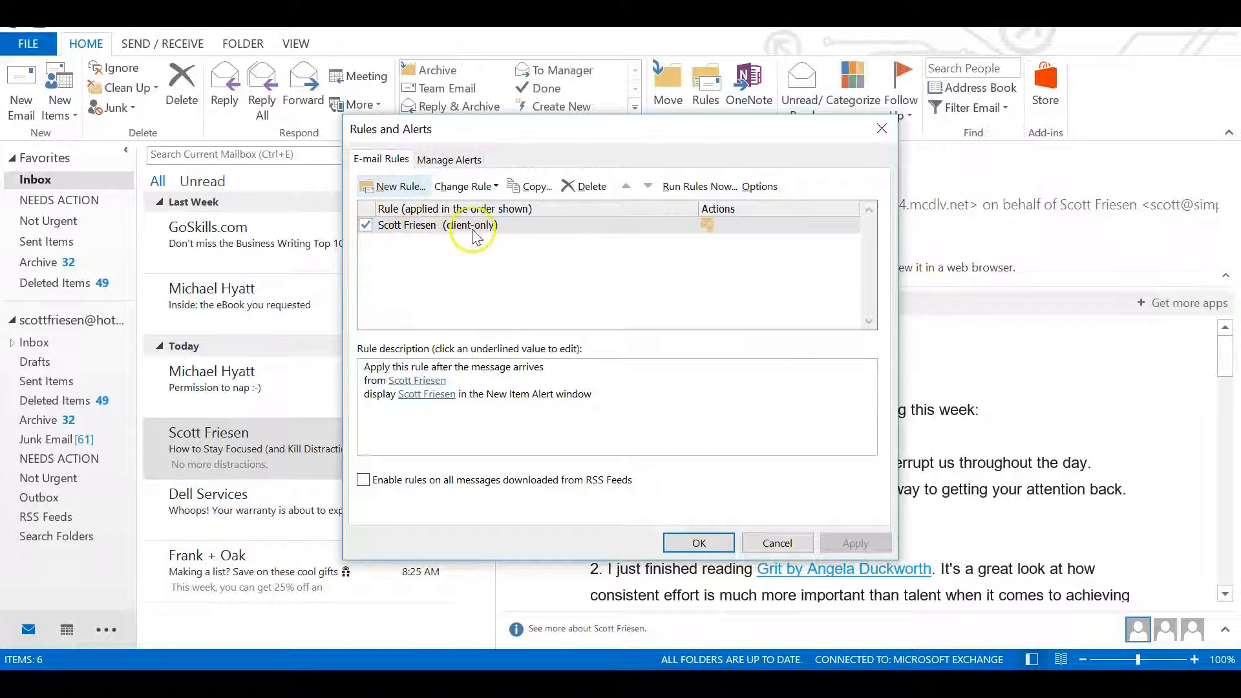
mouse_move(481, 243)
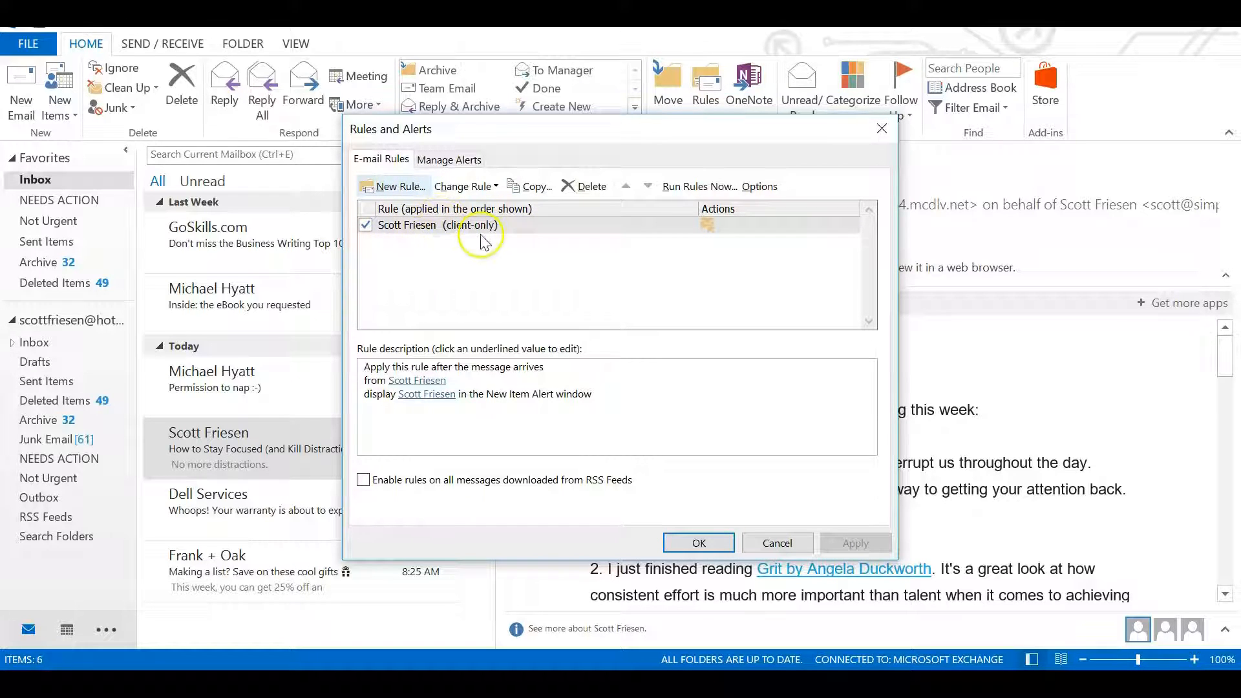
mouse_move(544, 411)
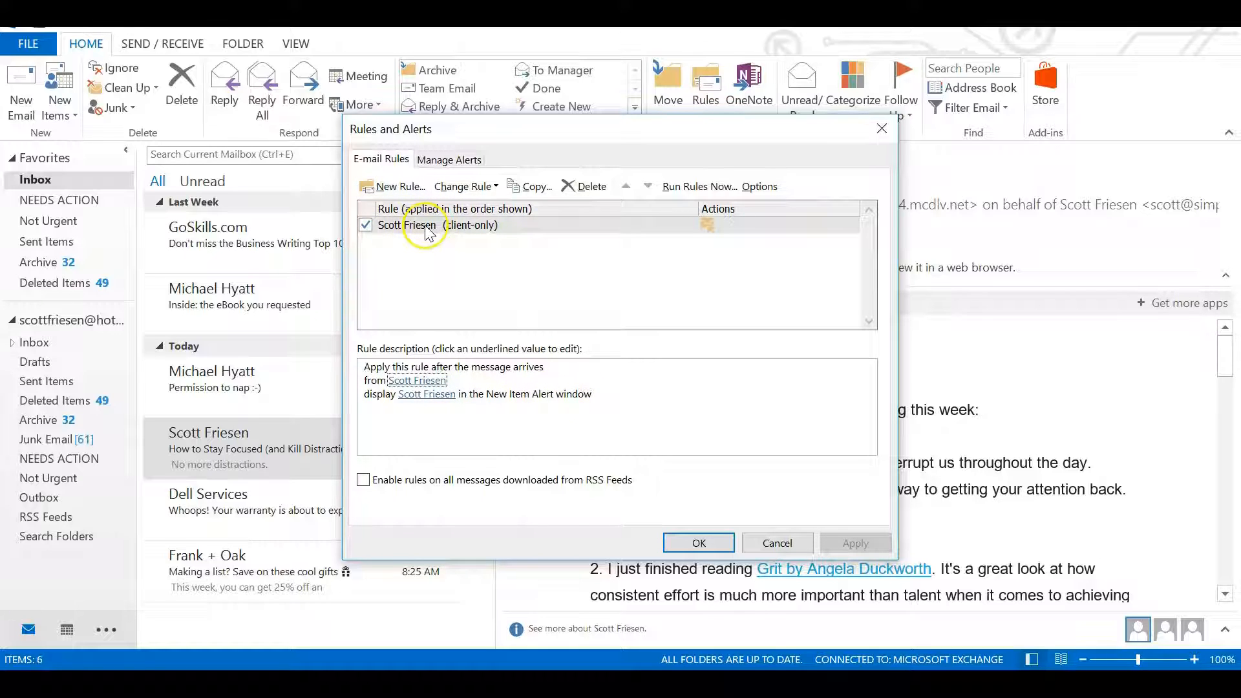
mouse_move(455, 261)
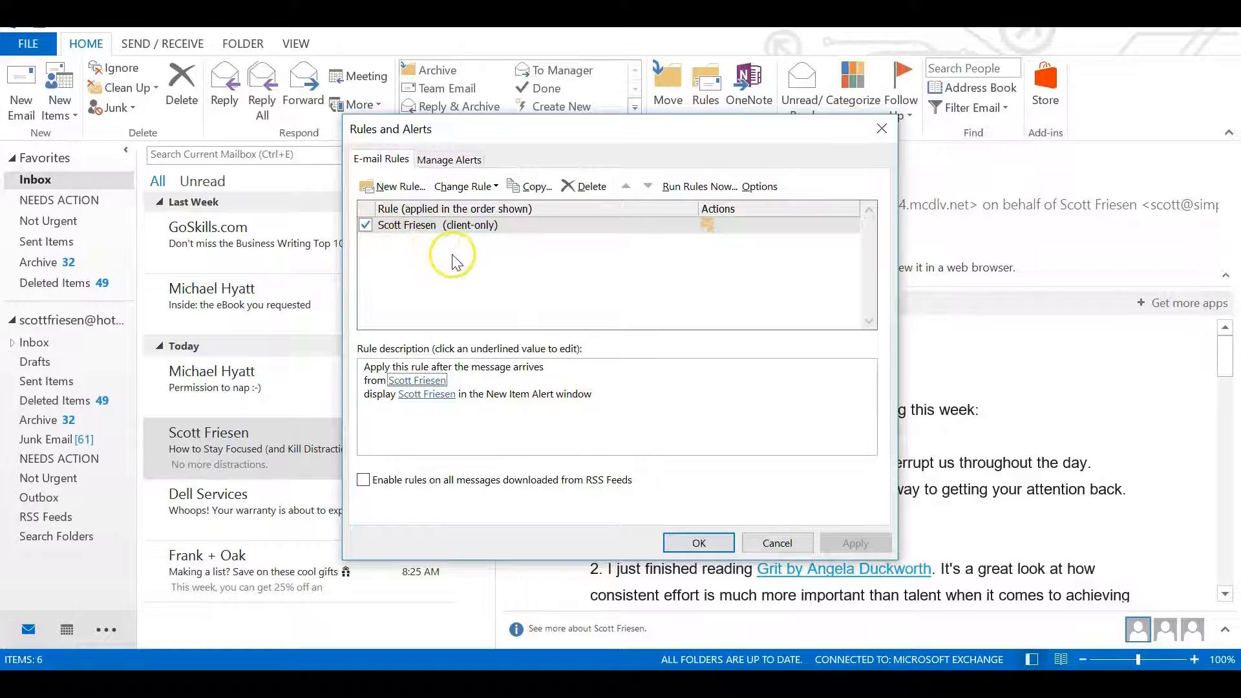
mouse_move(411, 244)
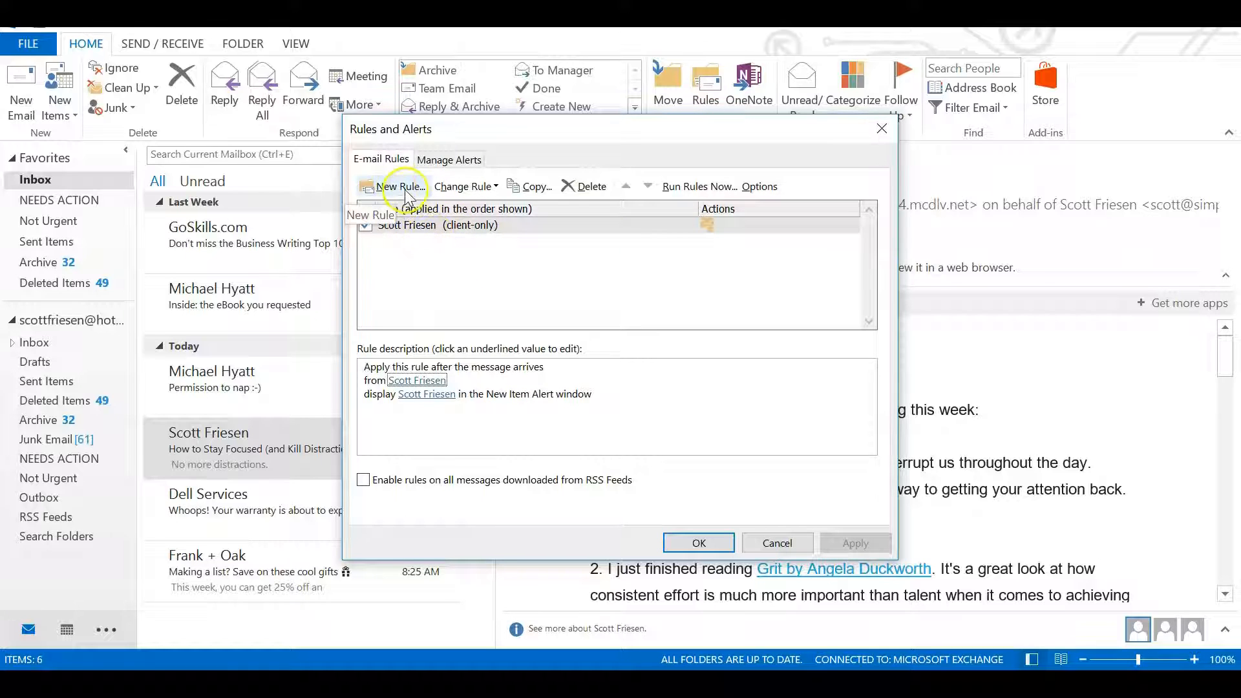
Start a new rule from the 'Display mail from someone in the New Item Alert Window' template.
left_click(402, 186)
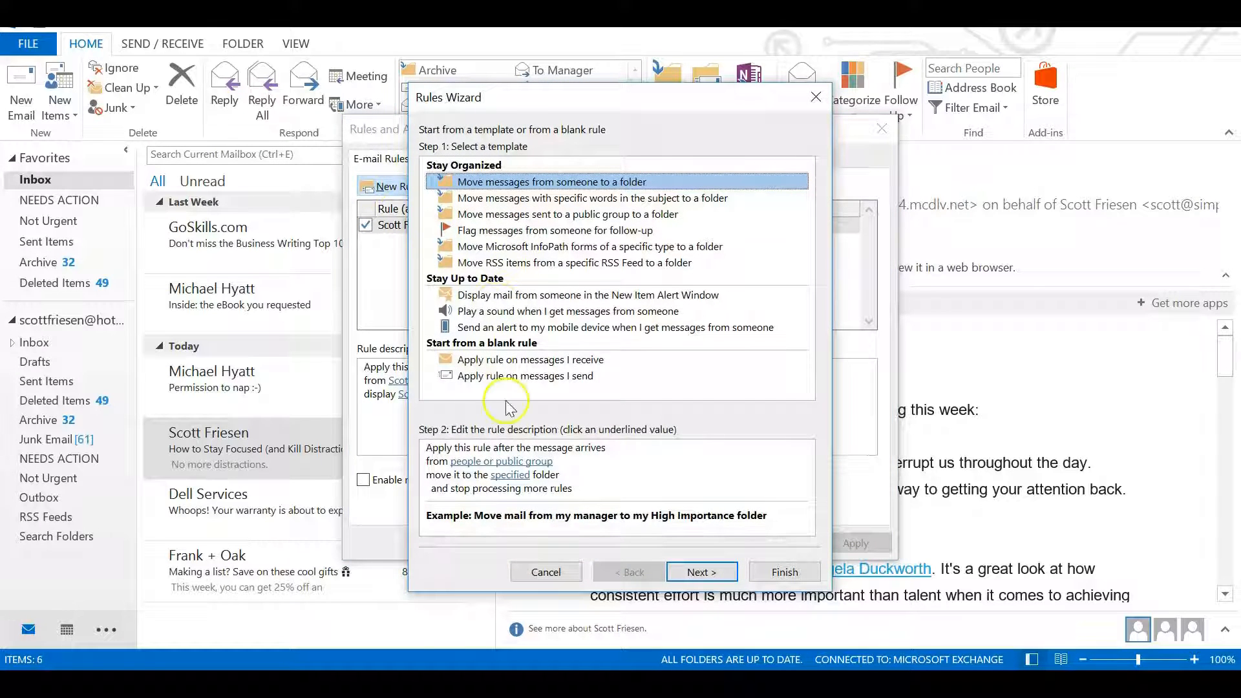
mouse_move(661, 407)
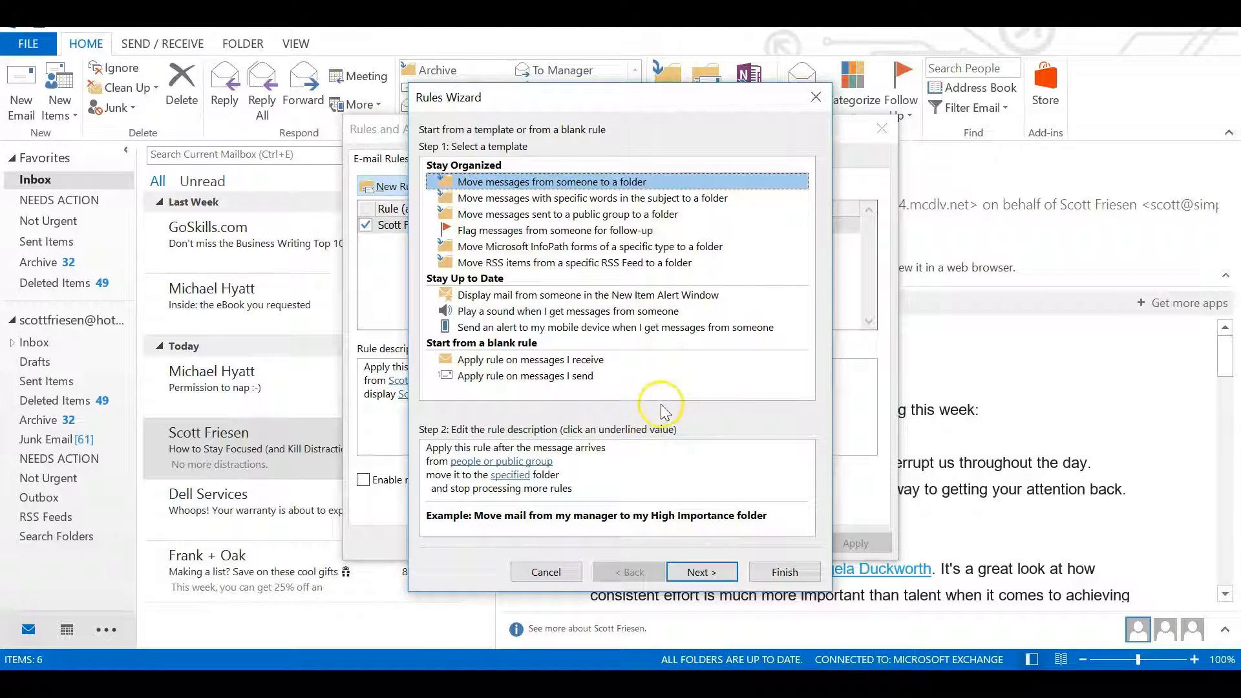
mouse_move(686, 393)
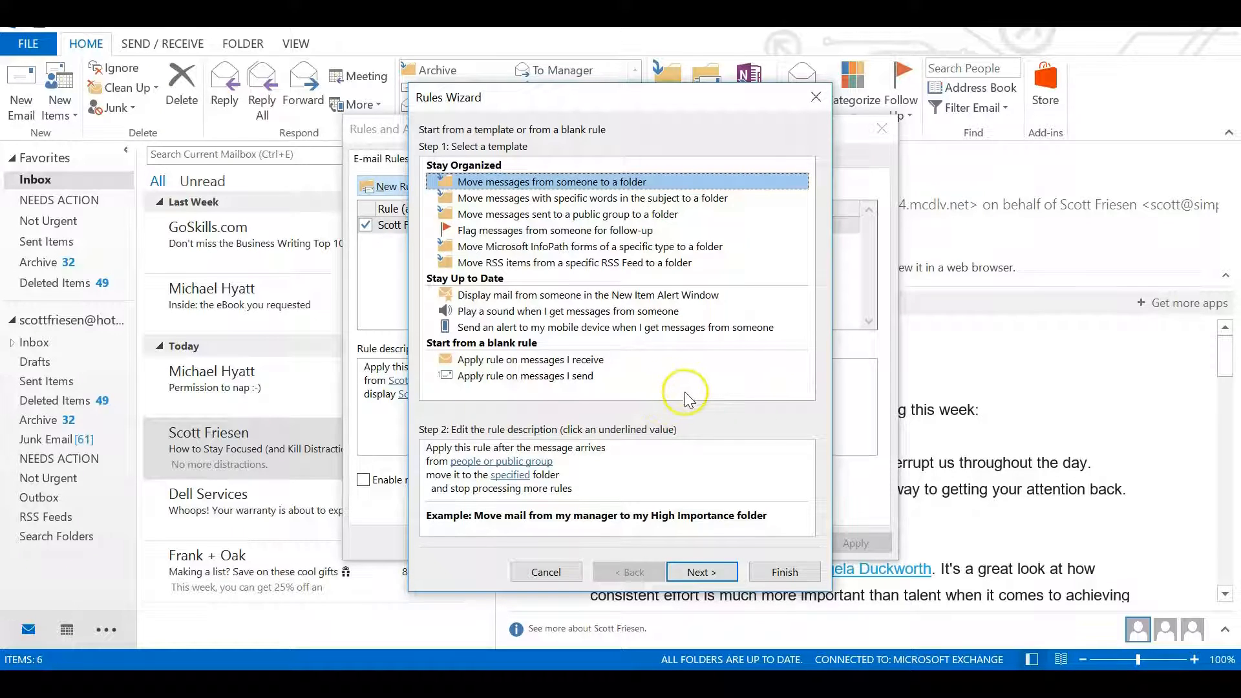
mouse_move(574, 339)
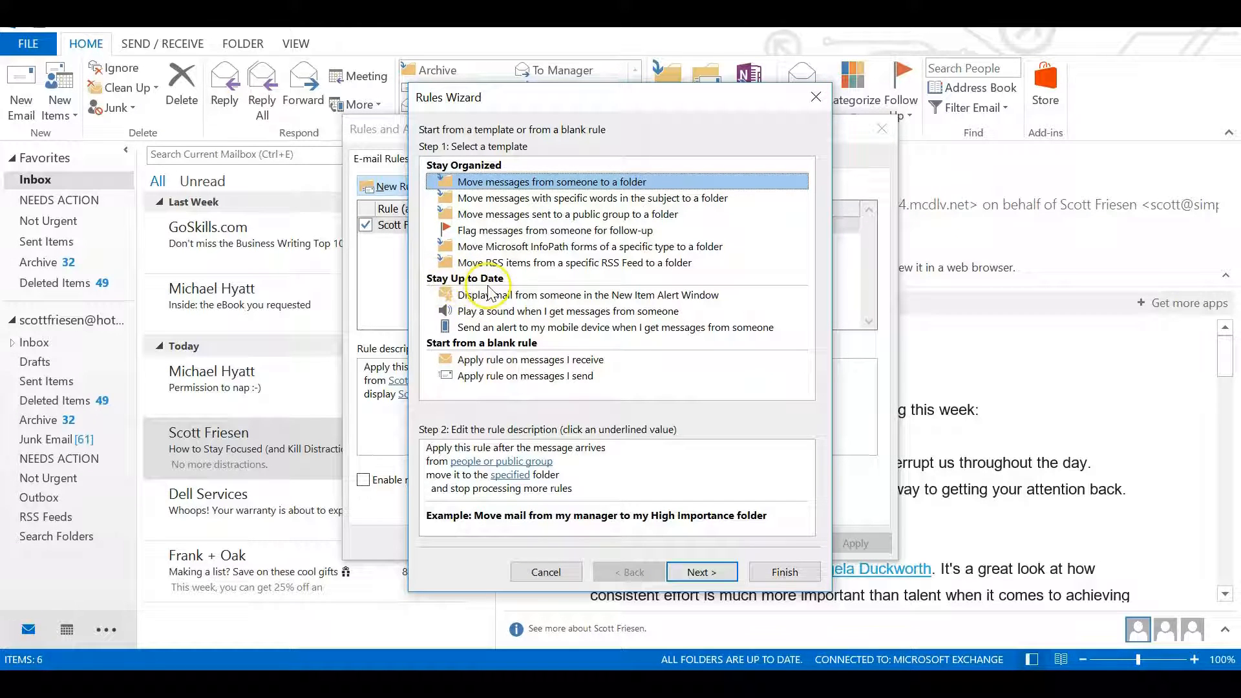
left_click(618, 295)
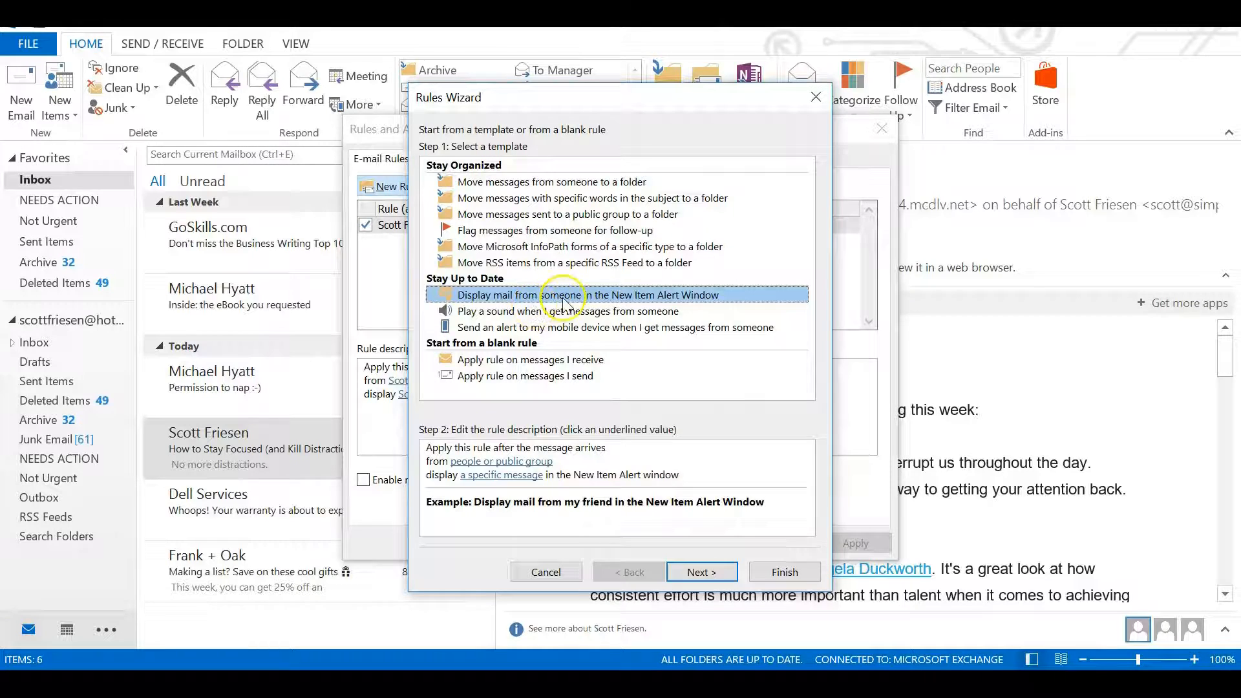
mouse_move(742, 303)
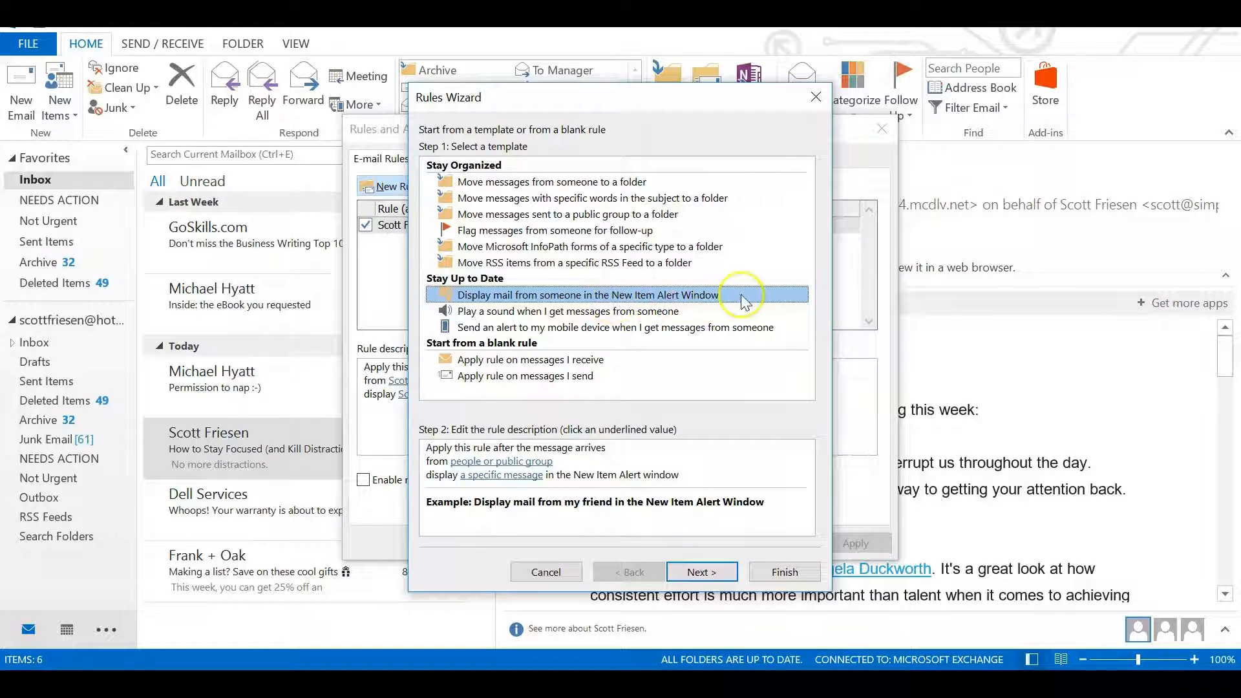
mouse_move(750, 301)
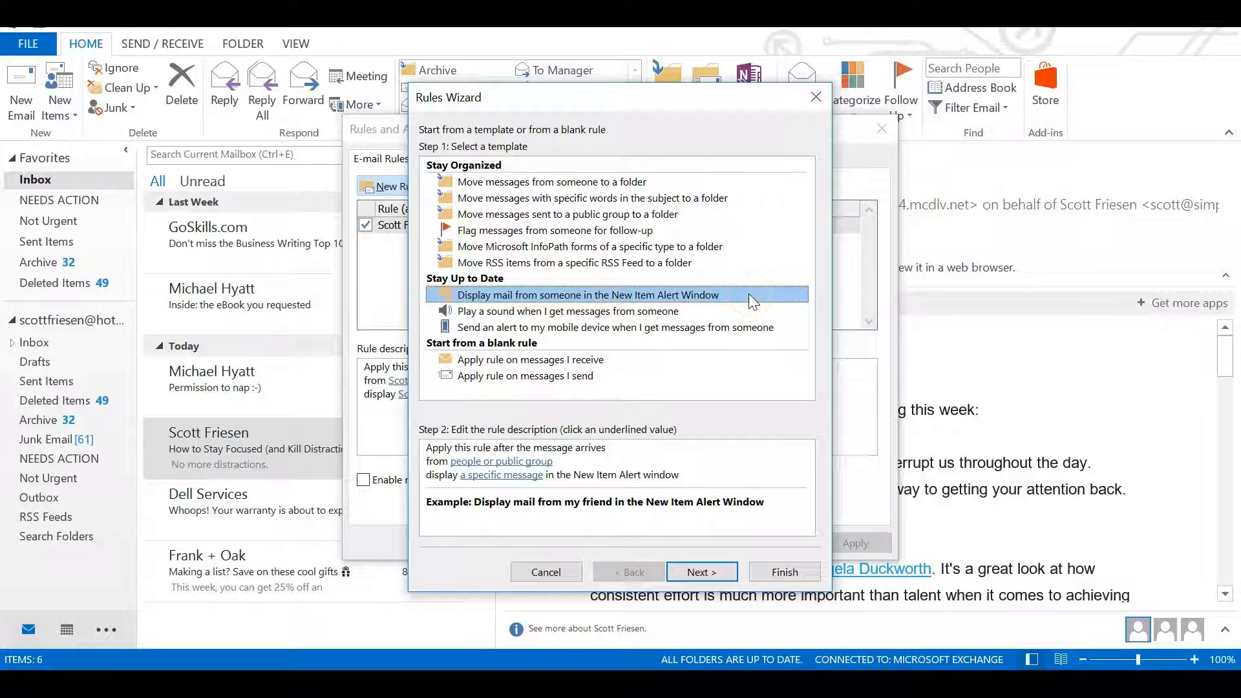
Set the rule's condition to 'marked as importance' instead of 'from people or public group'.
left_click(699, 571)
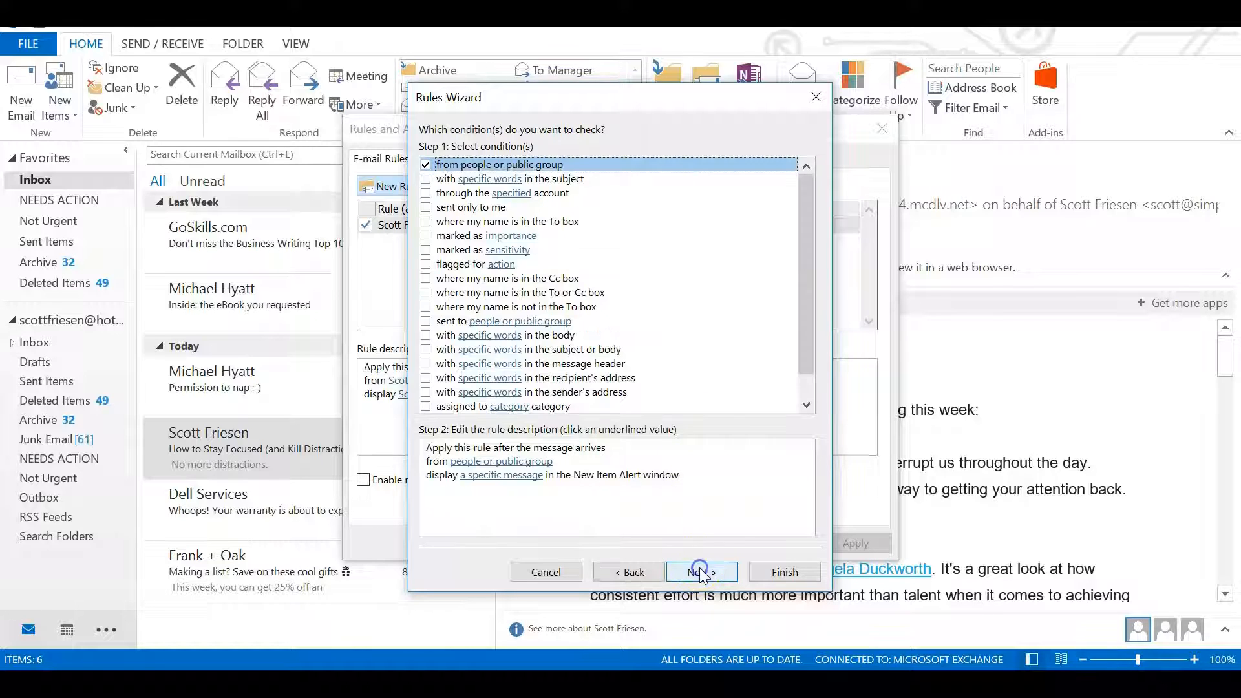
mouse_move(609, 273)
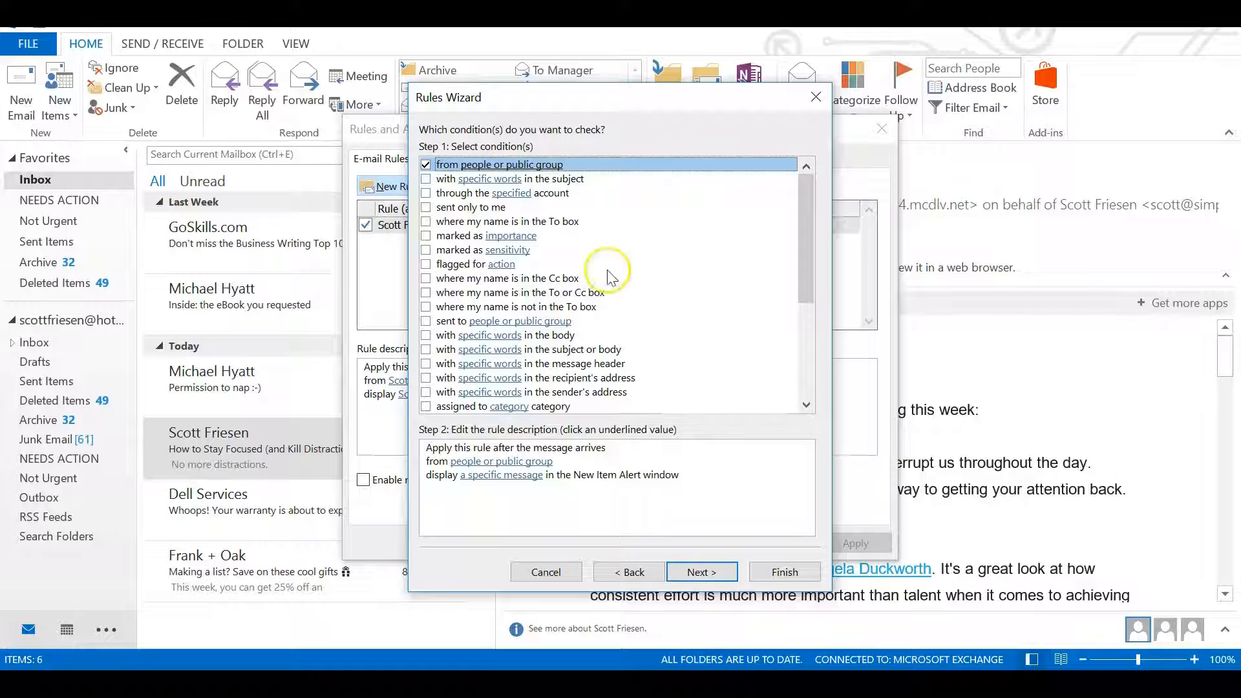
mouse_move(560, 149)
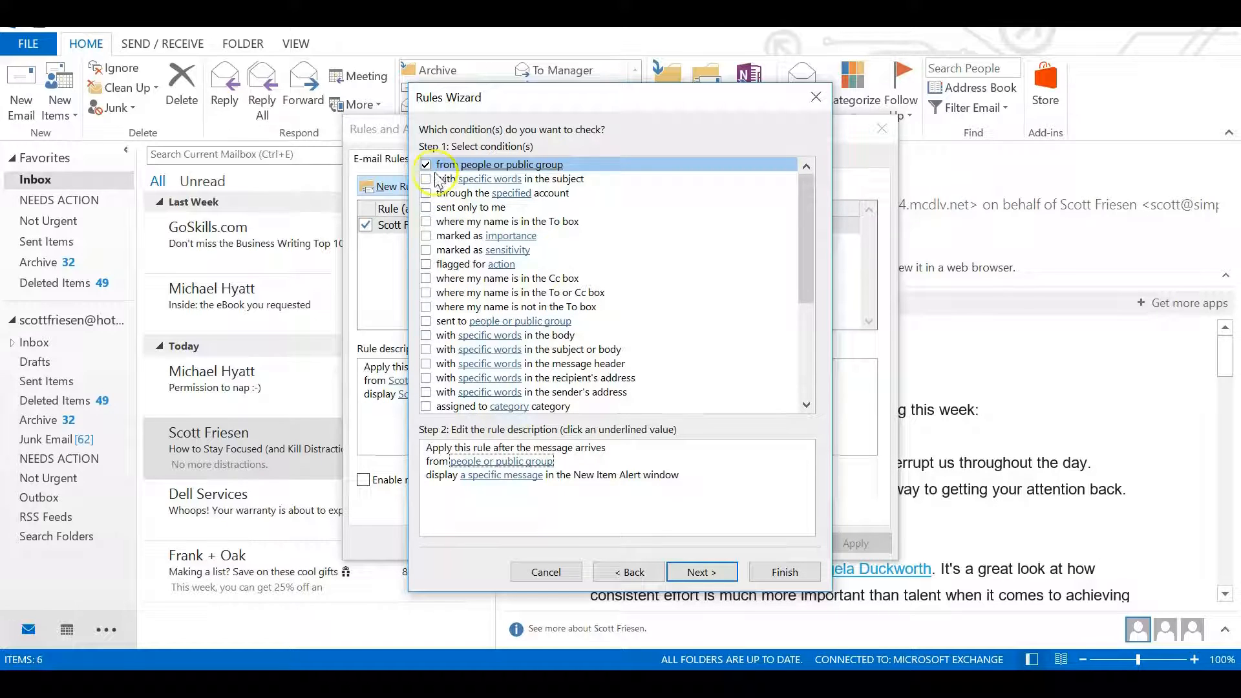
left_click(425, 164)
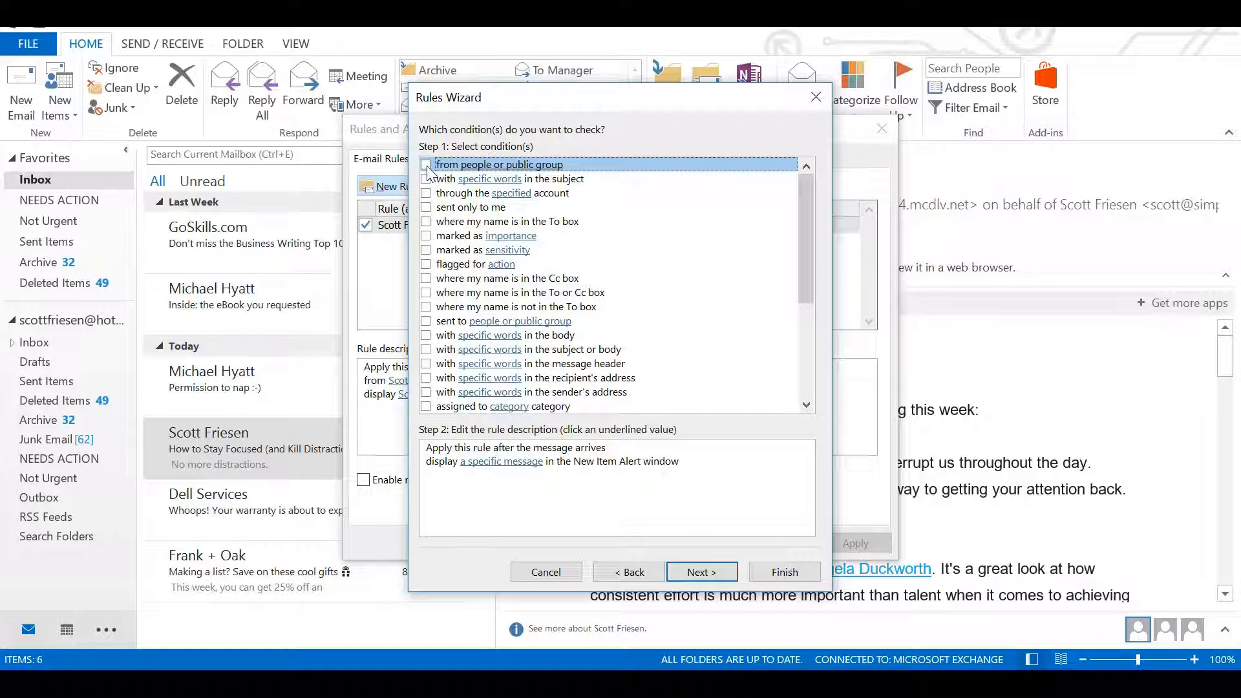
mouse_move(492, 242)
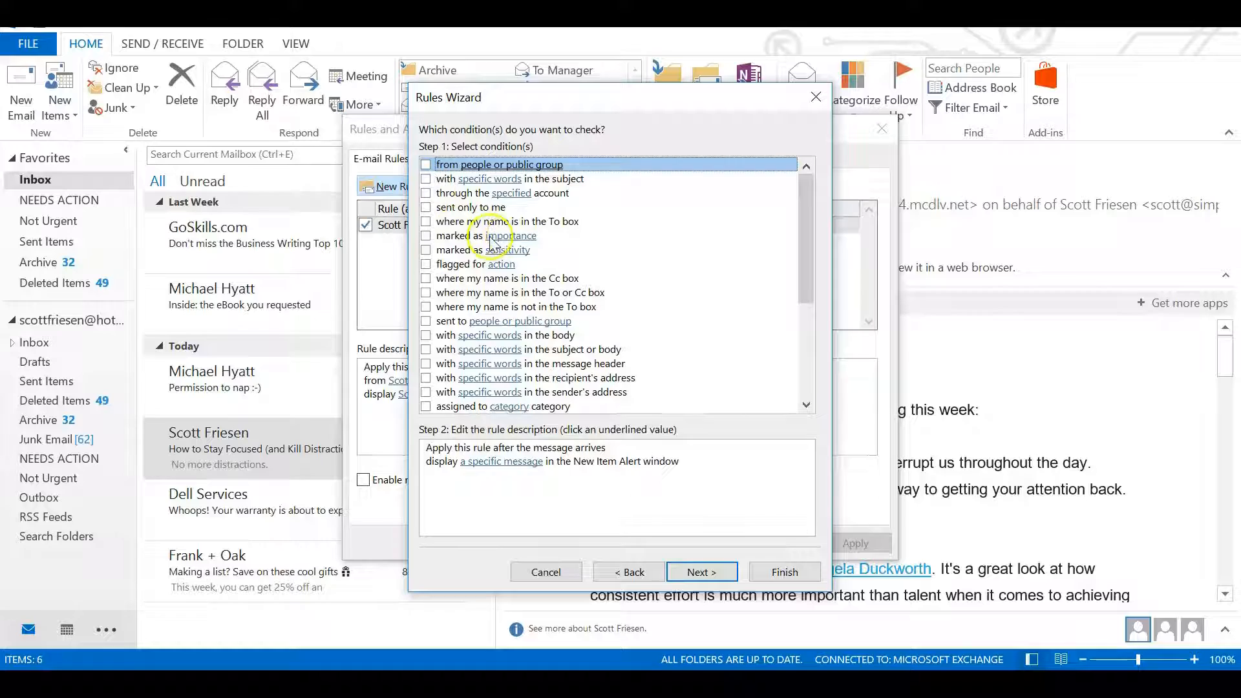
mouse_move(475, 242)
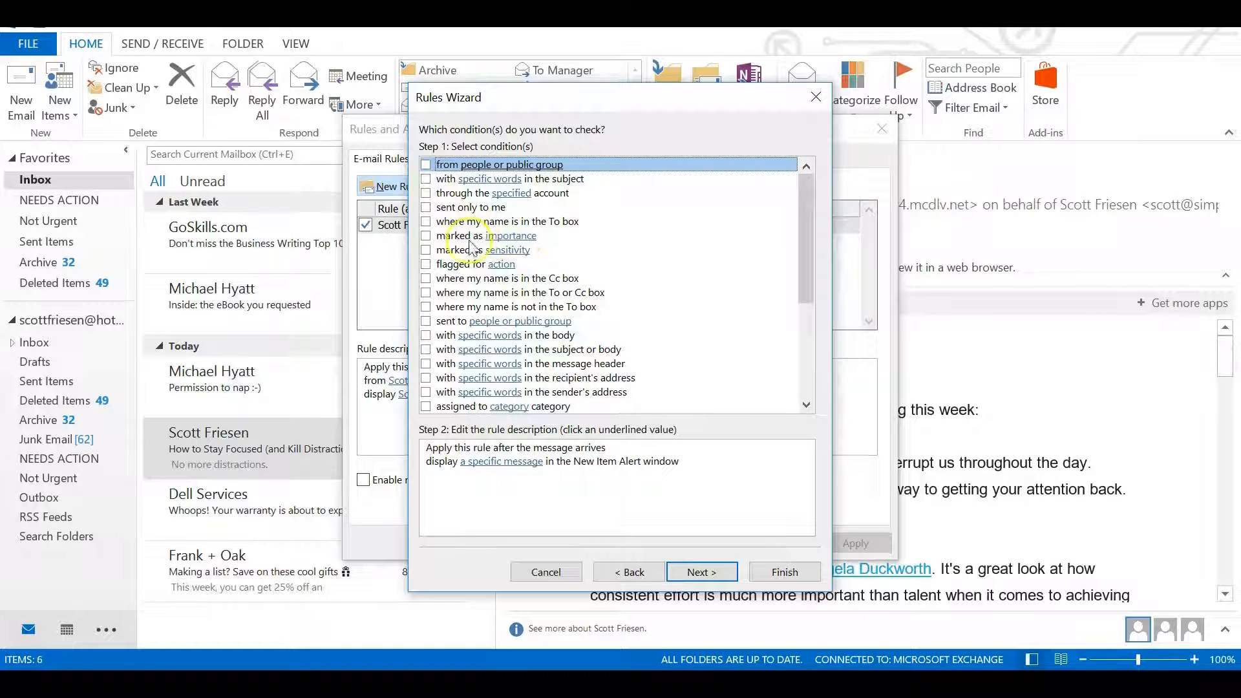
left_click(426, 236)
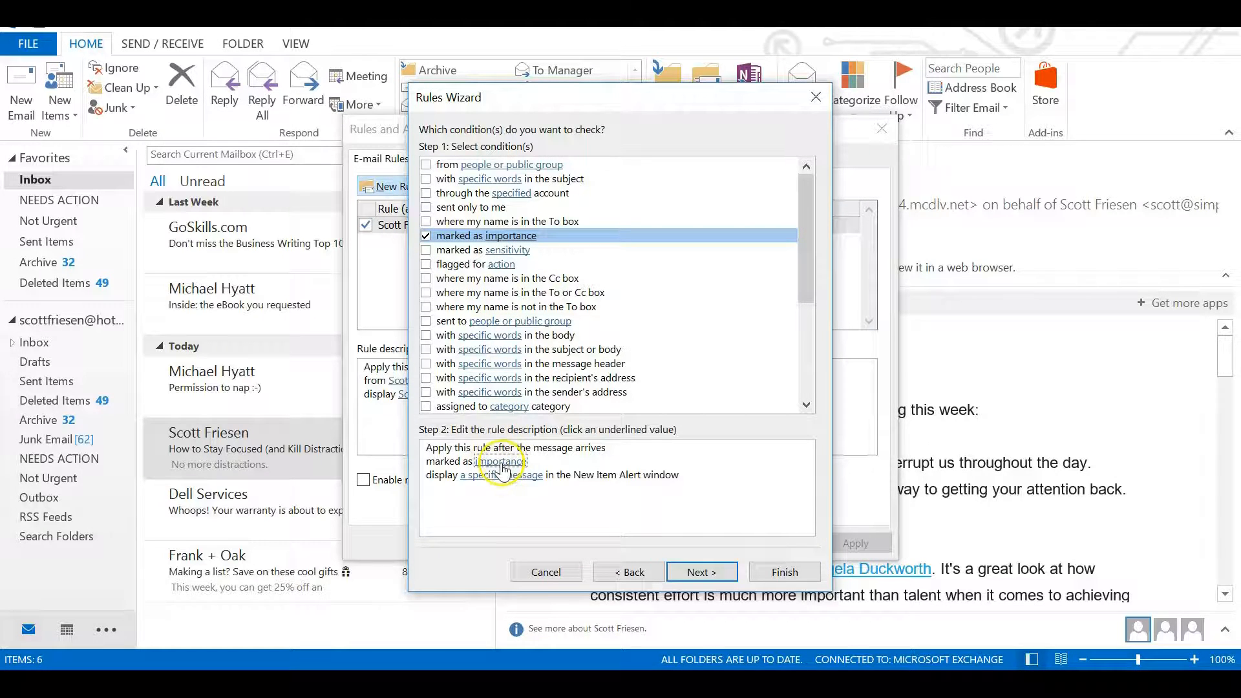
Set the rule's importance condition to High so it reads 'marked as high importance'.
left_click(500, 461)
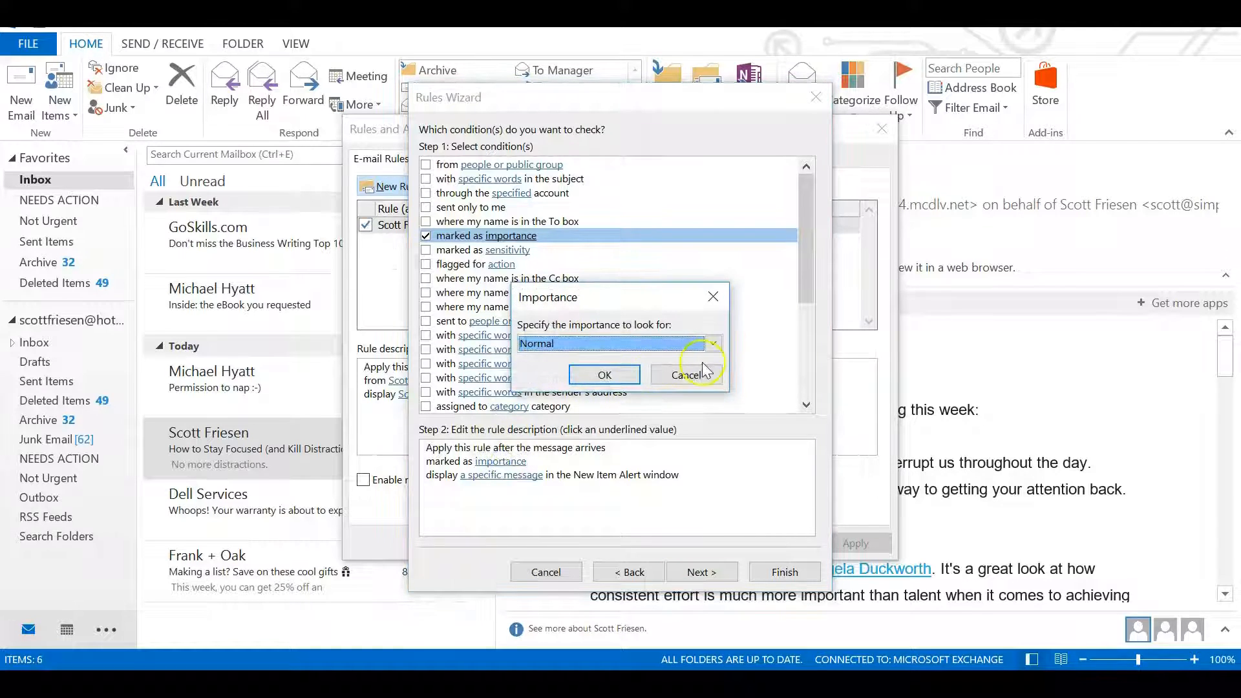
left_click(711, 342)
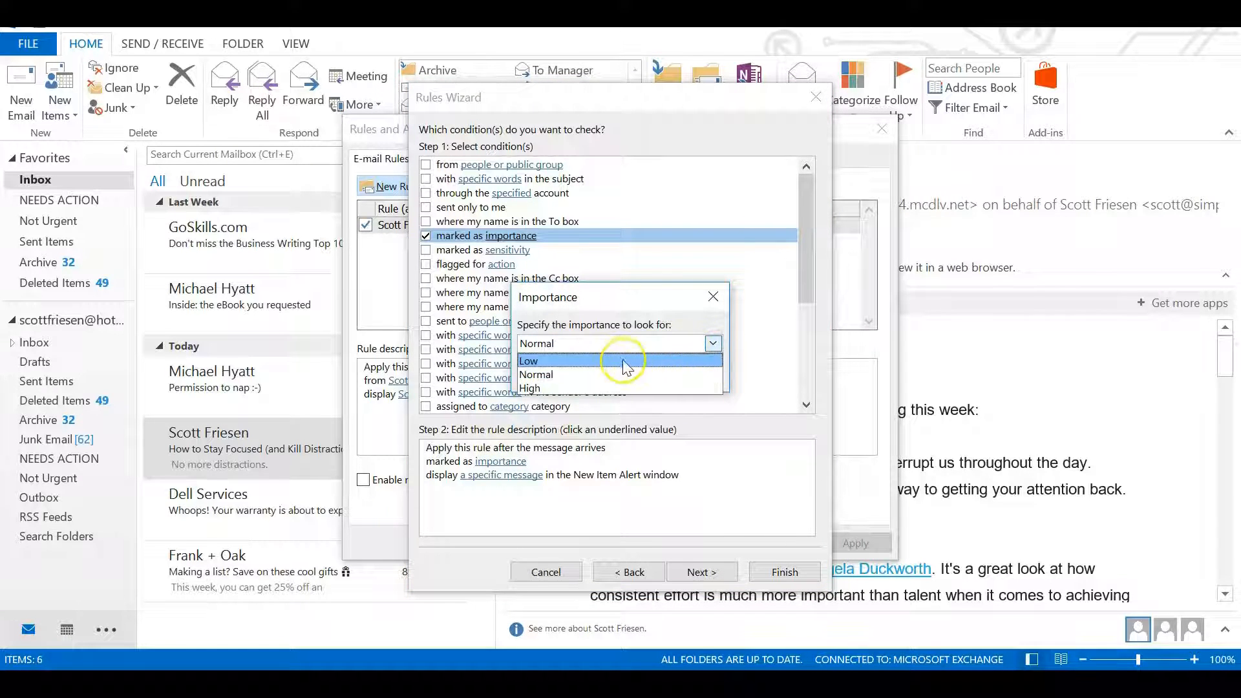
mouse_move(570, 374)
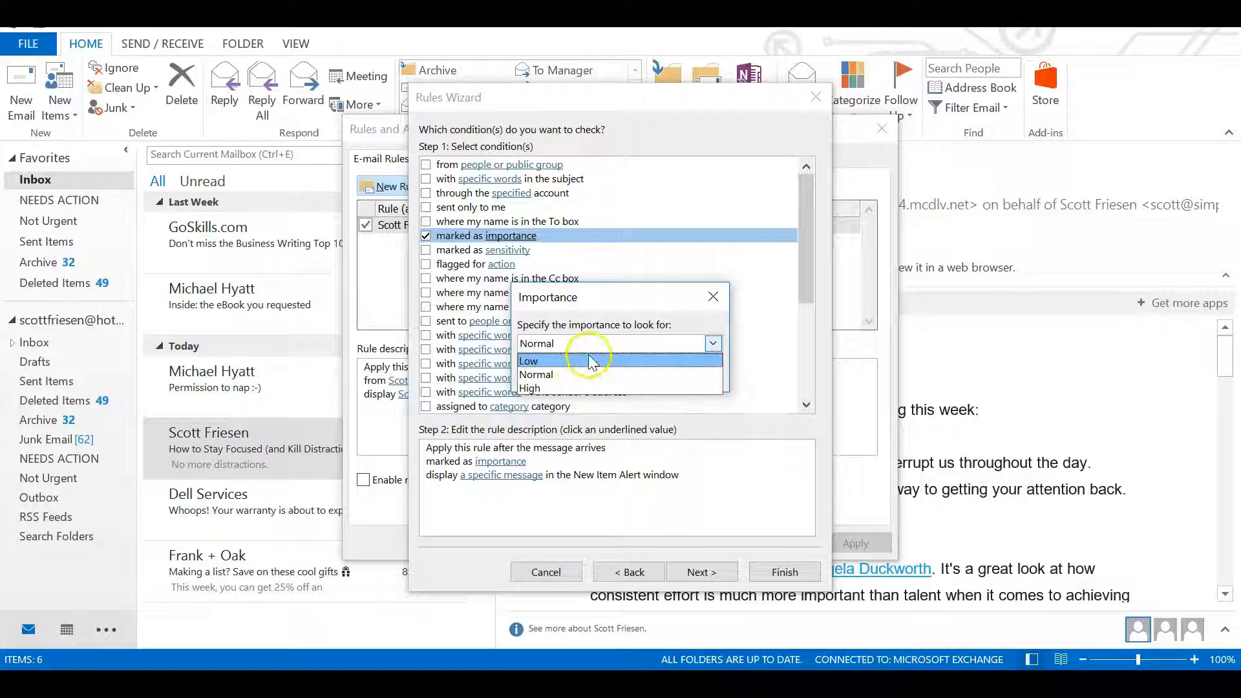
mouse_move(585, 366)
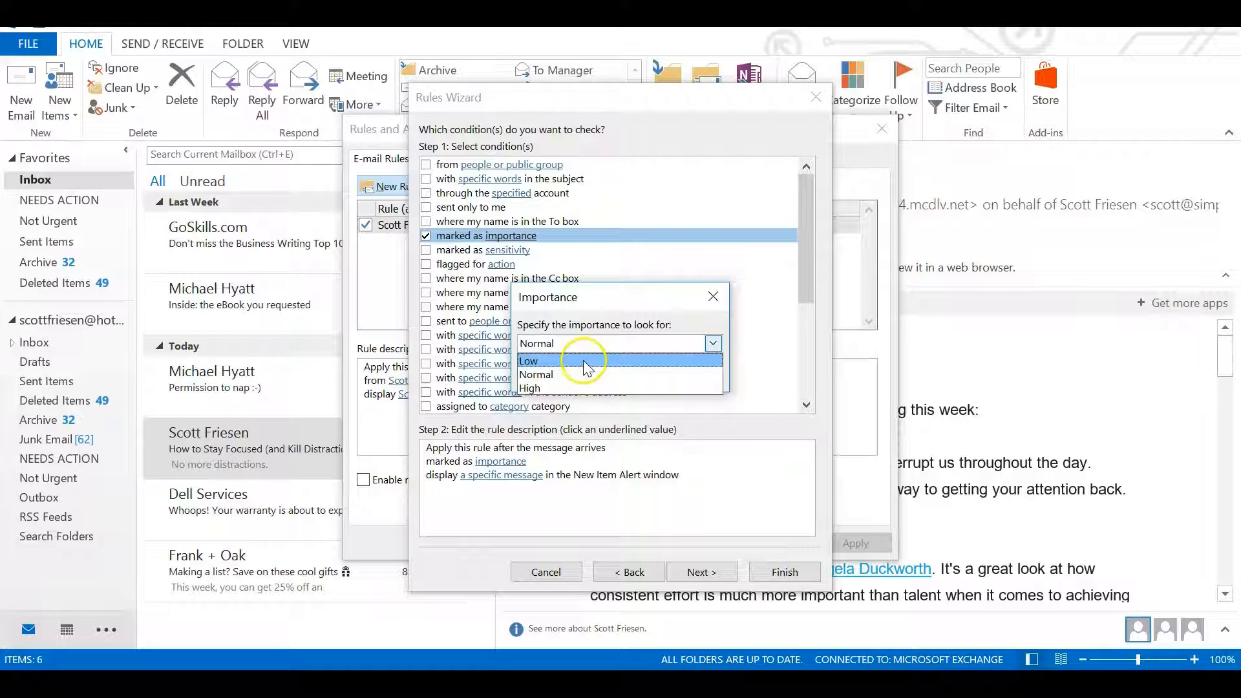
mouse_move(568, 388)
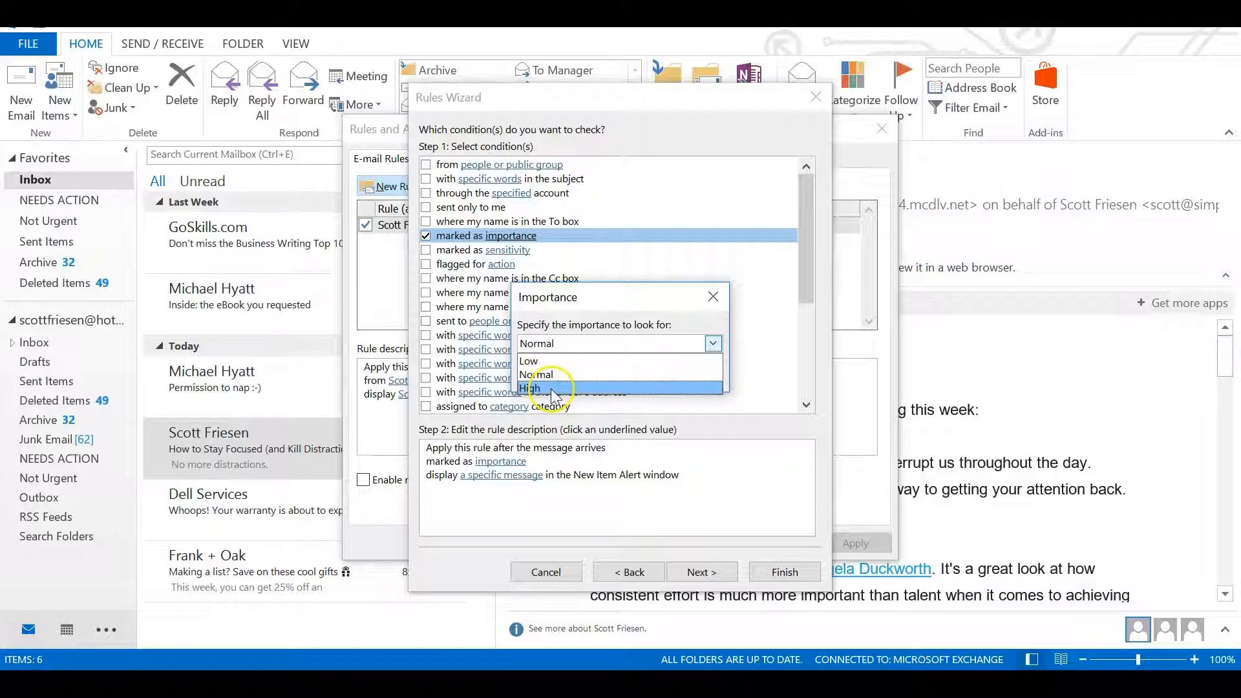
left_click(535, 388)
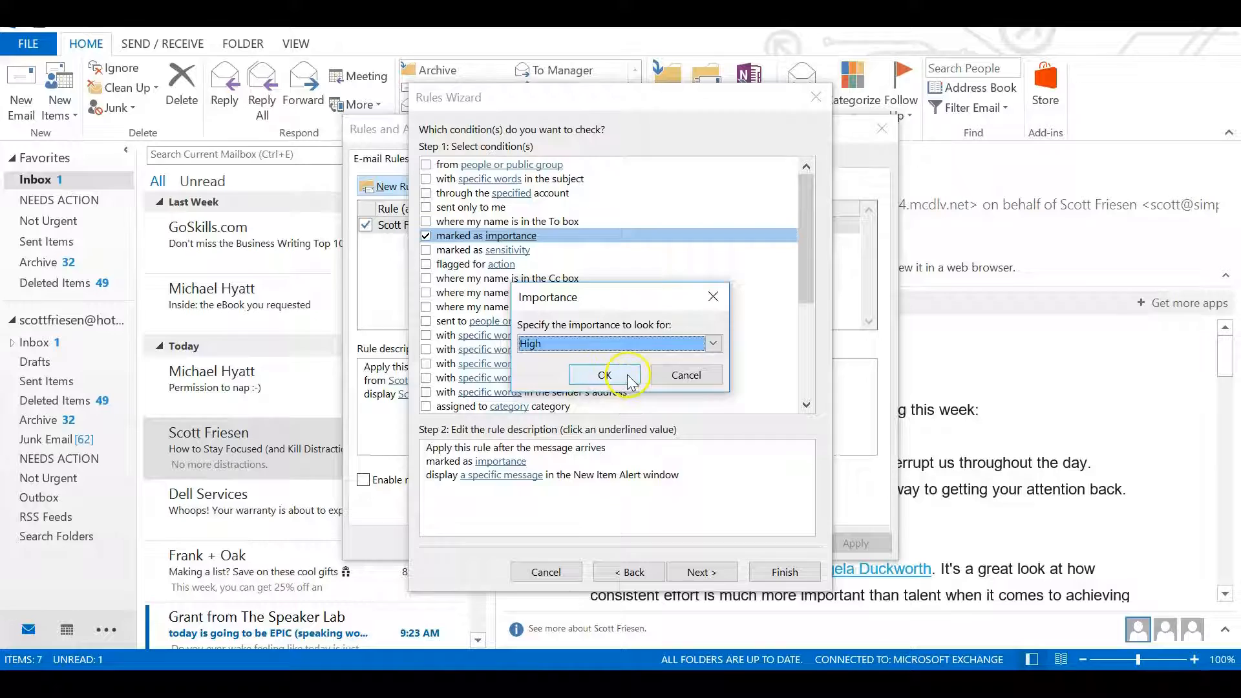
left_click(603, 375)
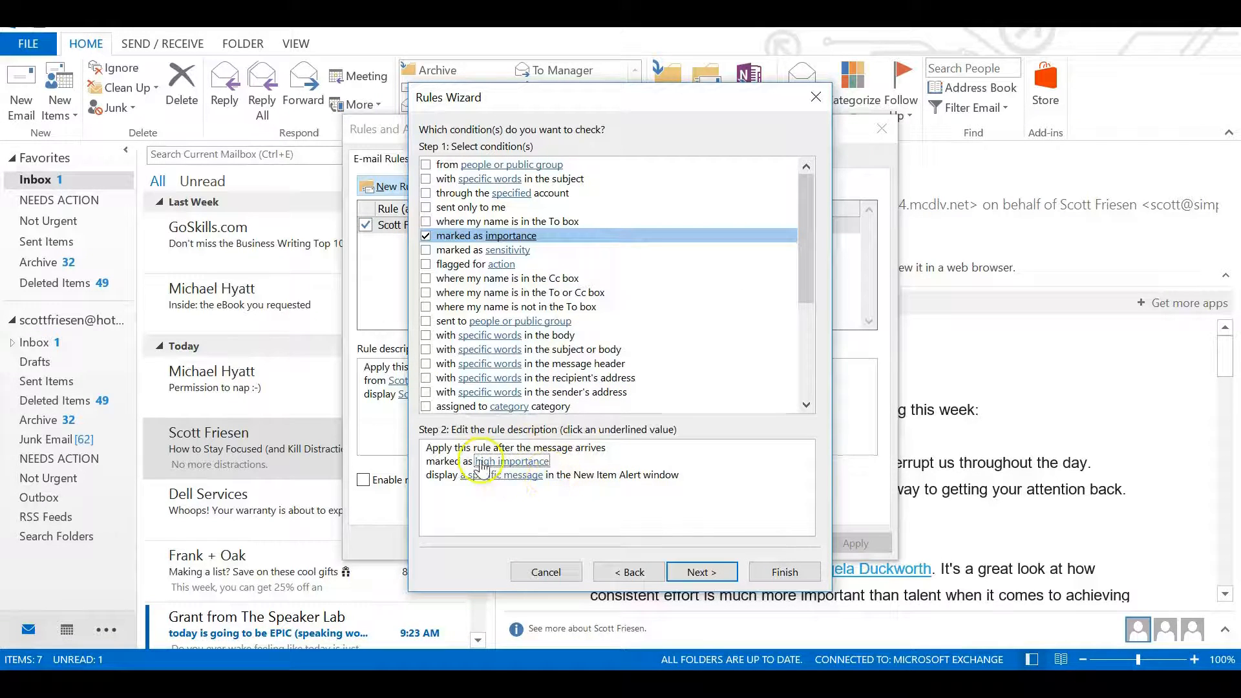
mouse_move(558, 463)
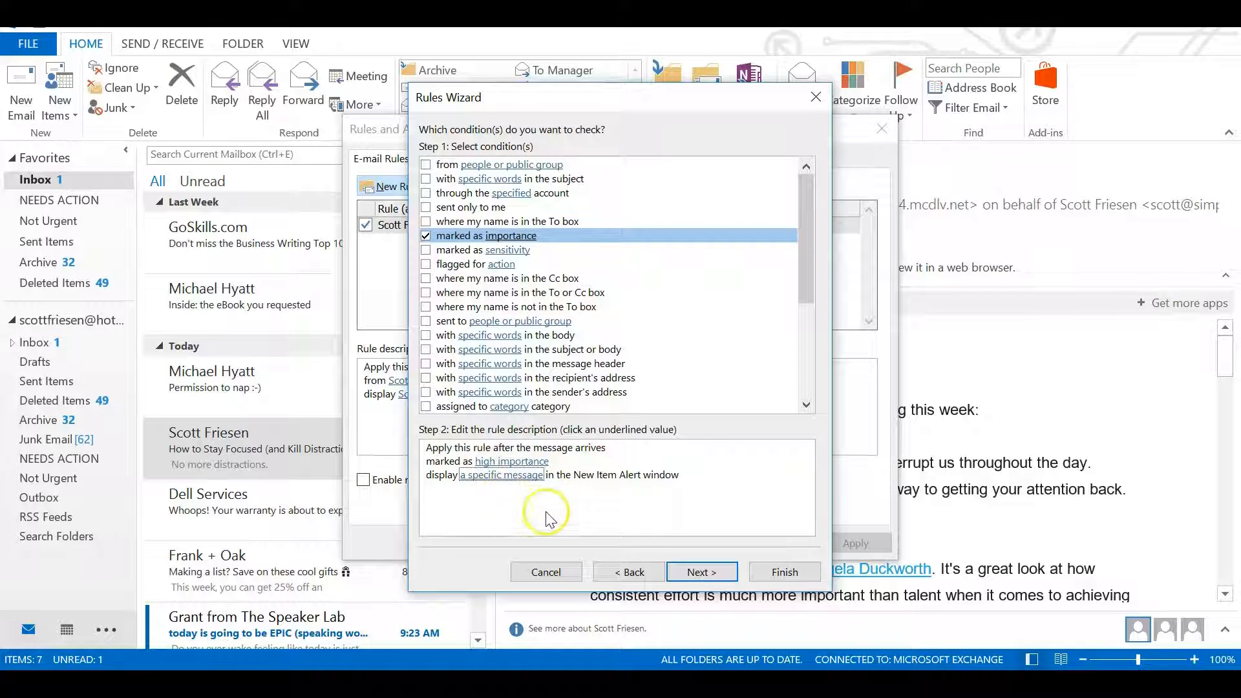
Advance to the actions step with the New Item Alert display action kept checked.
left_click(700, 571)
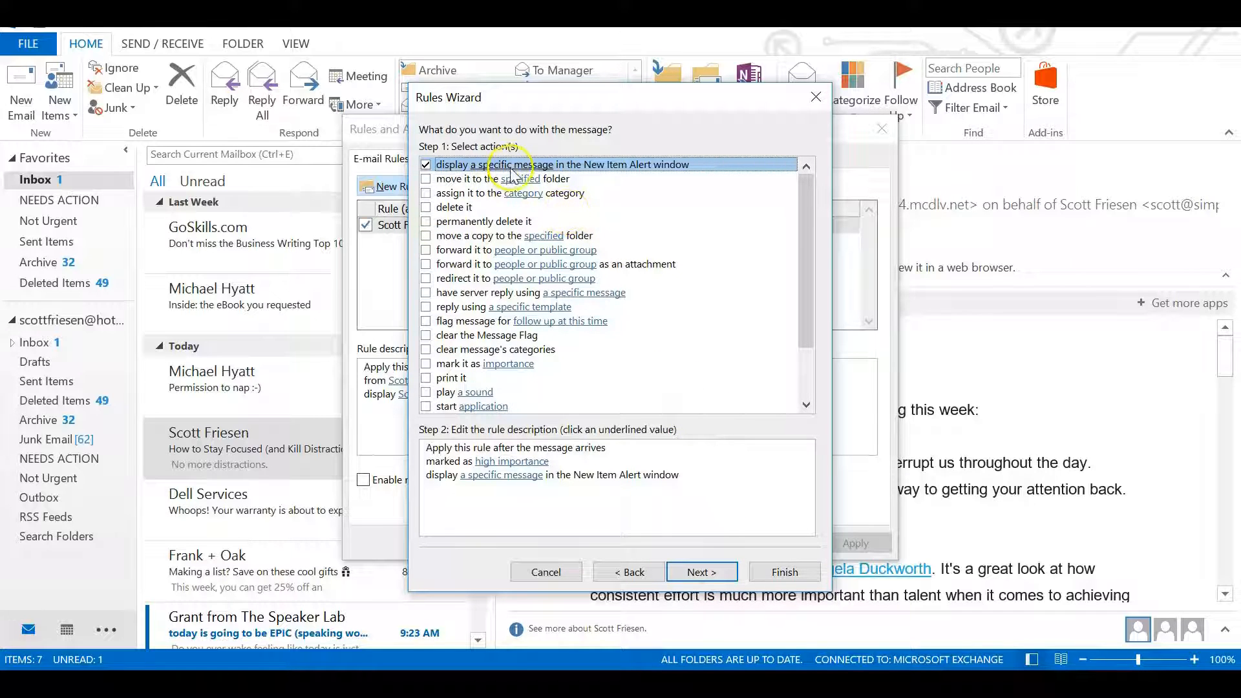
mouse_move(475, 207)
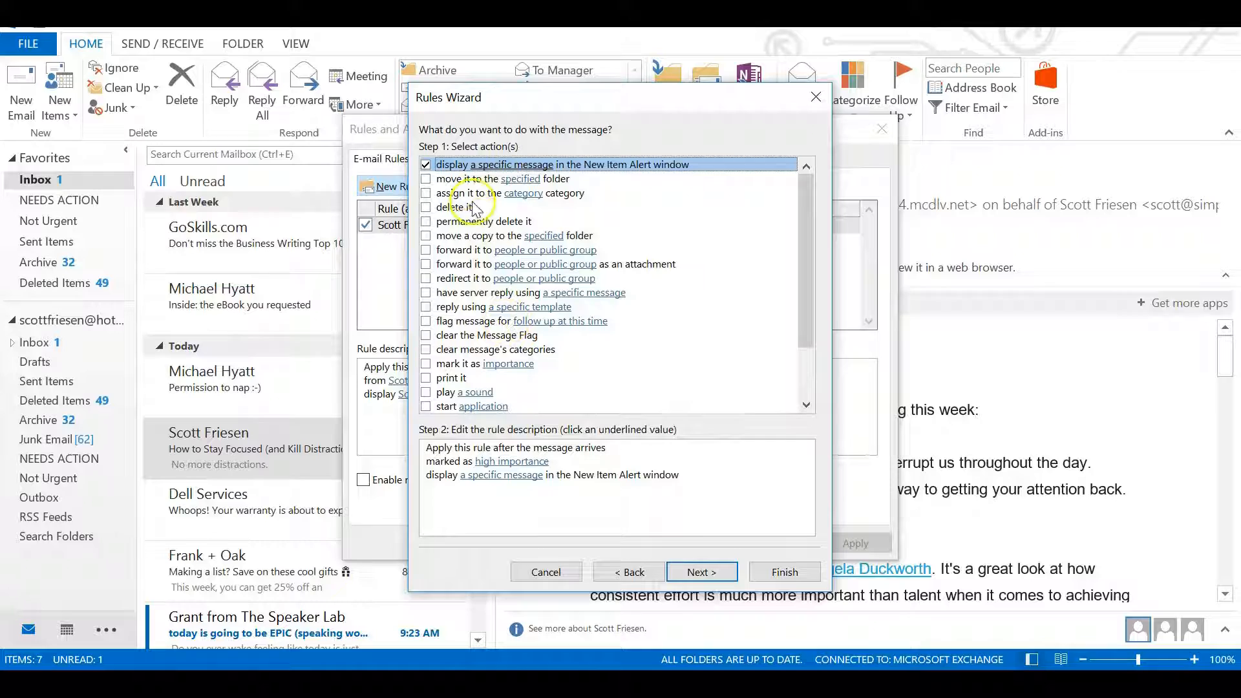
mouse_move(478, 299)
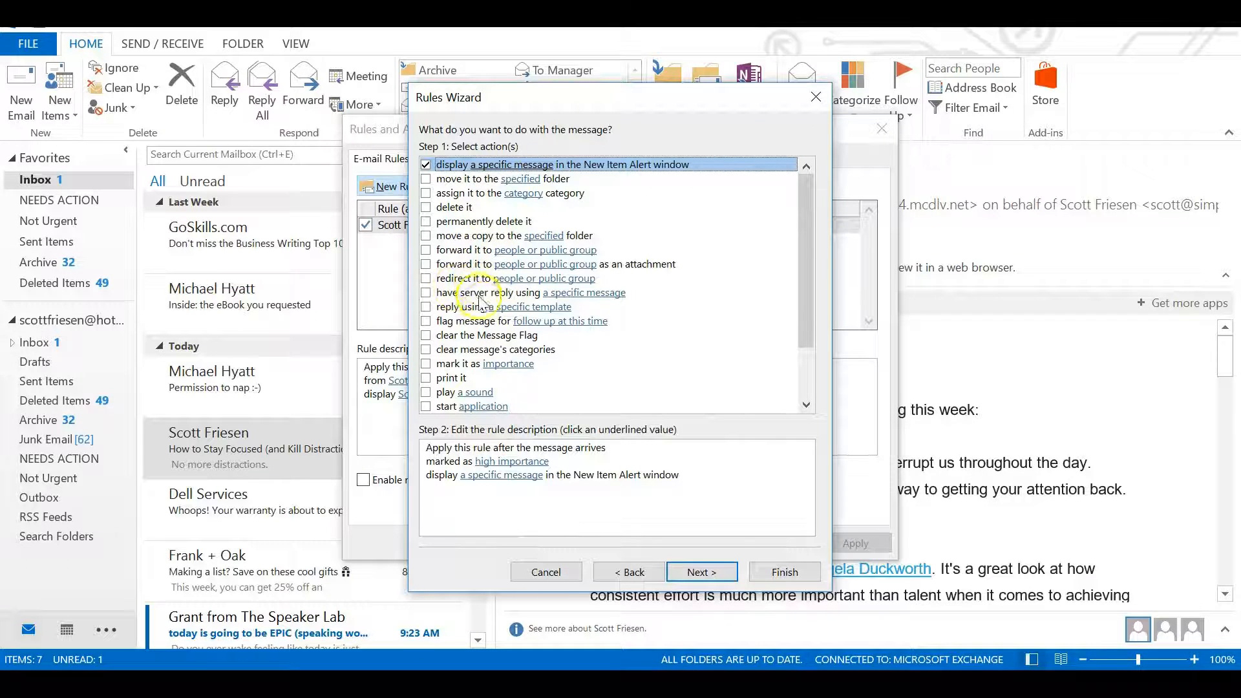
mouse_move(519, 230)
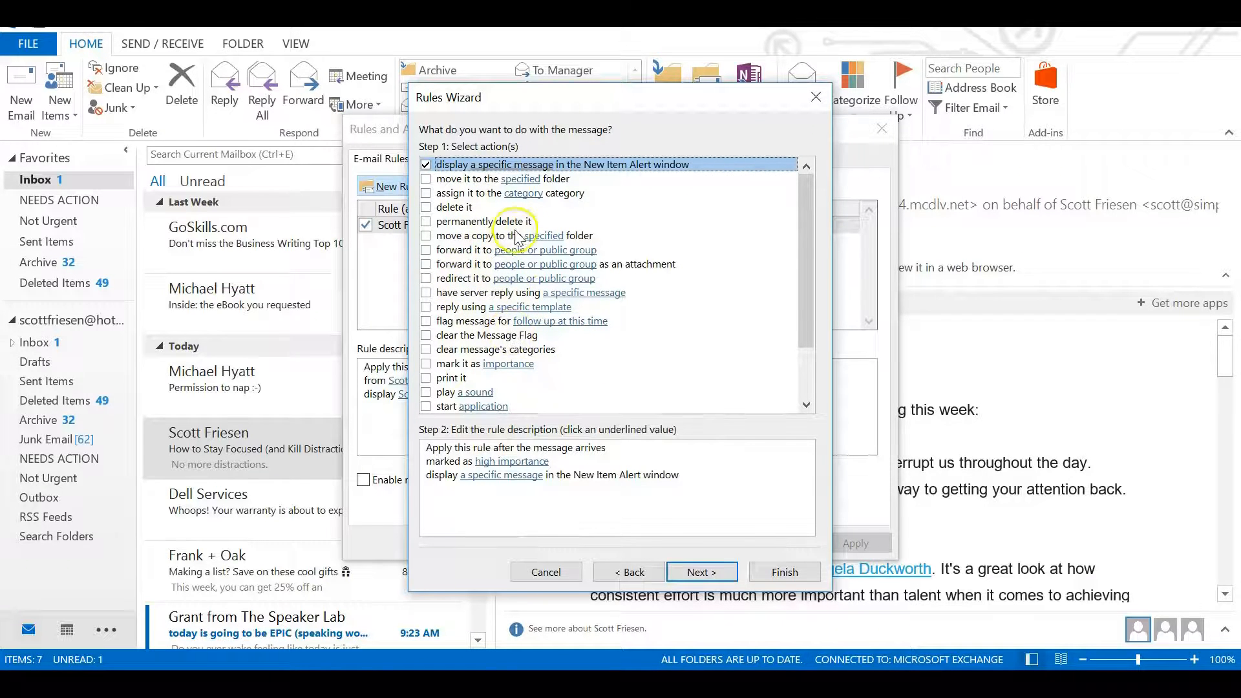
mouse_move(527, 323)
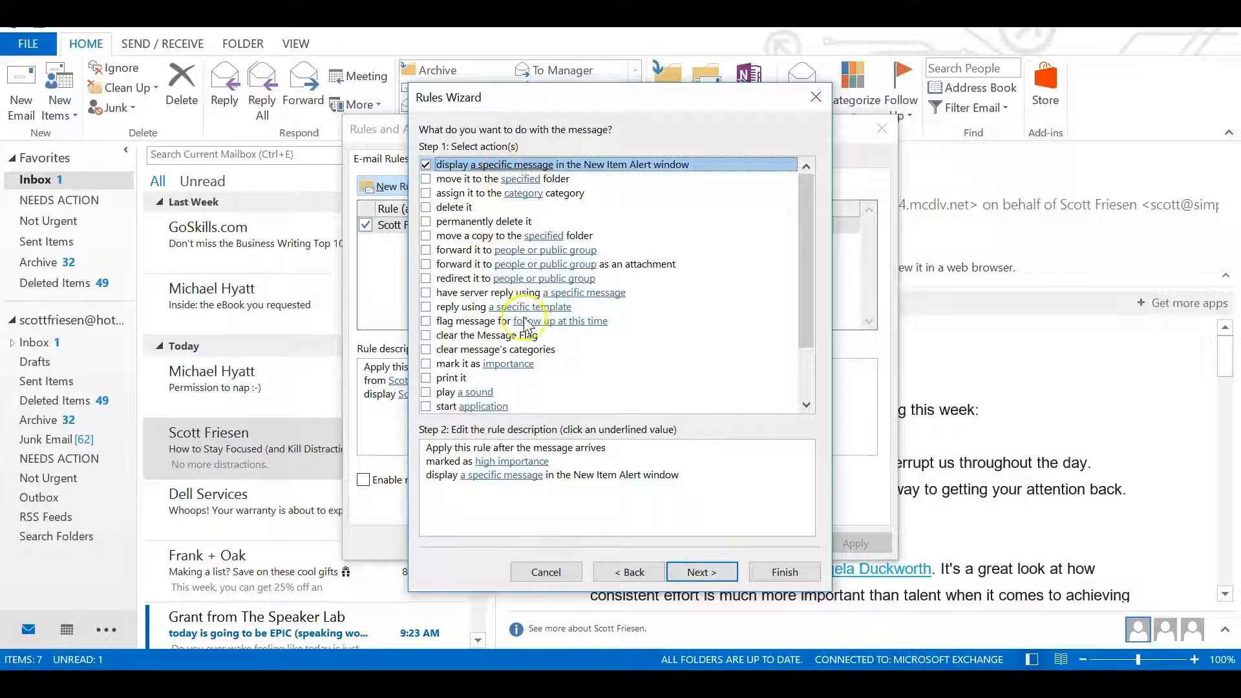
mouse_move(518, 164)
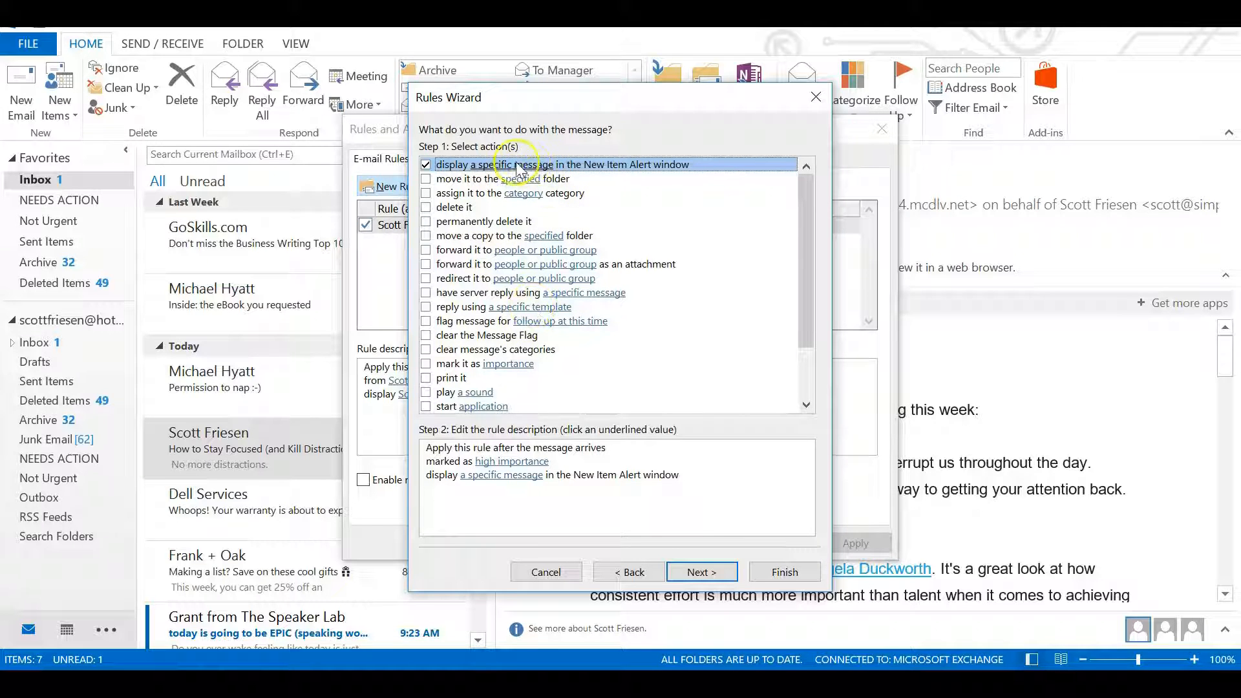
mouse_move(470, 171)
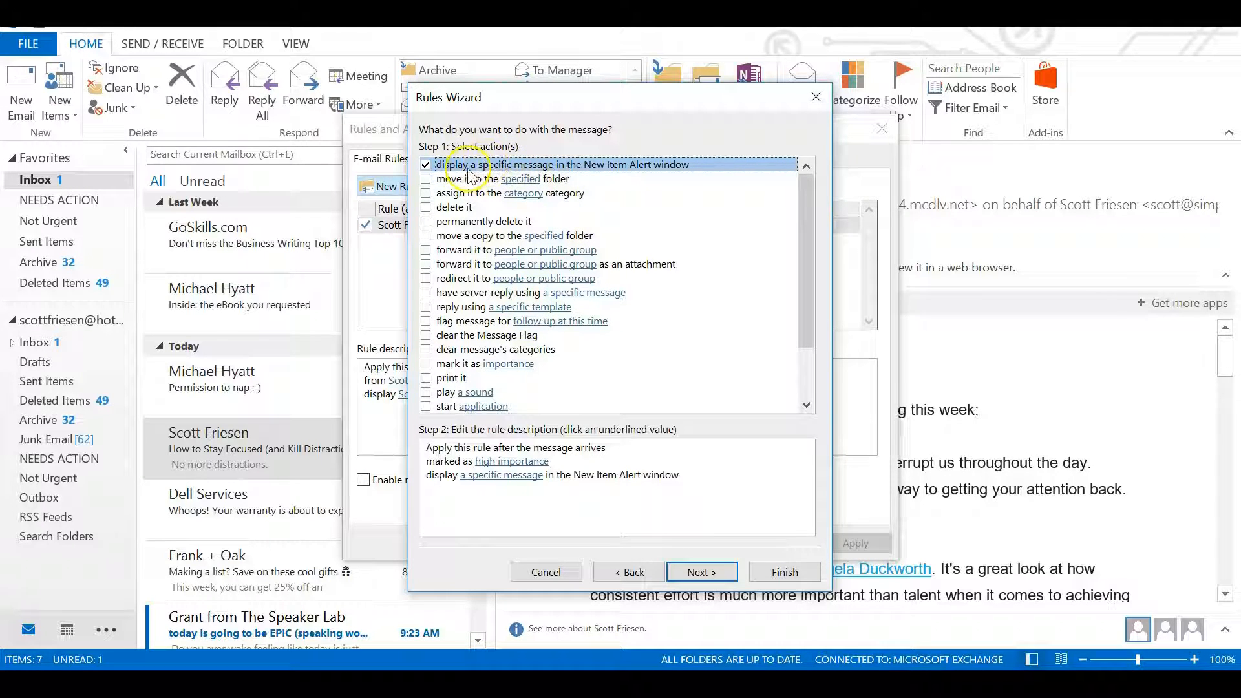
mouse_move(555, 181)
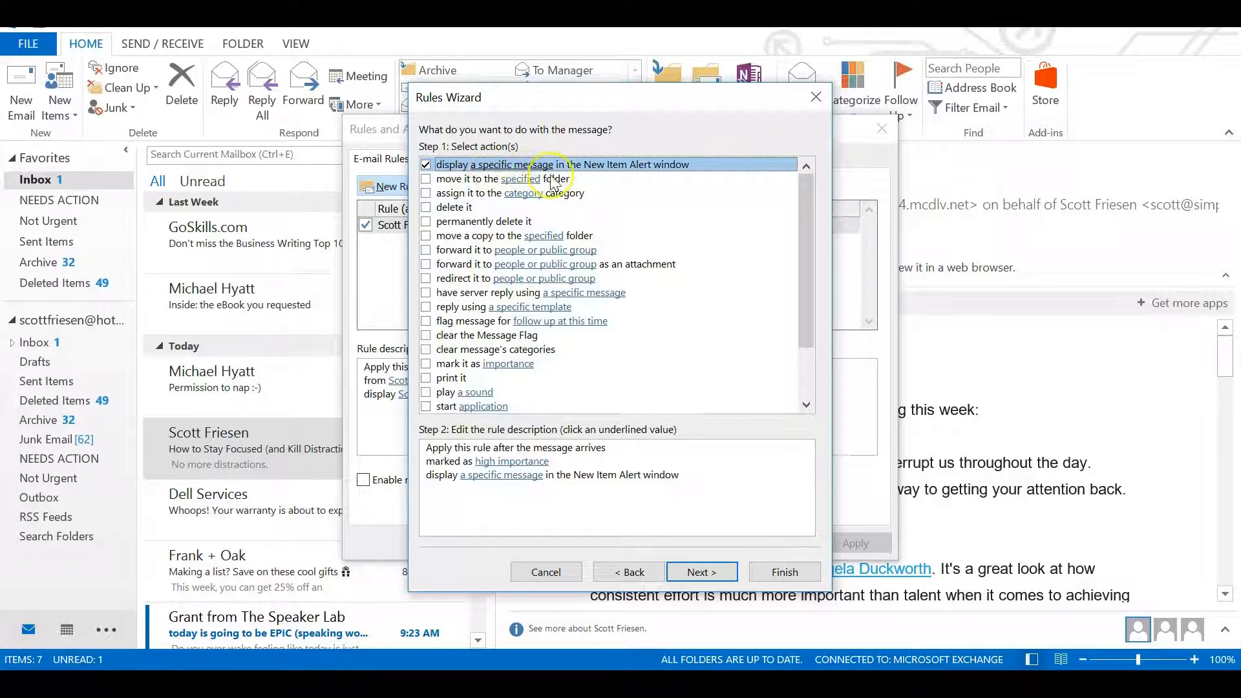
mouse_move(653, 172)
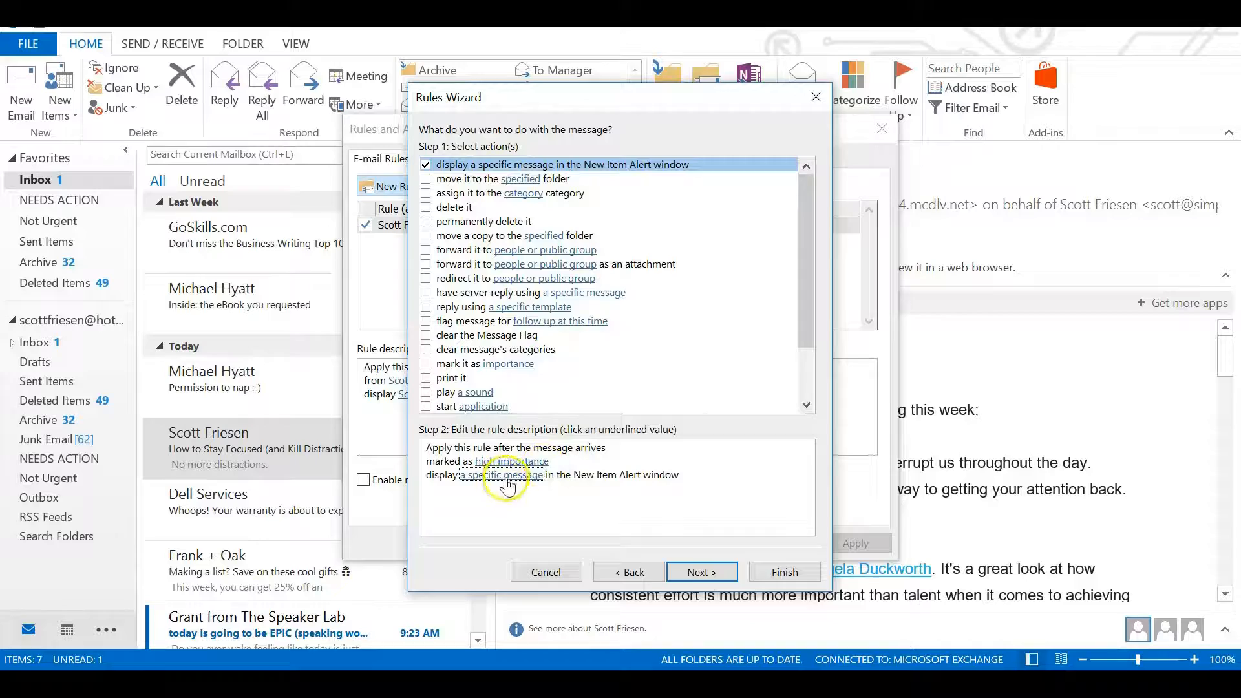
Set the alert message to 'High Important!' and continue to the exceptions step.
left_click(501, 474)
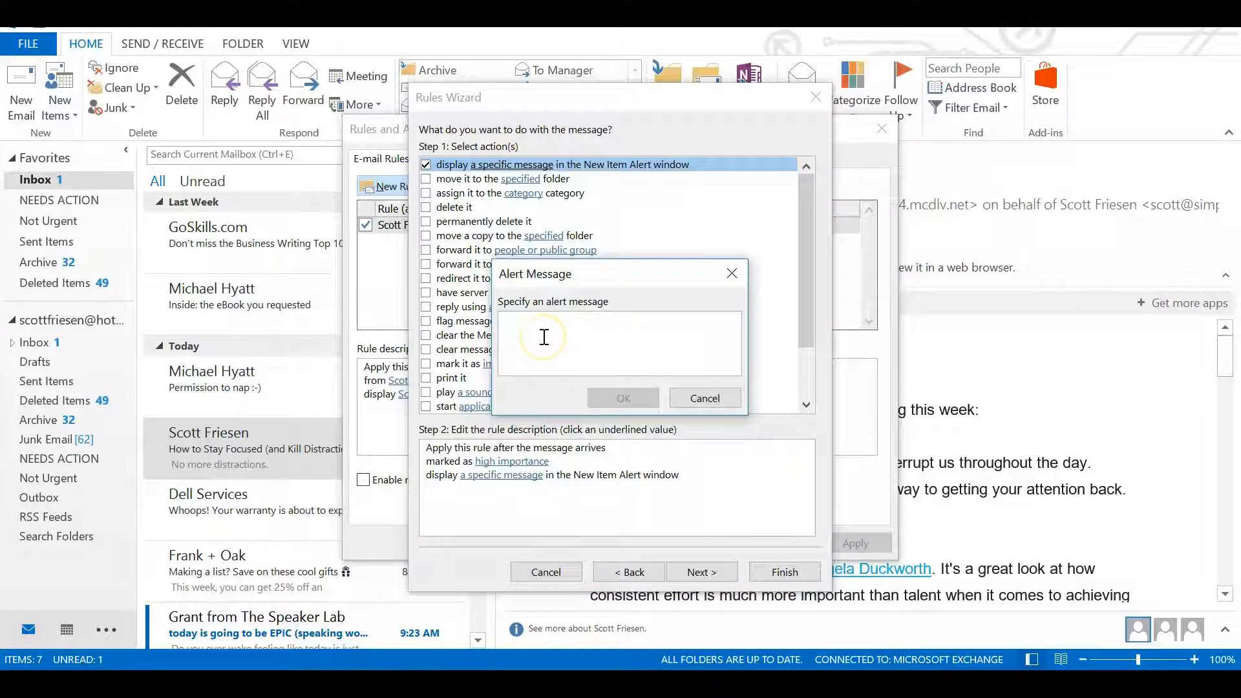
type("High Importa")
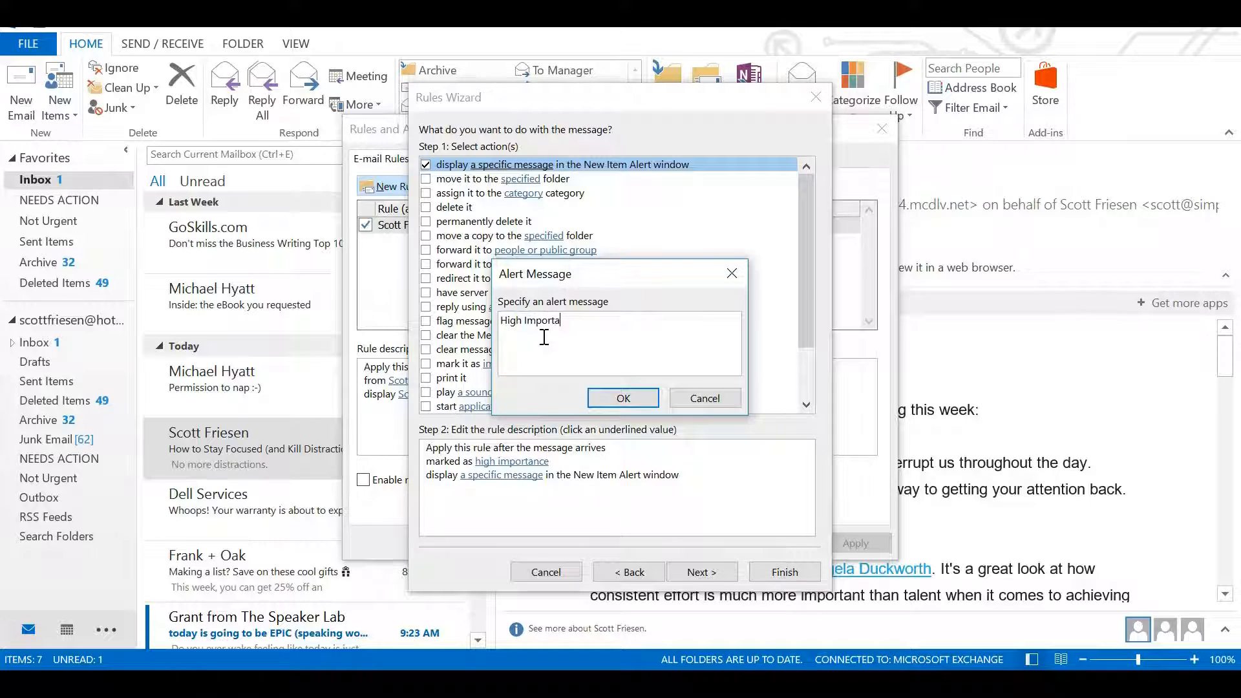
type("nt!")
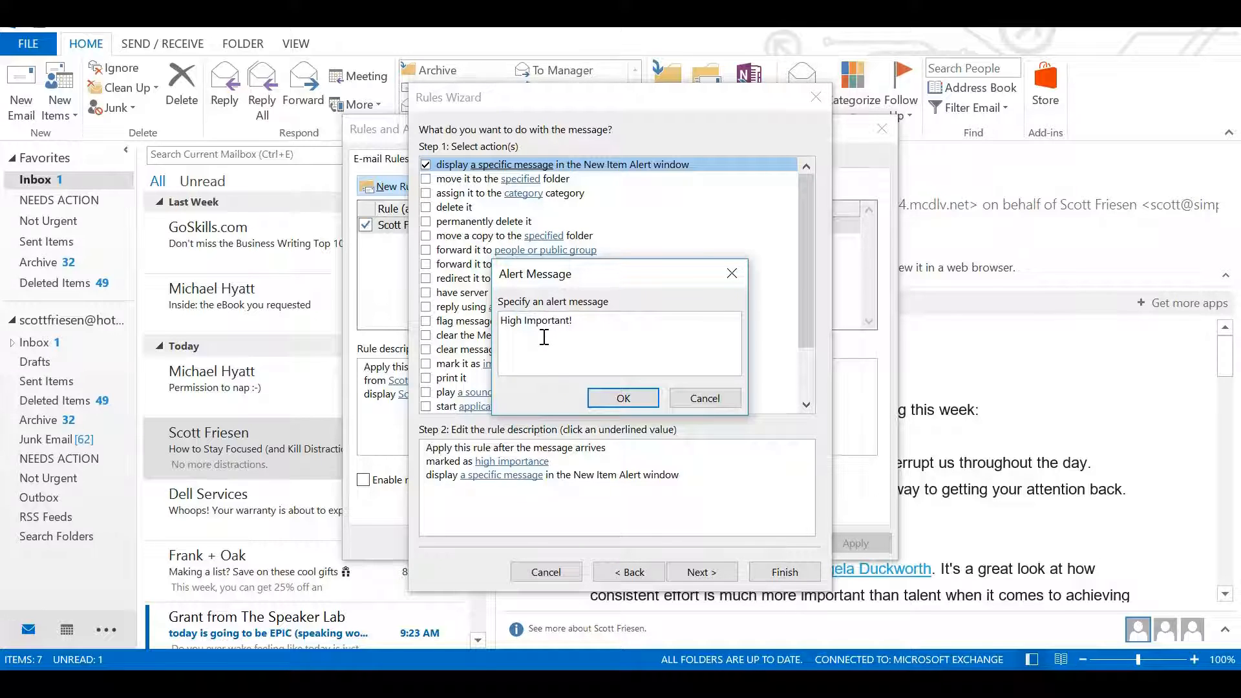
mouse_move(659, 309)
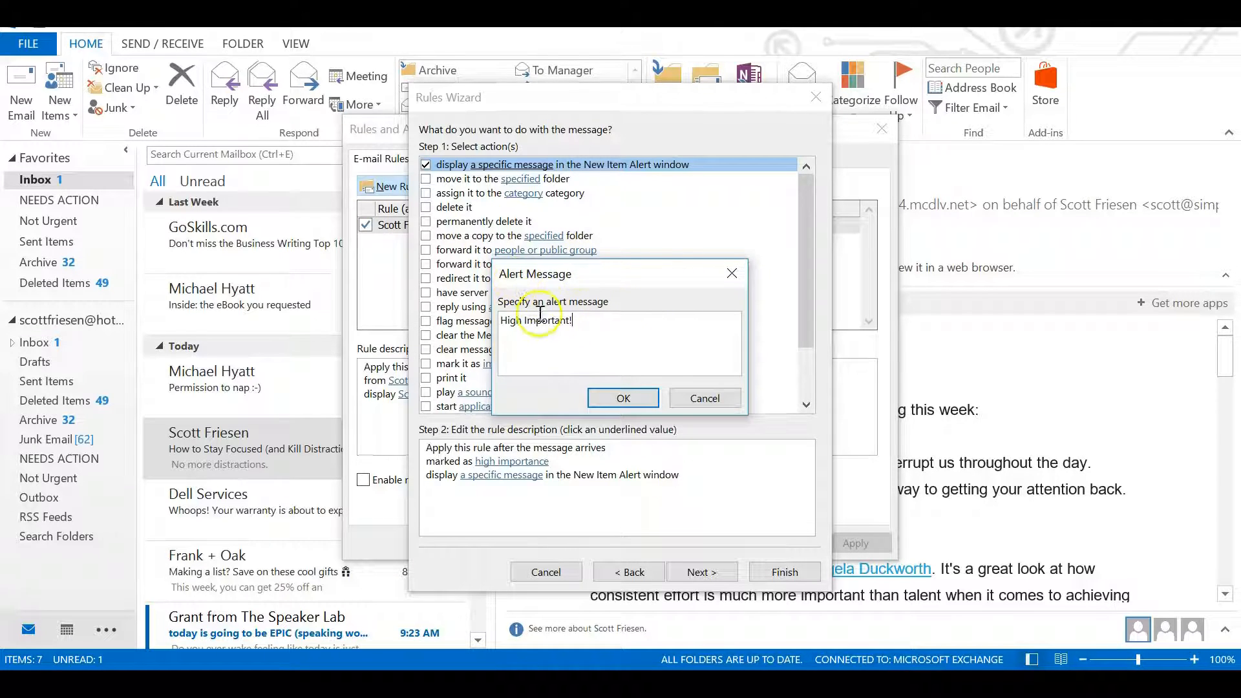
left_click(622, 396)
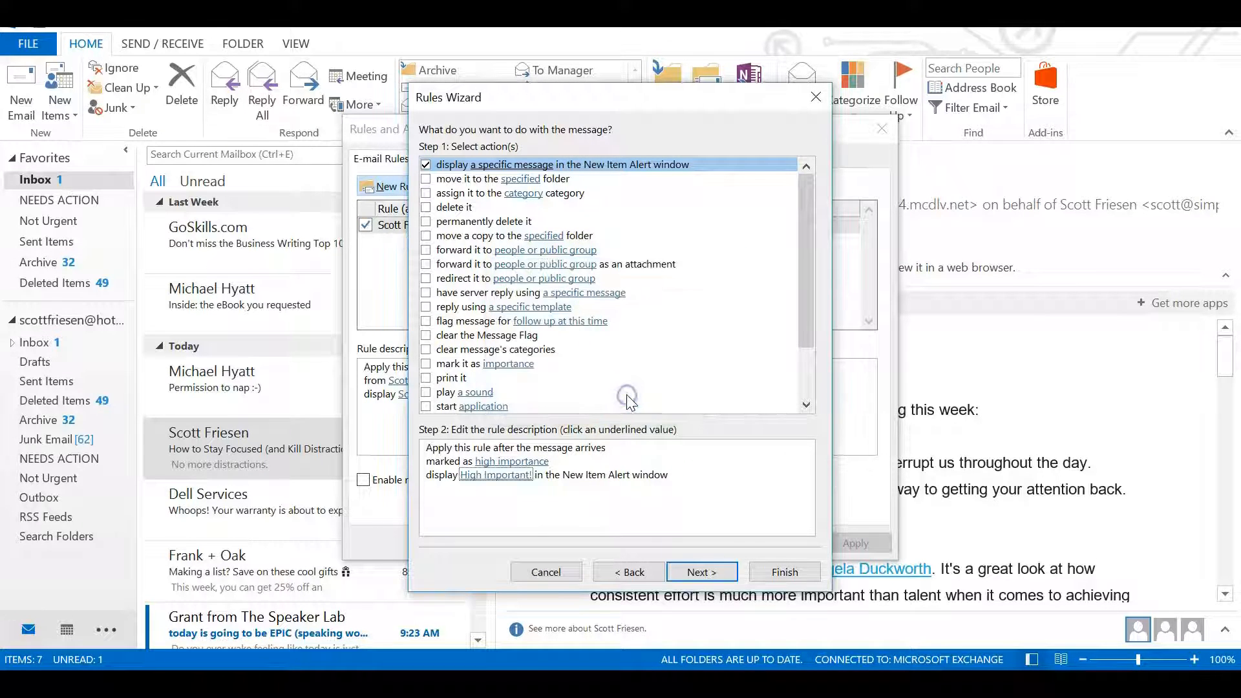
mouse_move(645, 436)
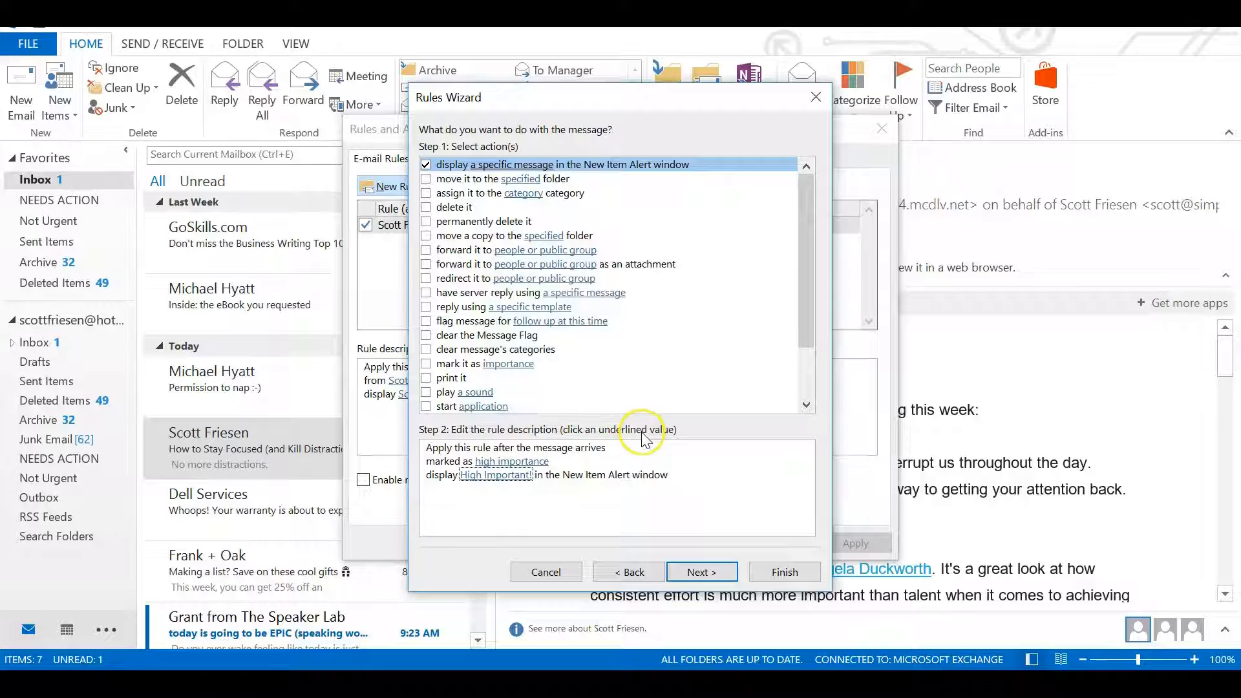
left_click(700, 571)
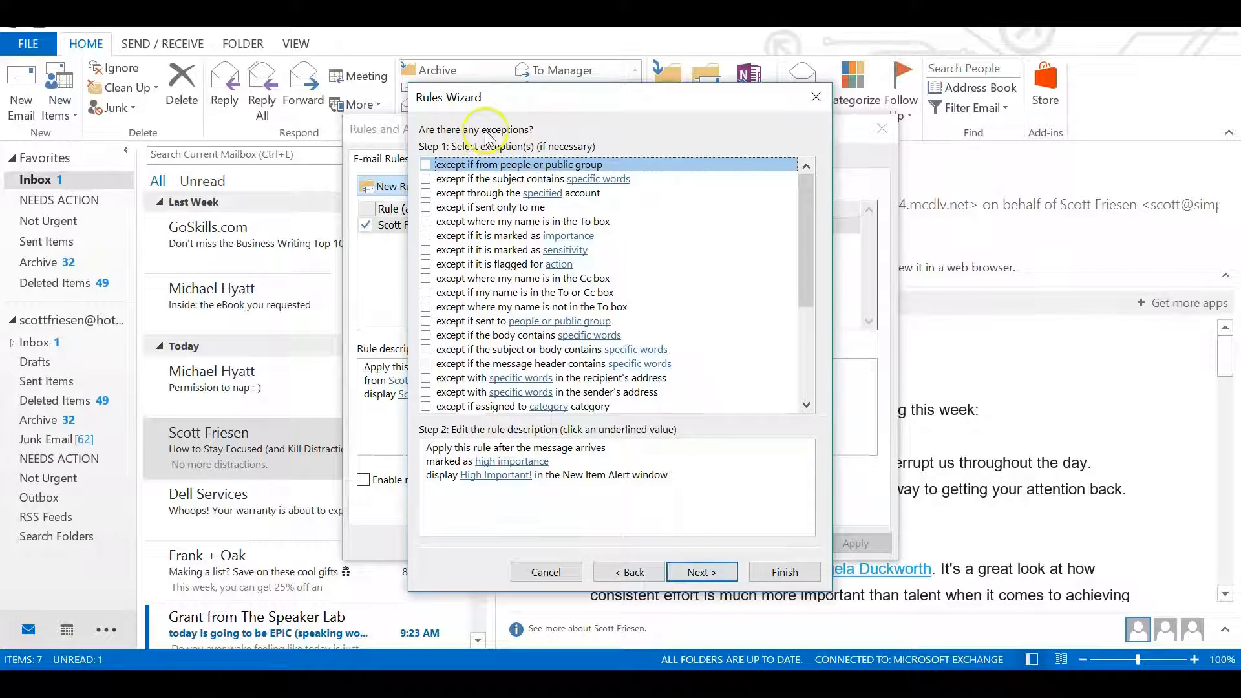
mouse_move(708, 327)
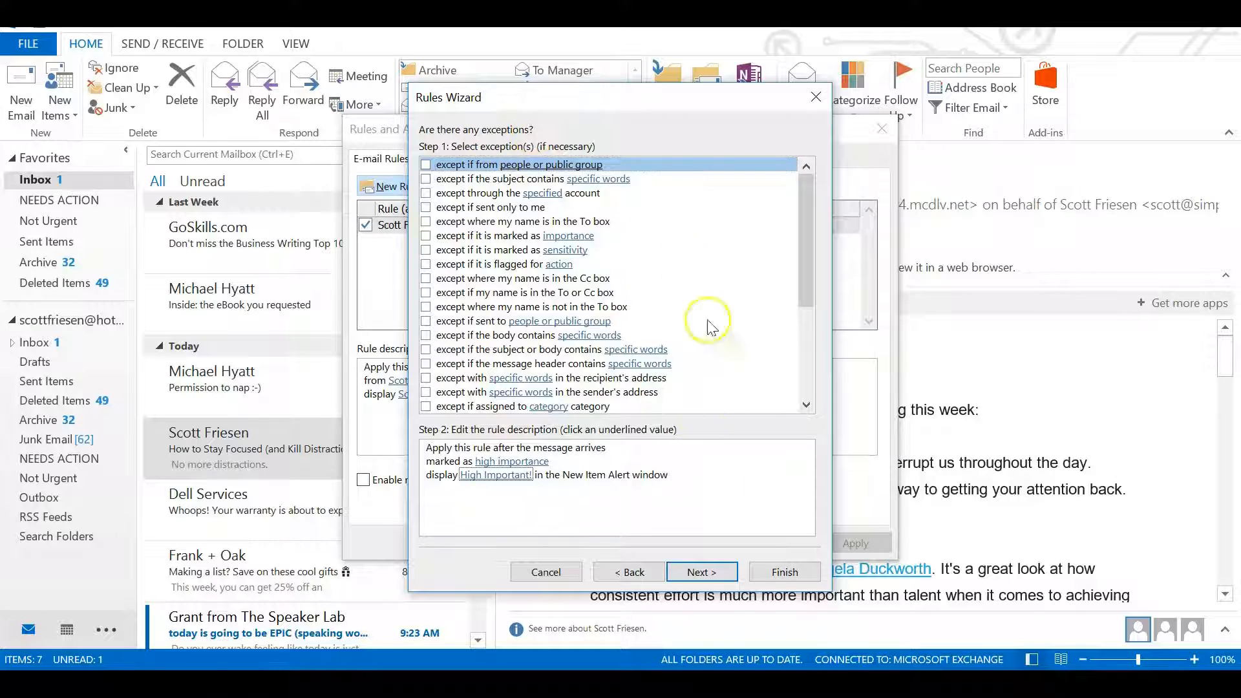
mouse_move(471, 252)
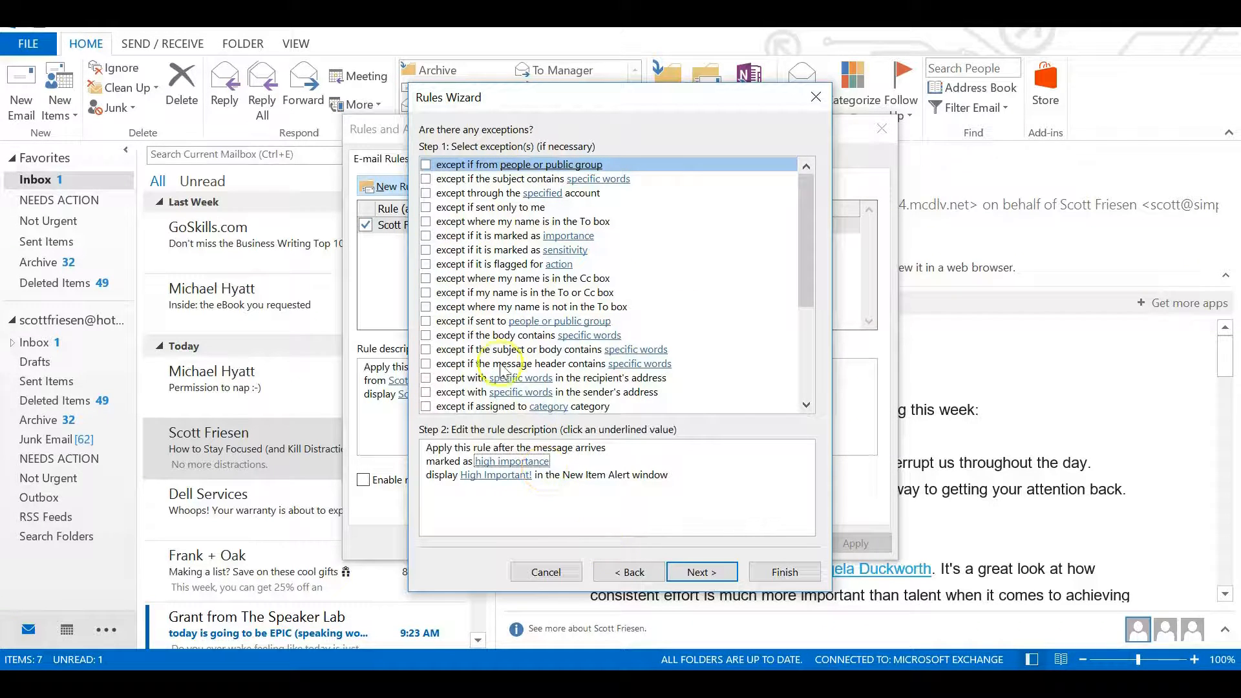
Leave all exceptions unchecked and reach Finish rule setup.
left_click(699, 571)
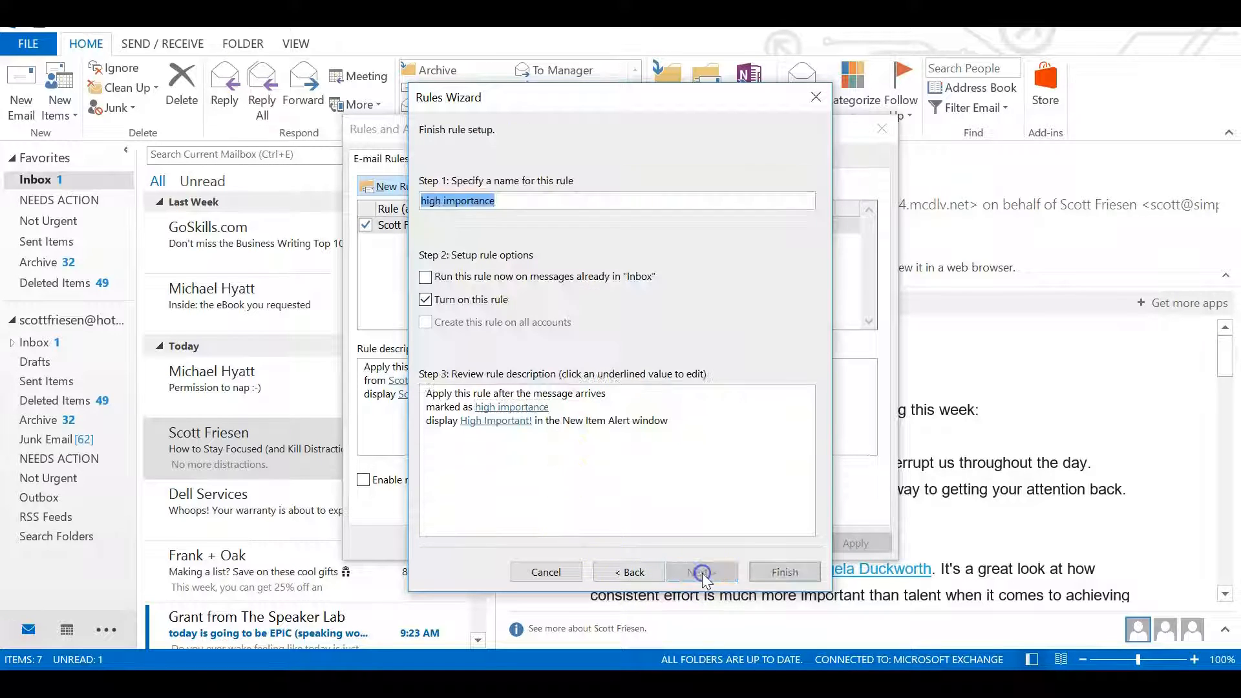
Finish the rule named 'high importance' with 'Turn on this rule' kept on.
left_click(700, 571)
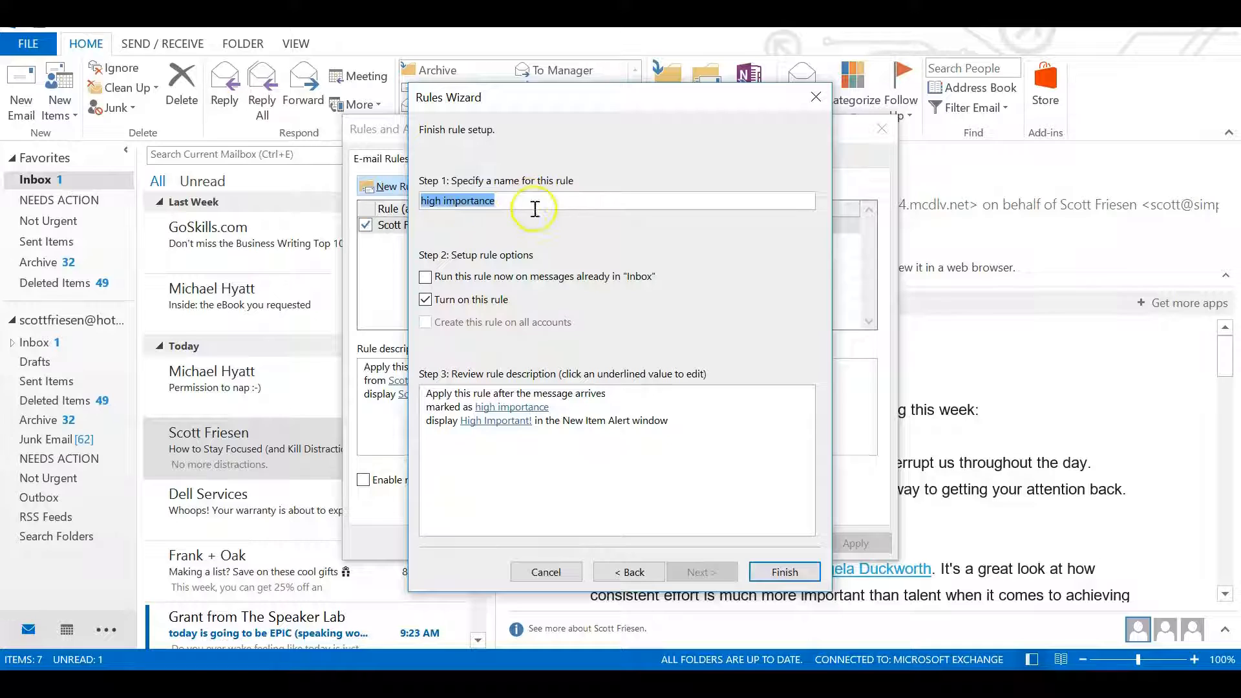
mouse_move(524, 242)
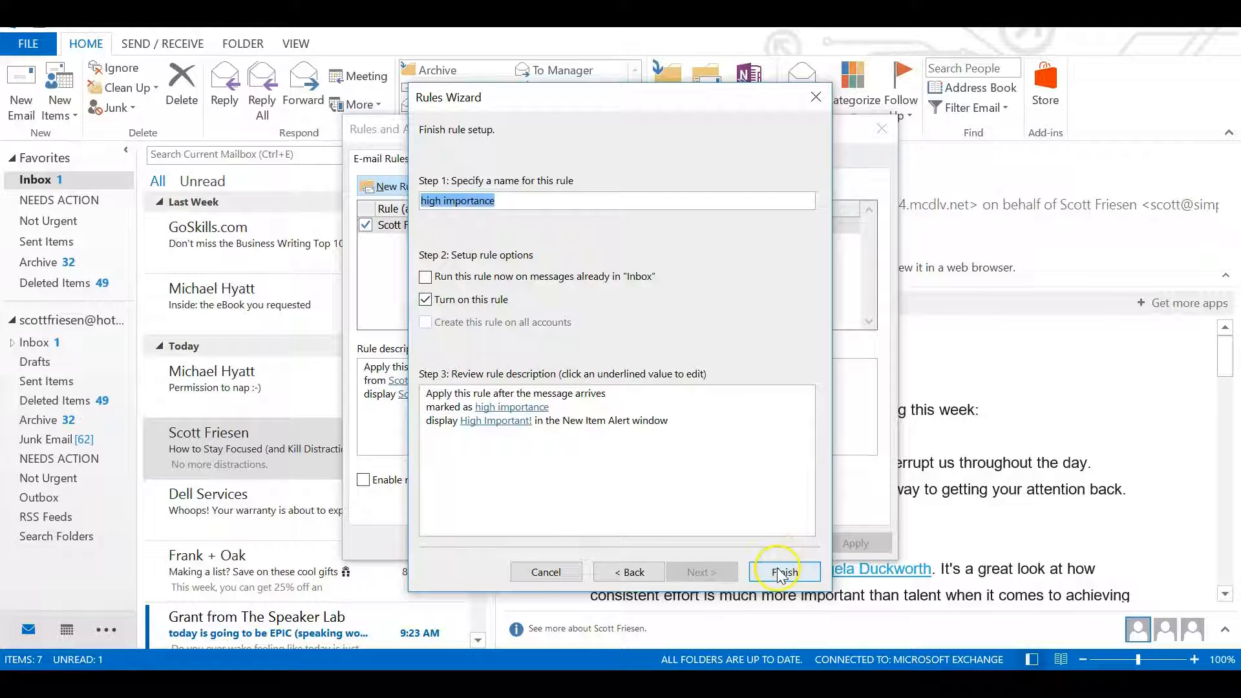
left_click(783, 572)
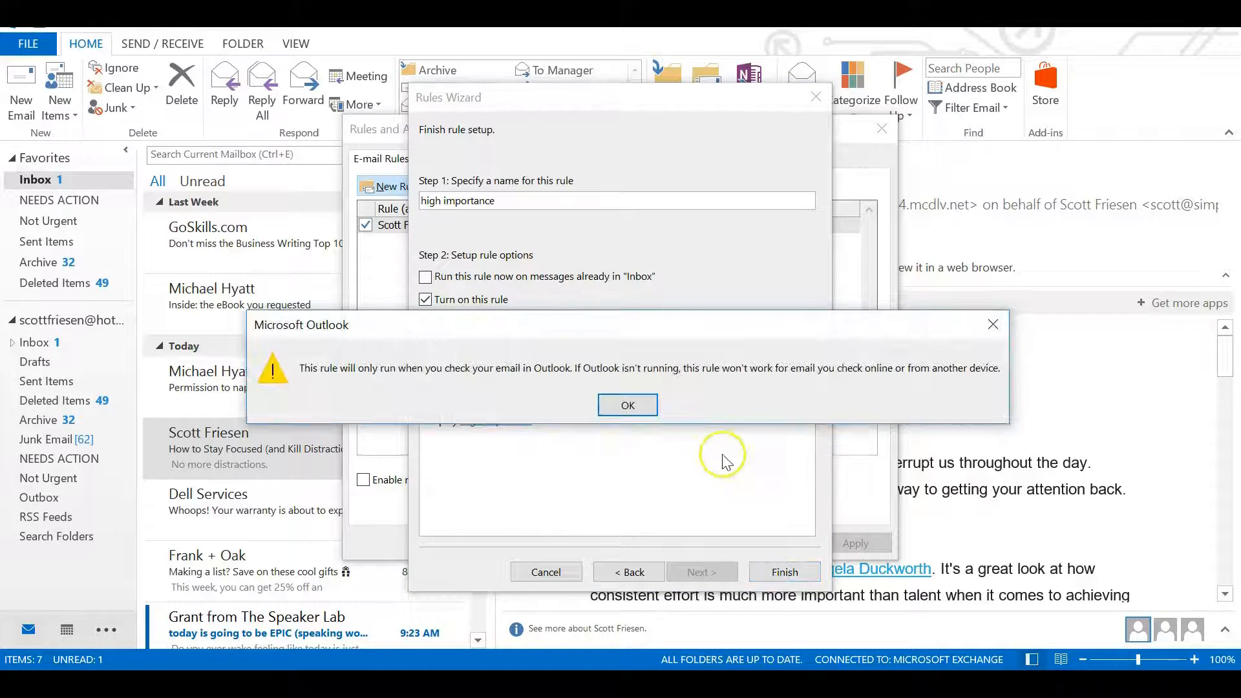
mouse_move(380, 396)
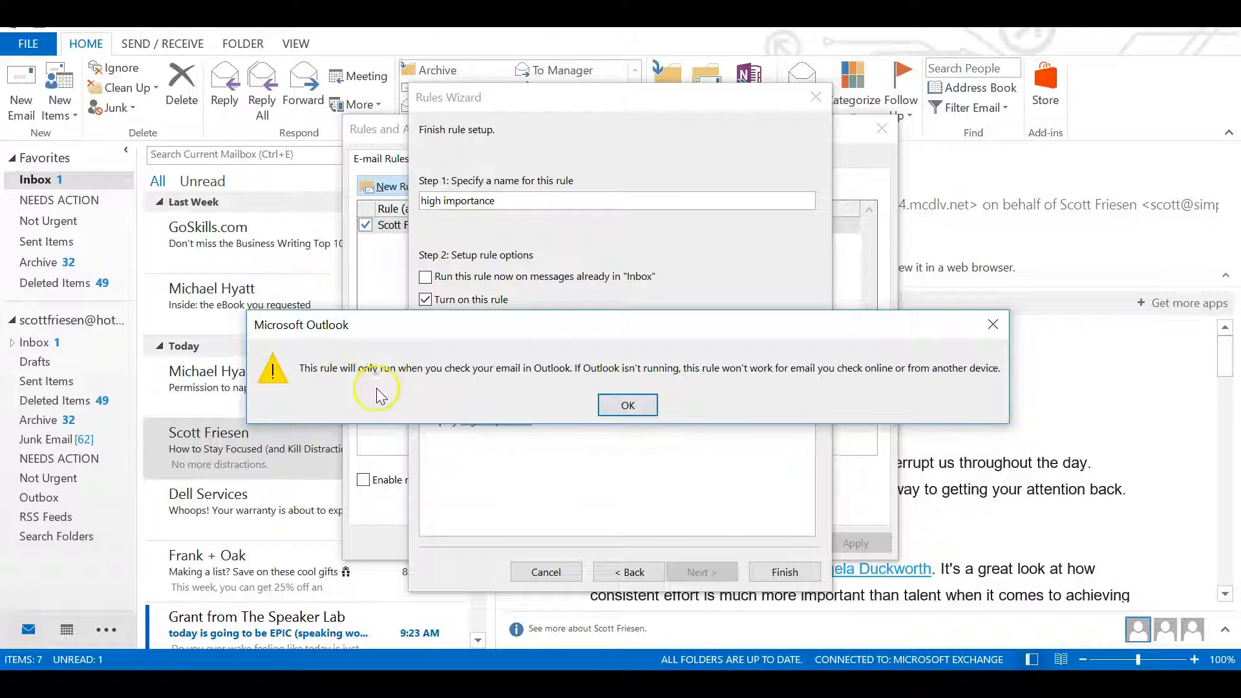
mouse_move(450, 390)
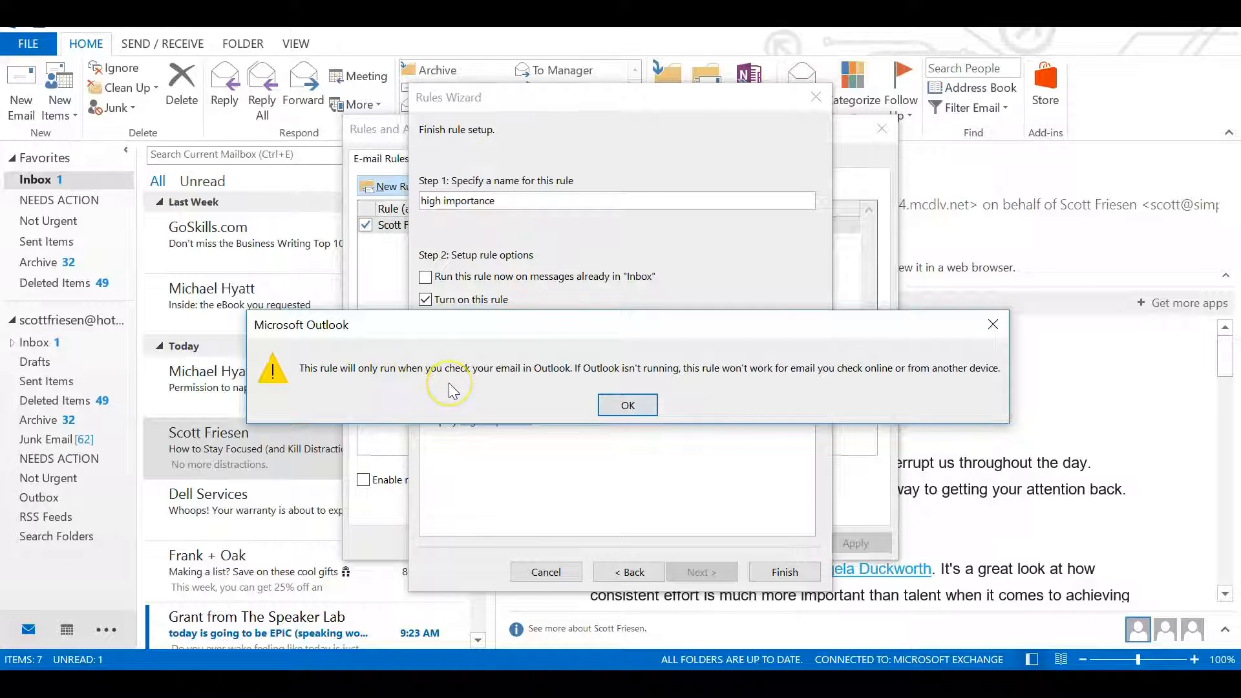
mouse_move(589, 388)
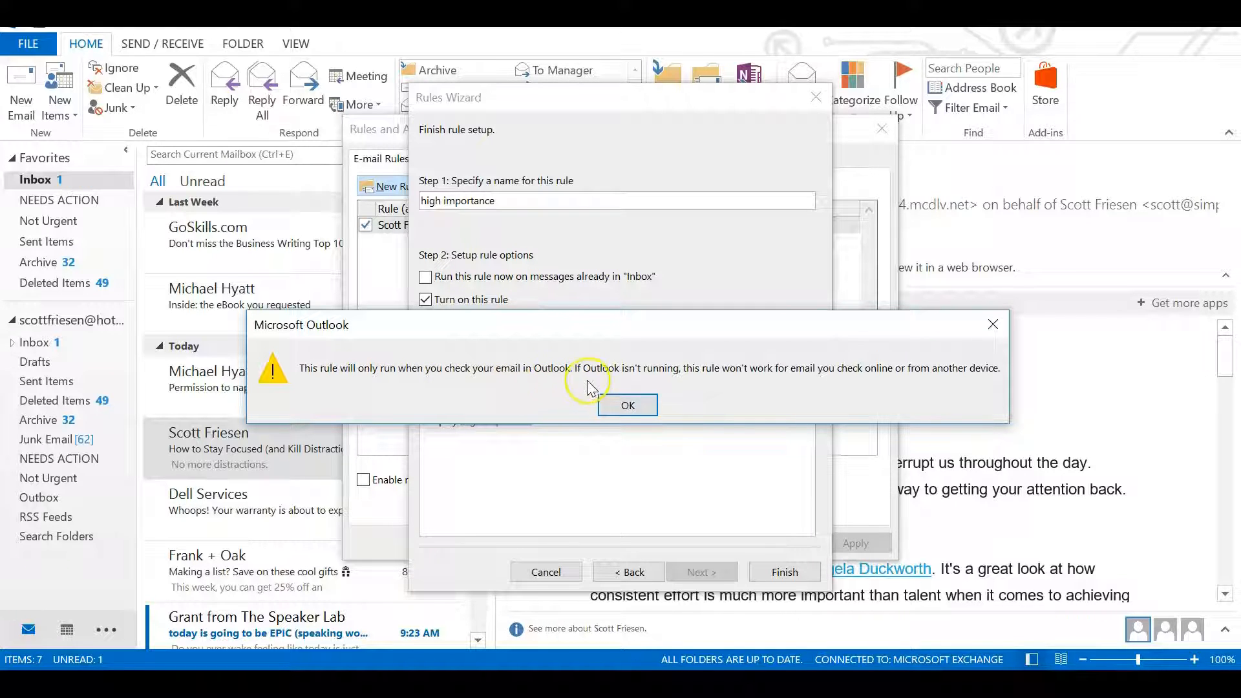
mouse_move(891, 378)
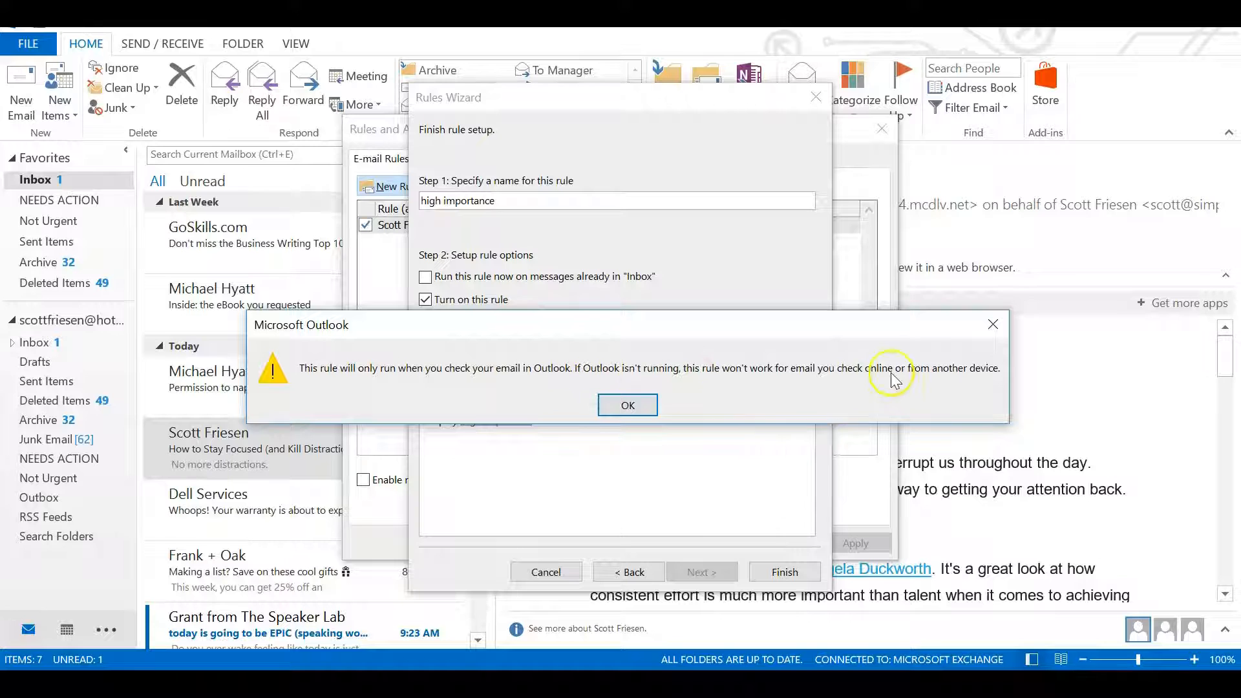
mouse_move(728, 338)
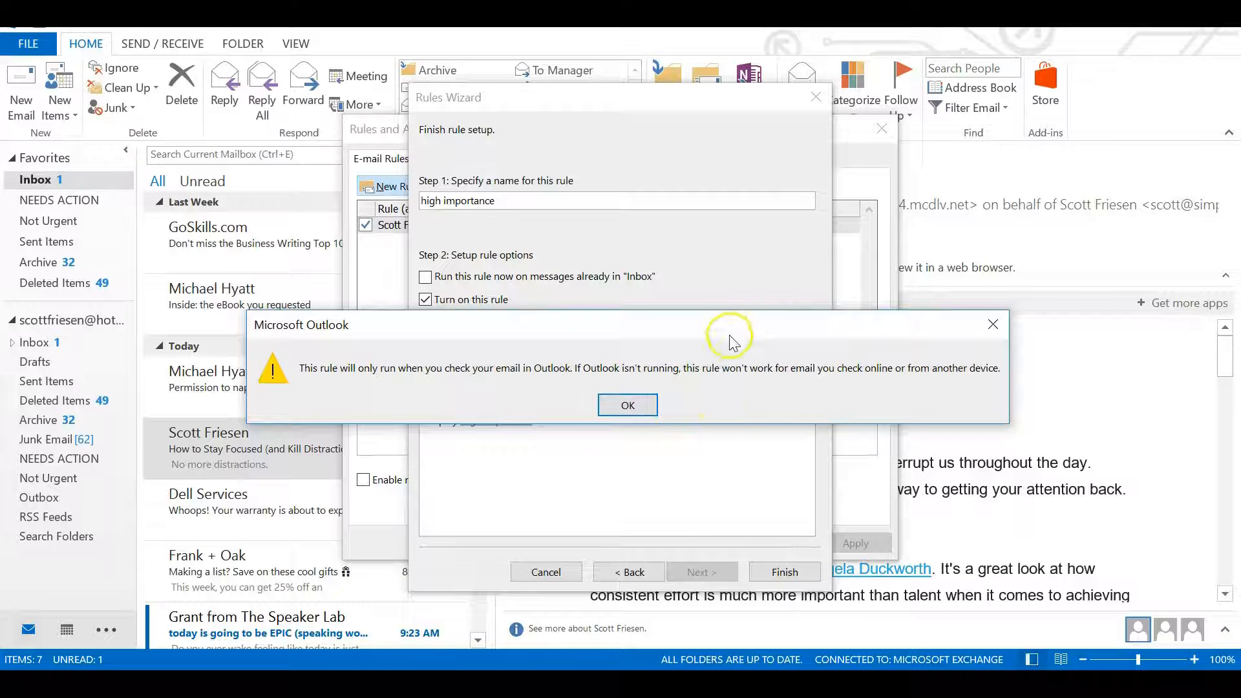
mouse_move(470, 328)
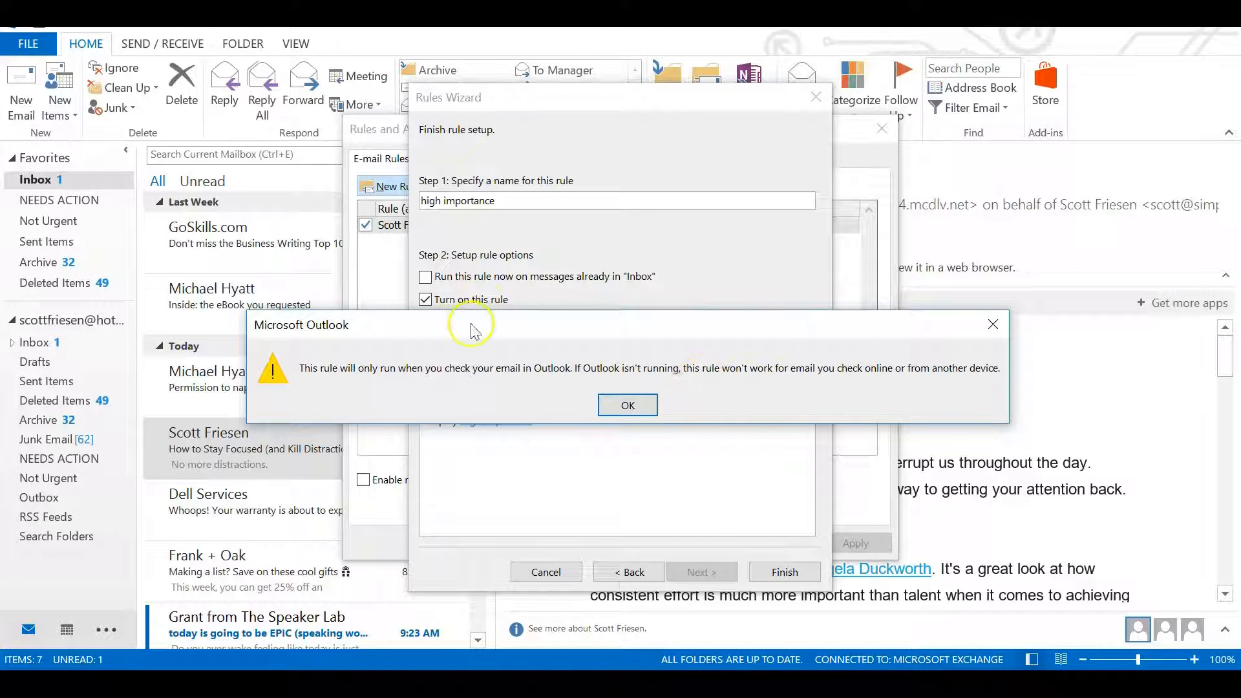
mouse_move(663, 400)
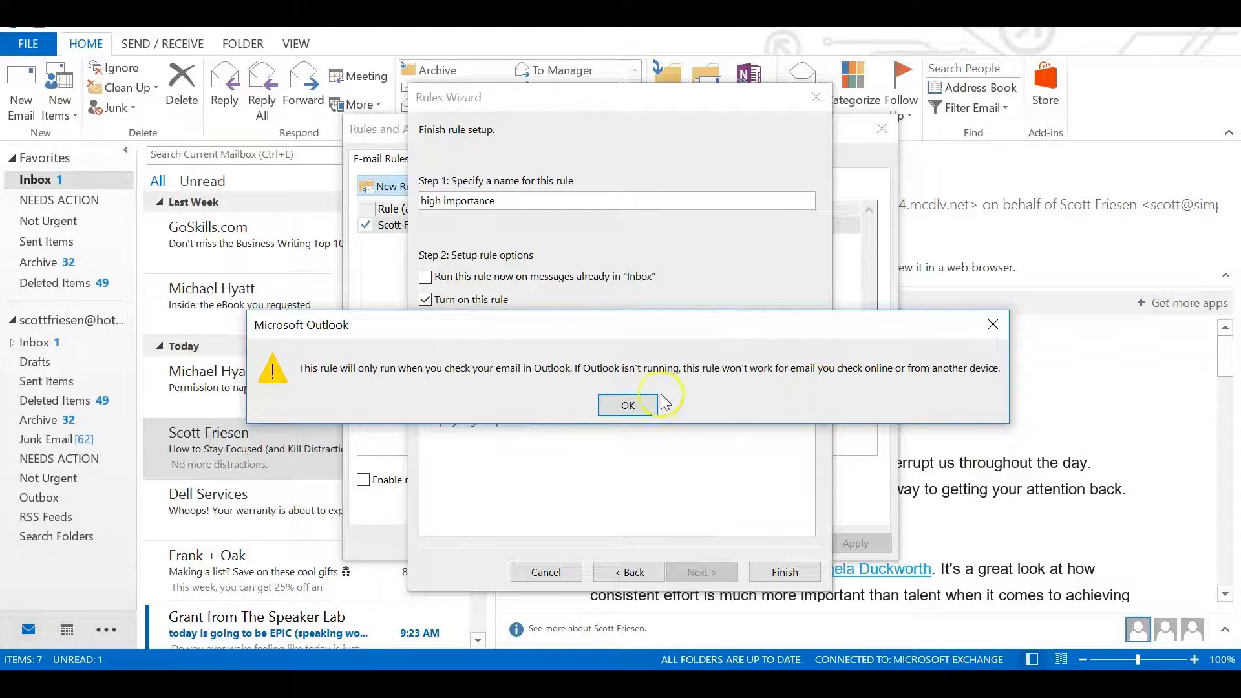
left_click(626, 405)
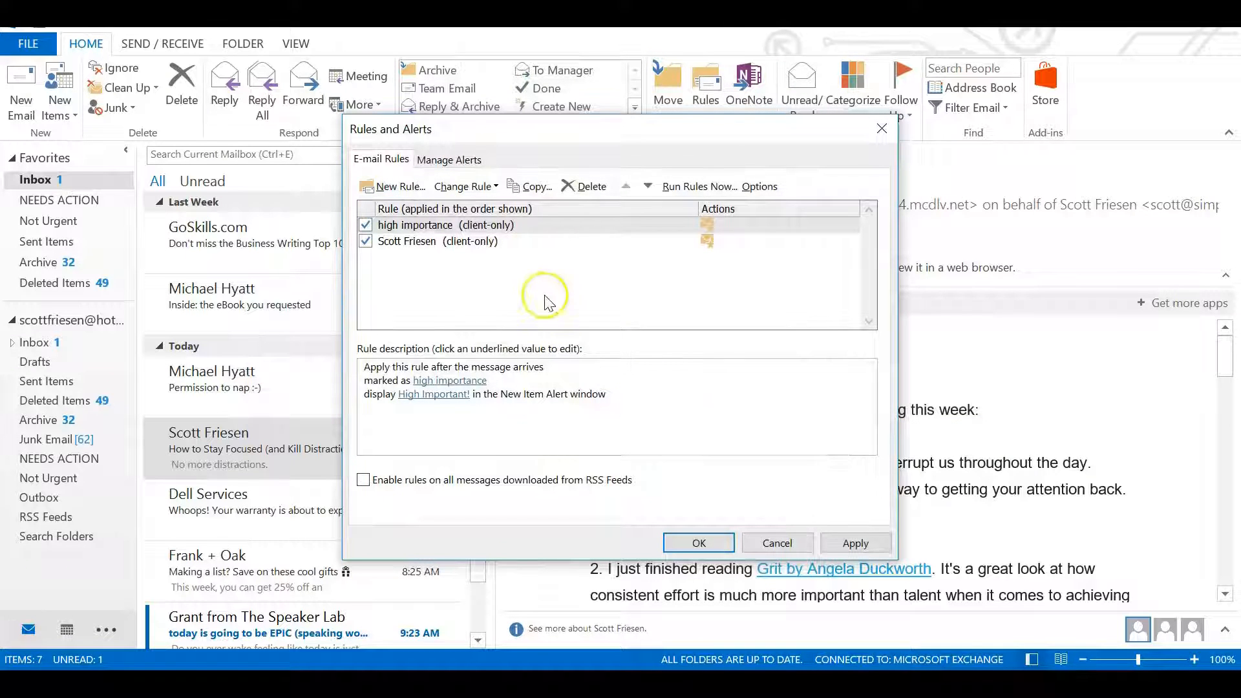
mouse_move(537, 235)
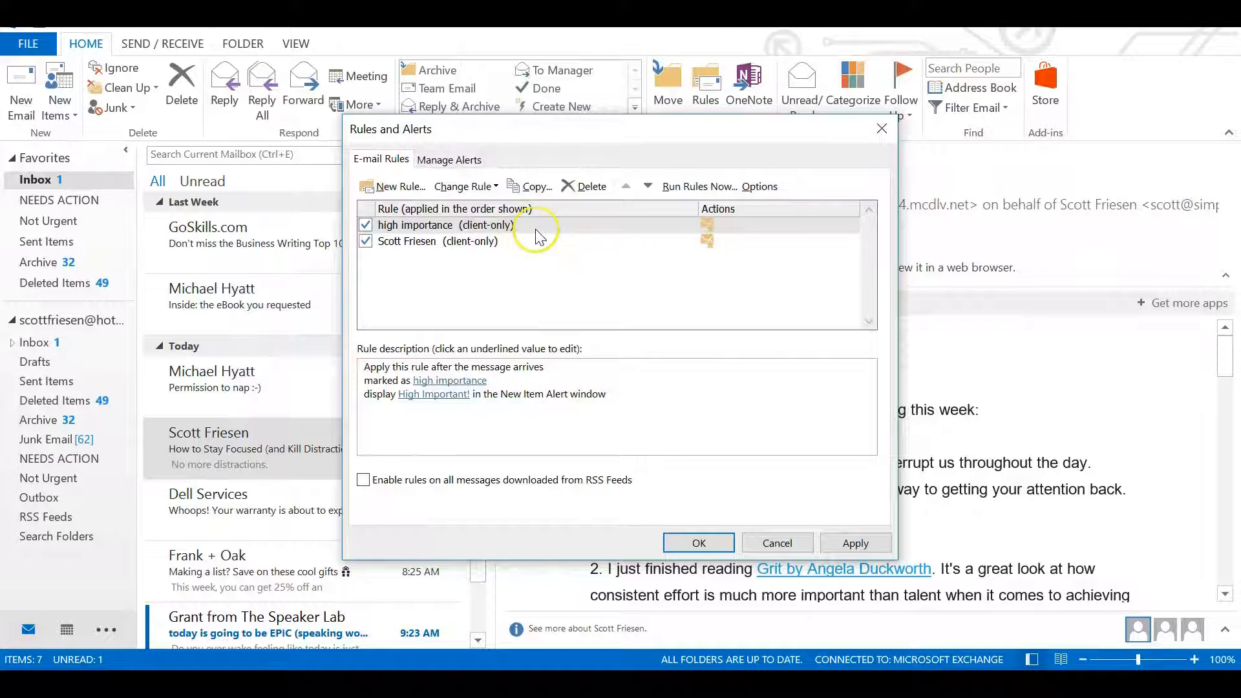
mouse_move(538, 240)
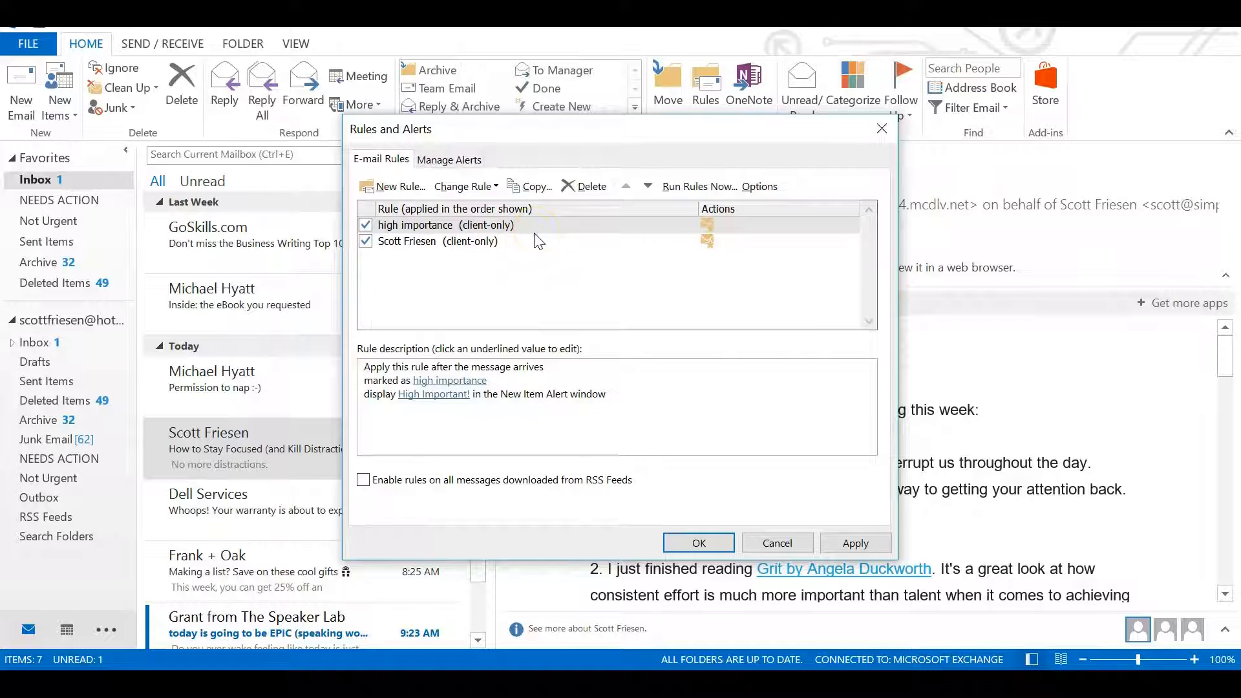
mouse_move(538, 236)
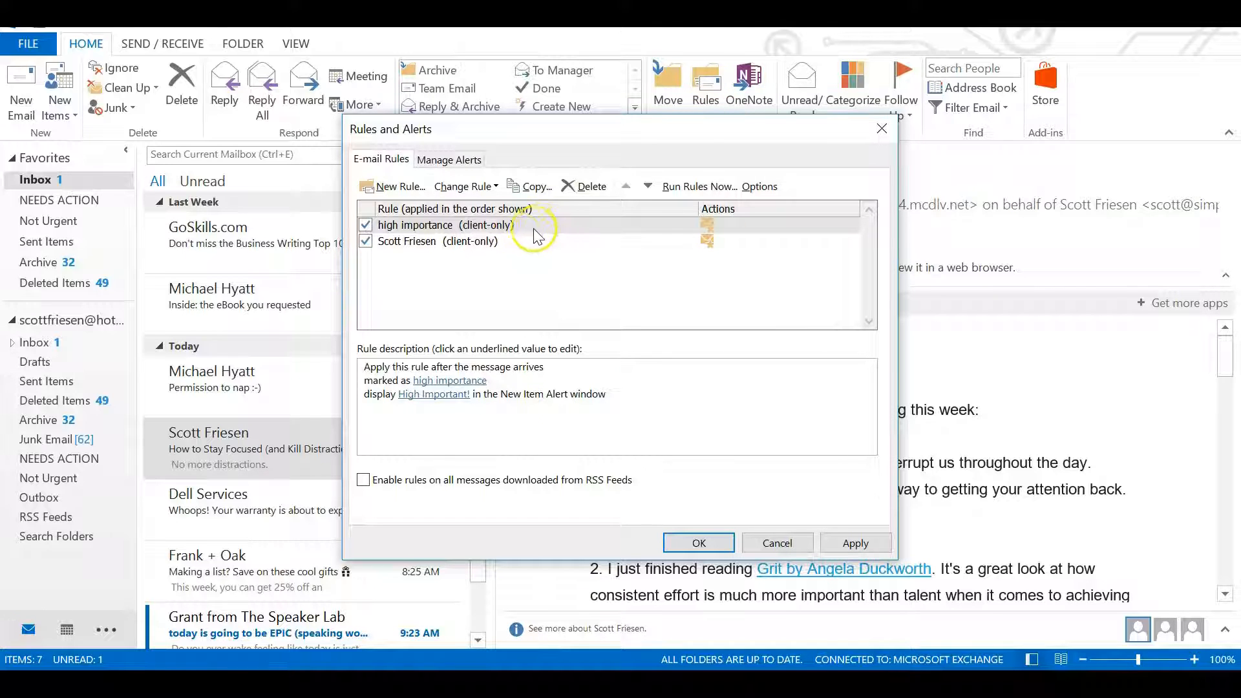
mouse_move(417, 248)
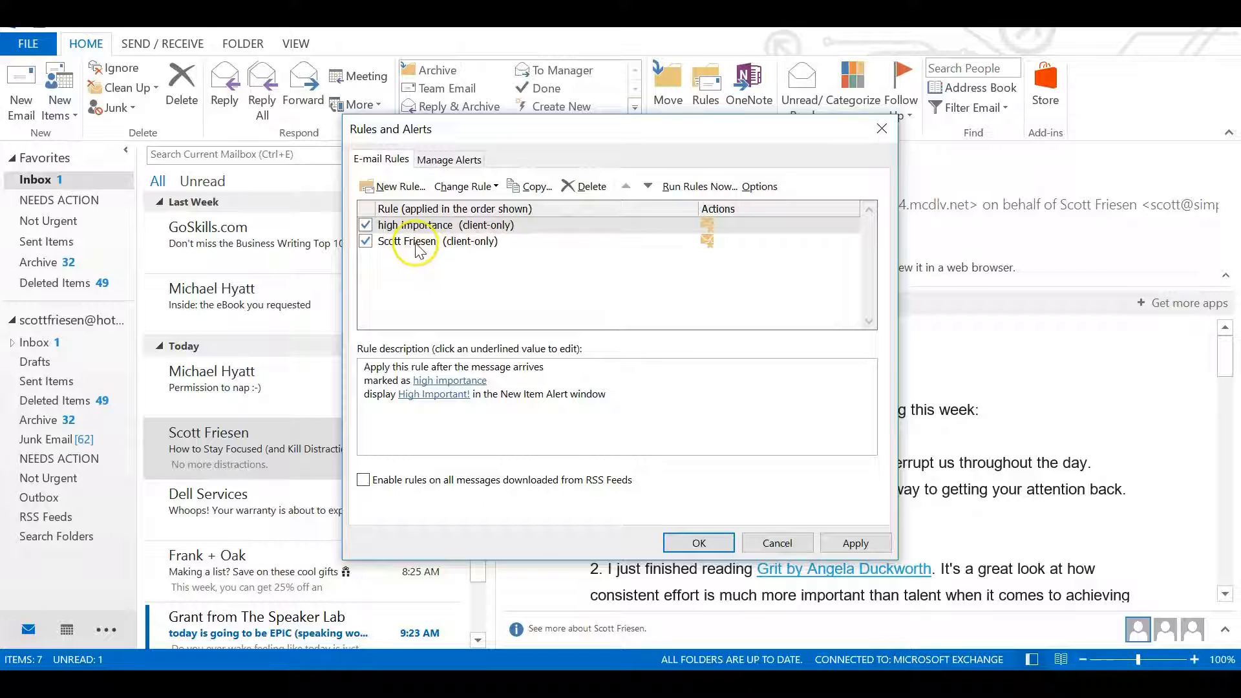
mouse_move(401, 291)
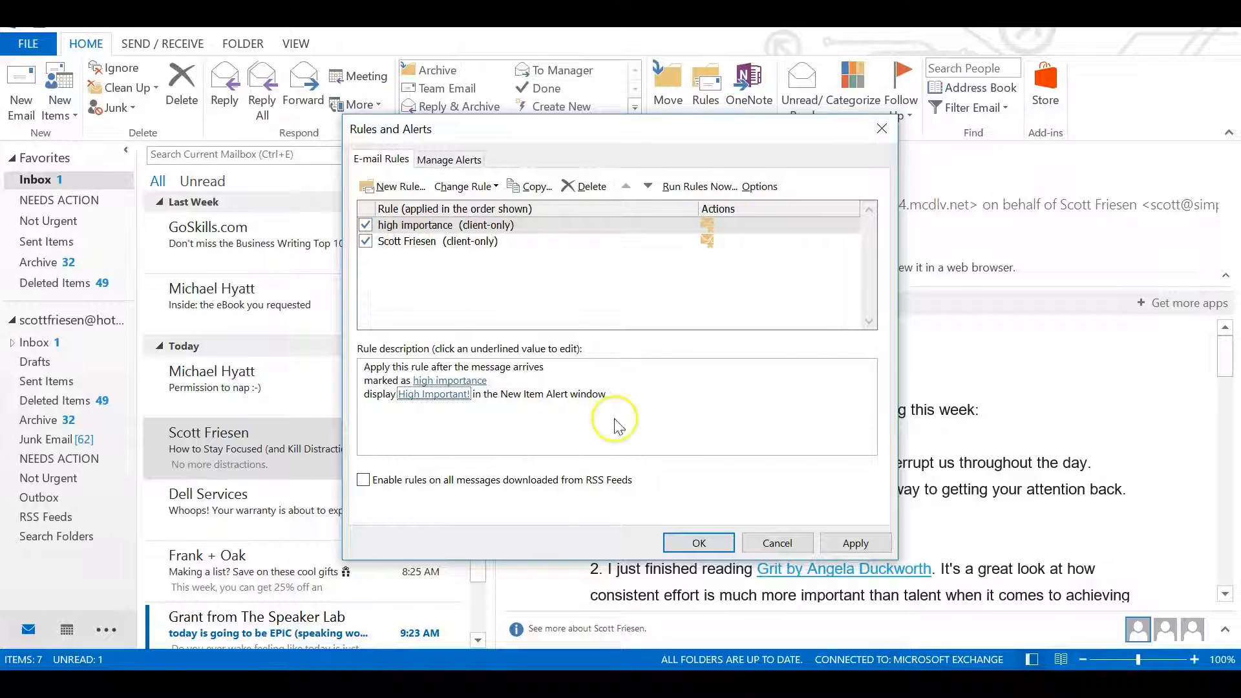
mouse_move(541, 297)
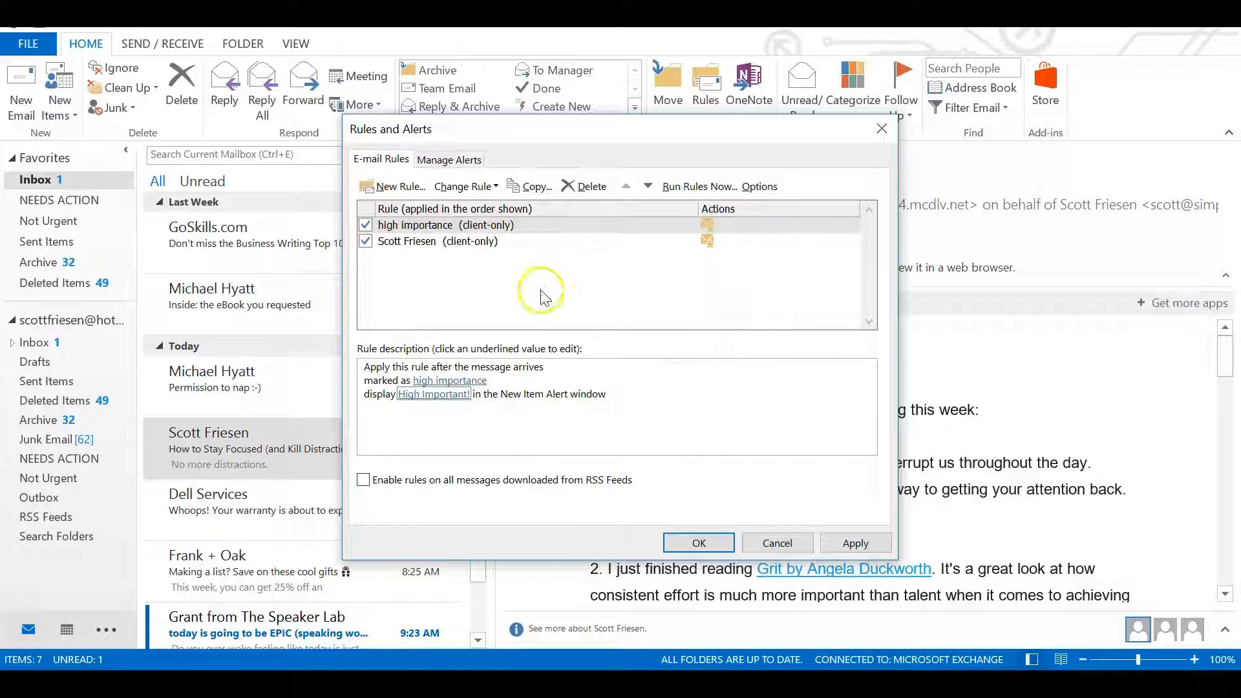
mouse_move(534, 235)
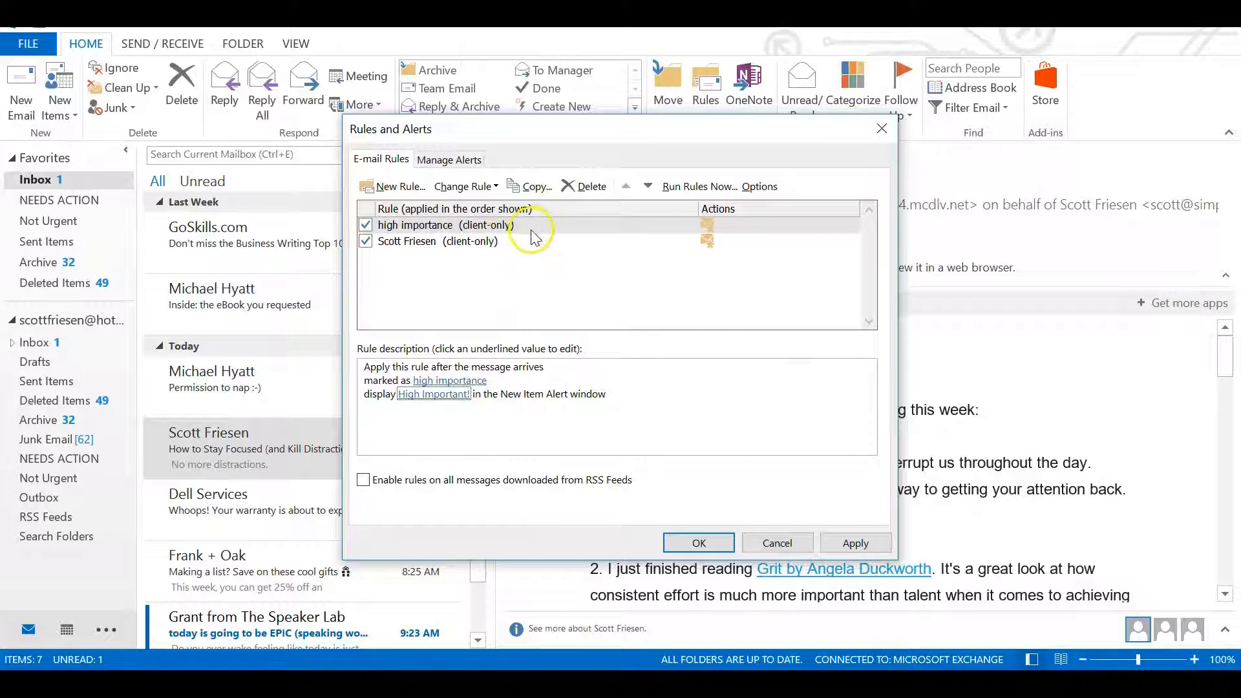
mouse_move(439, 225)
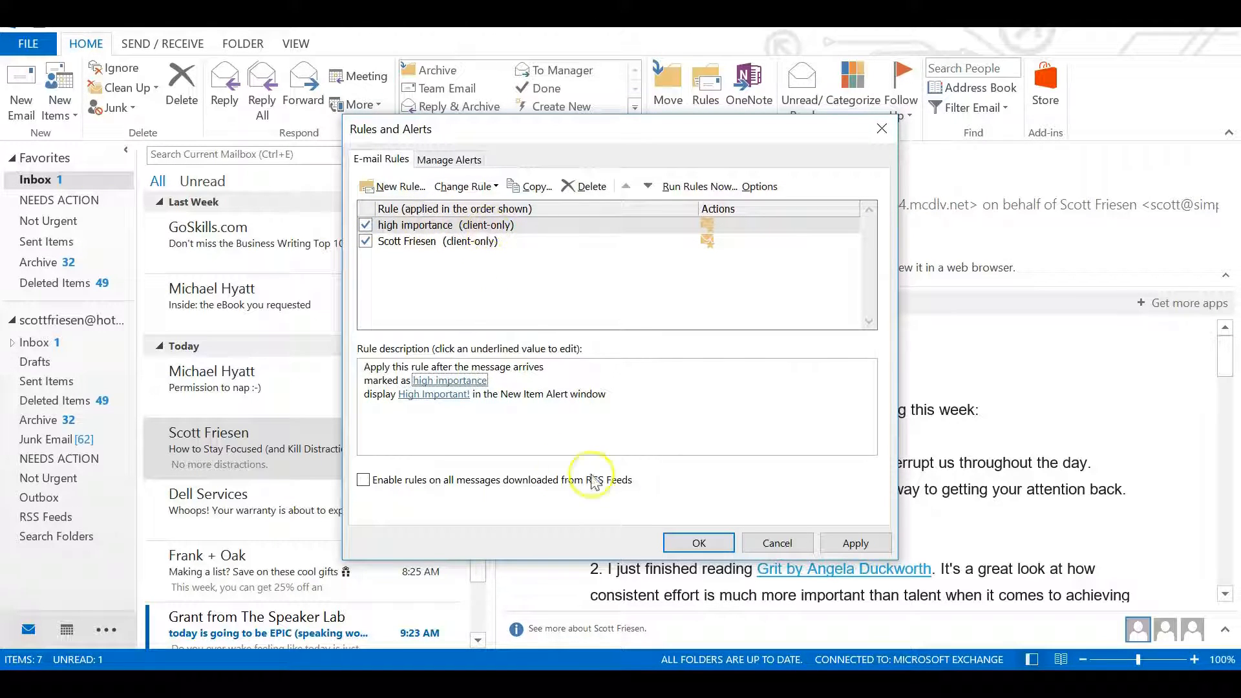
mouse_move(648, 400)
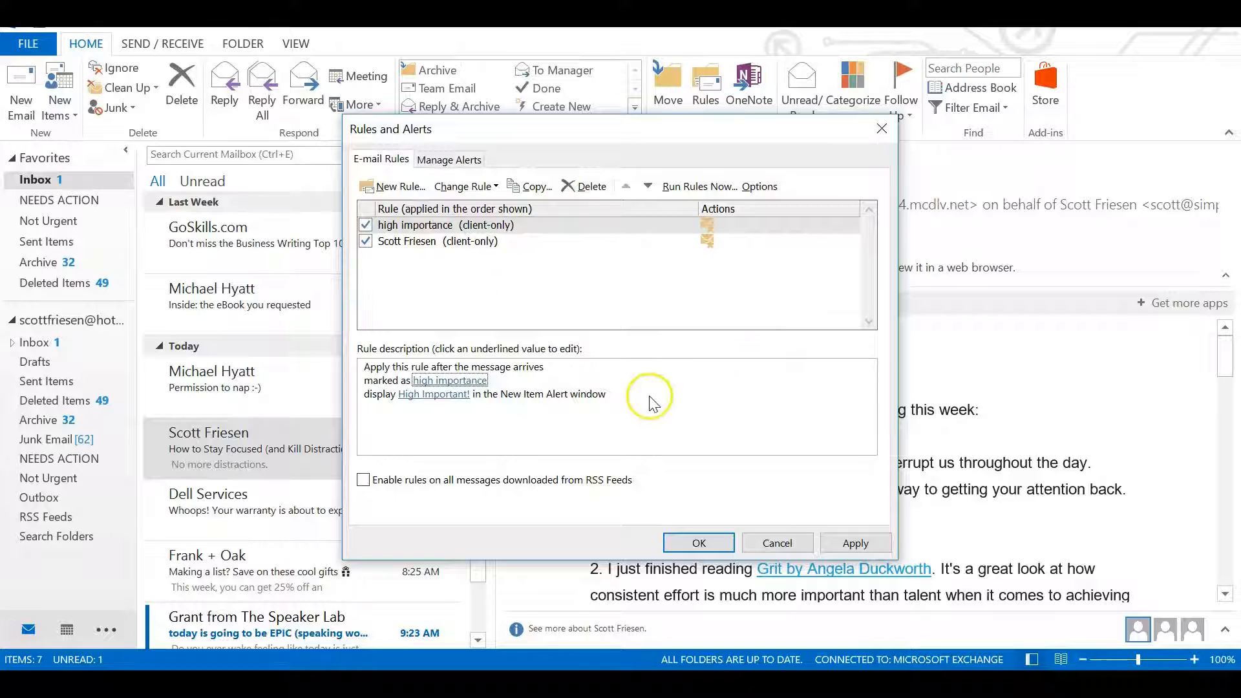
mouse_move(491, 284)
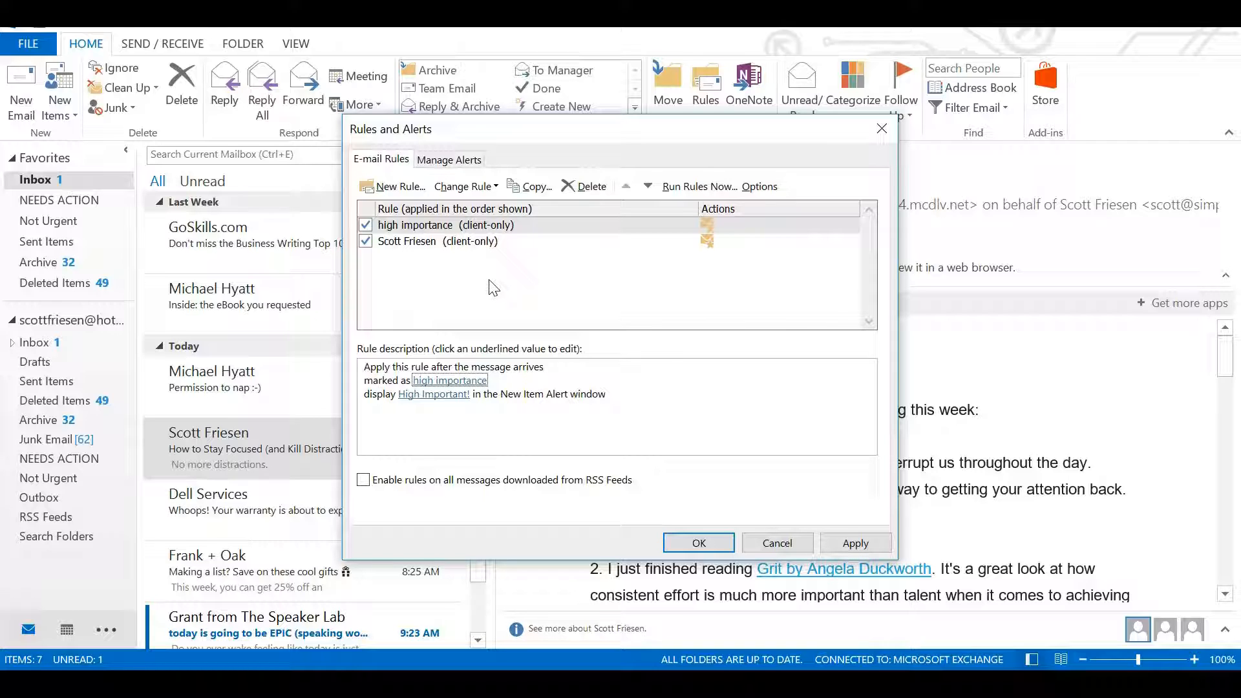
mouse_move(541, 280)
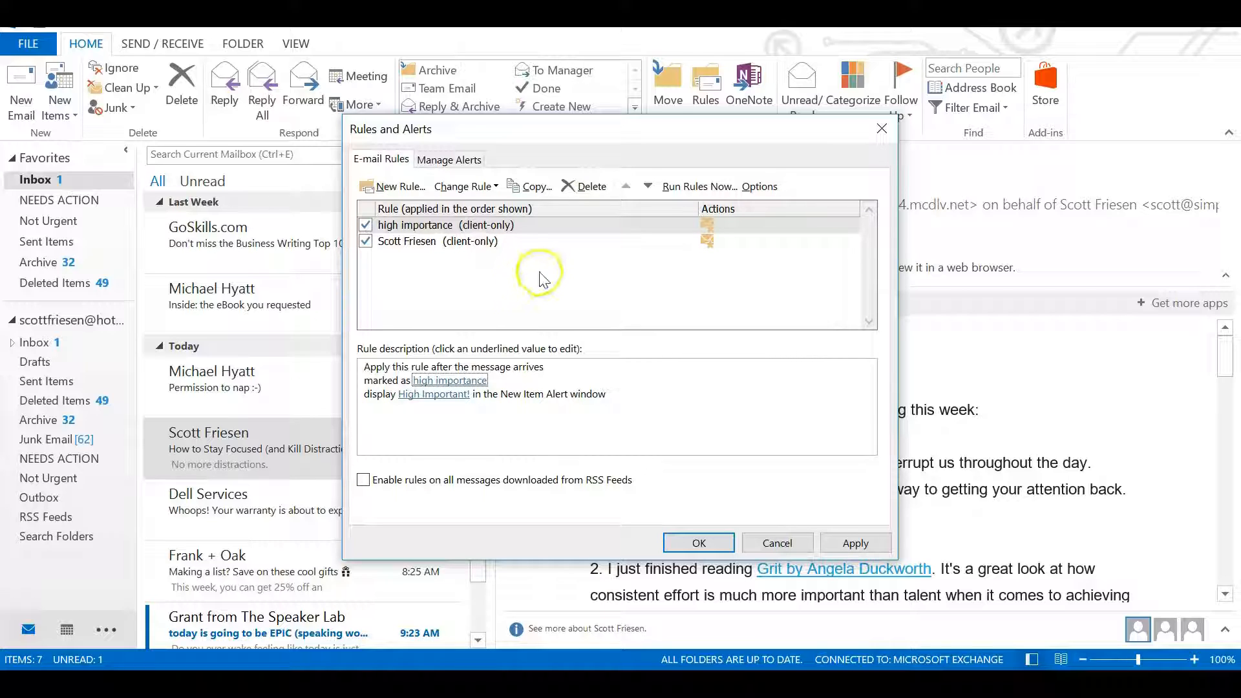
mouse_move(543, 279)
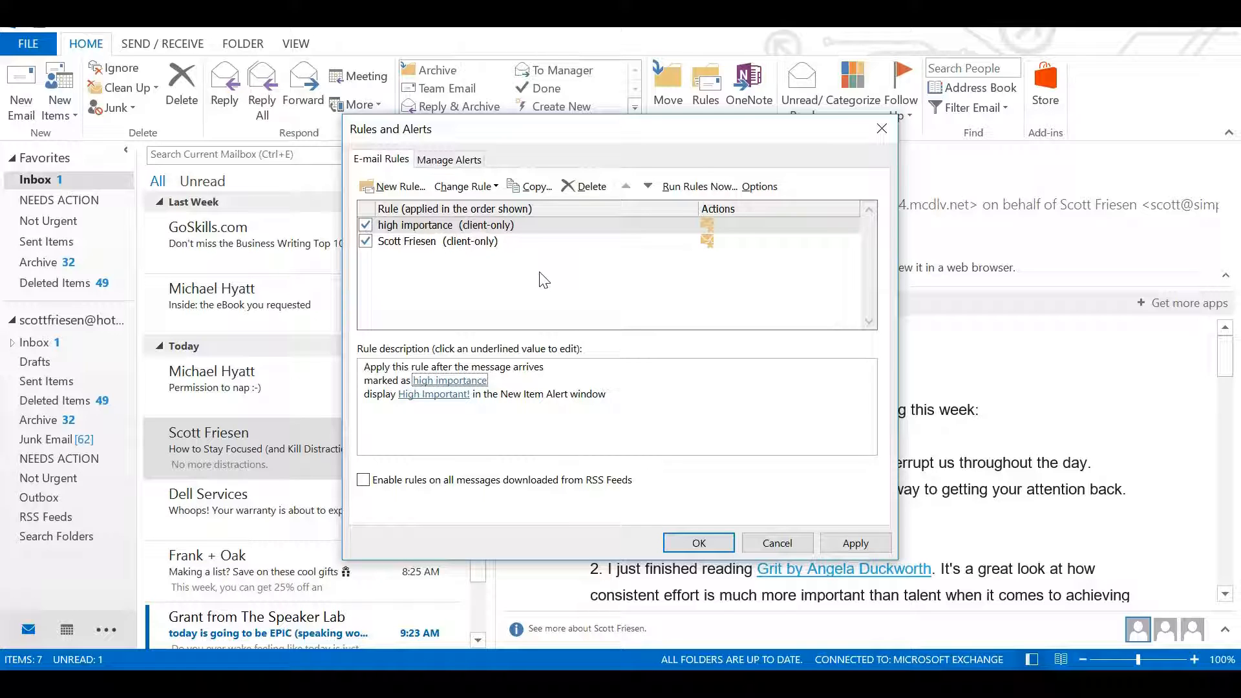
mouse_move(1070, 471)
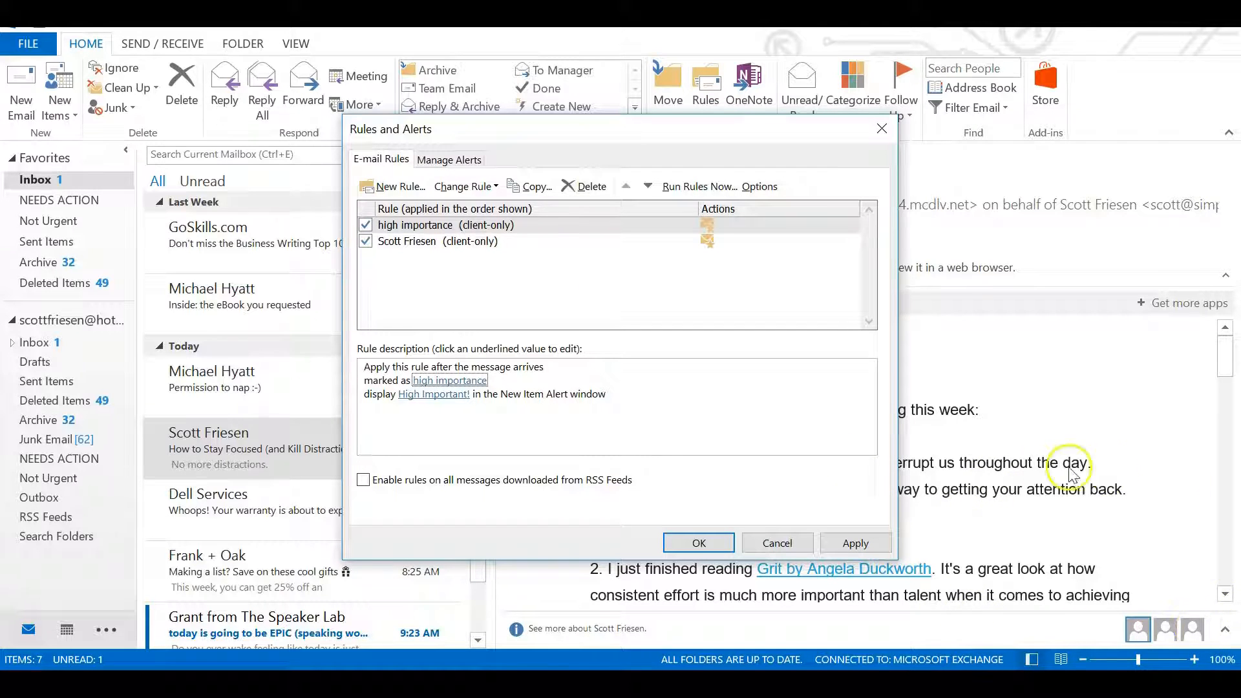
mouse_move(1221, 574)
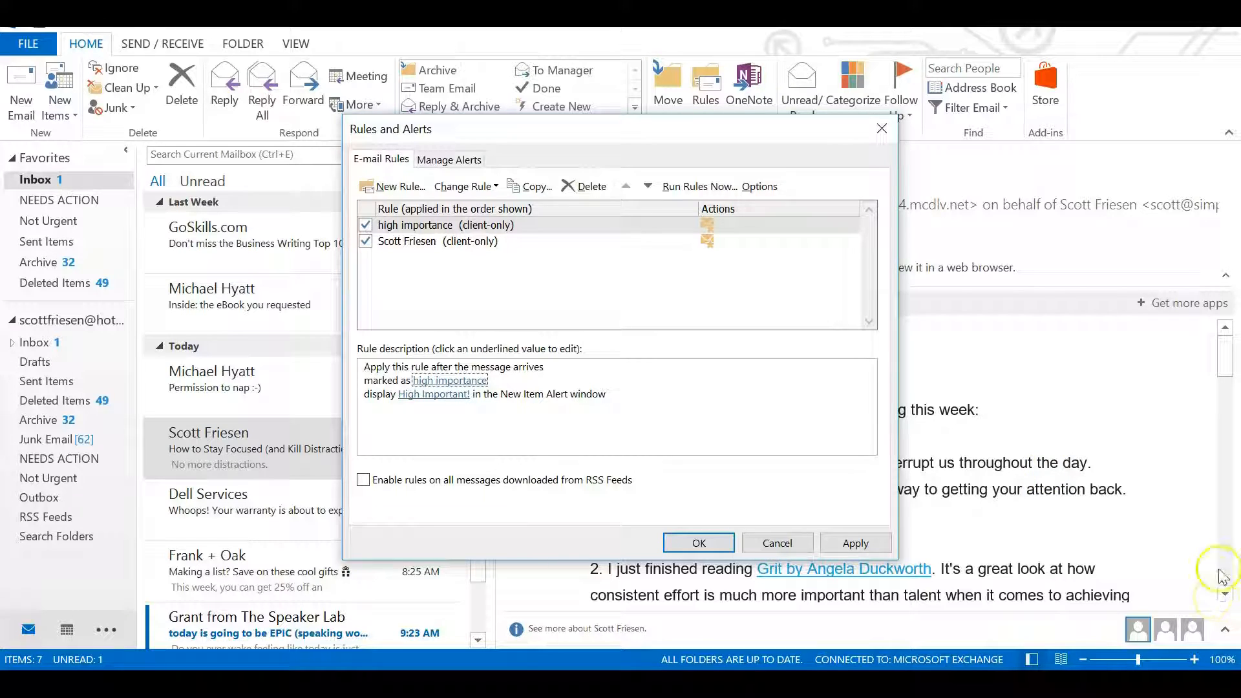
mouse_move(493, 262)
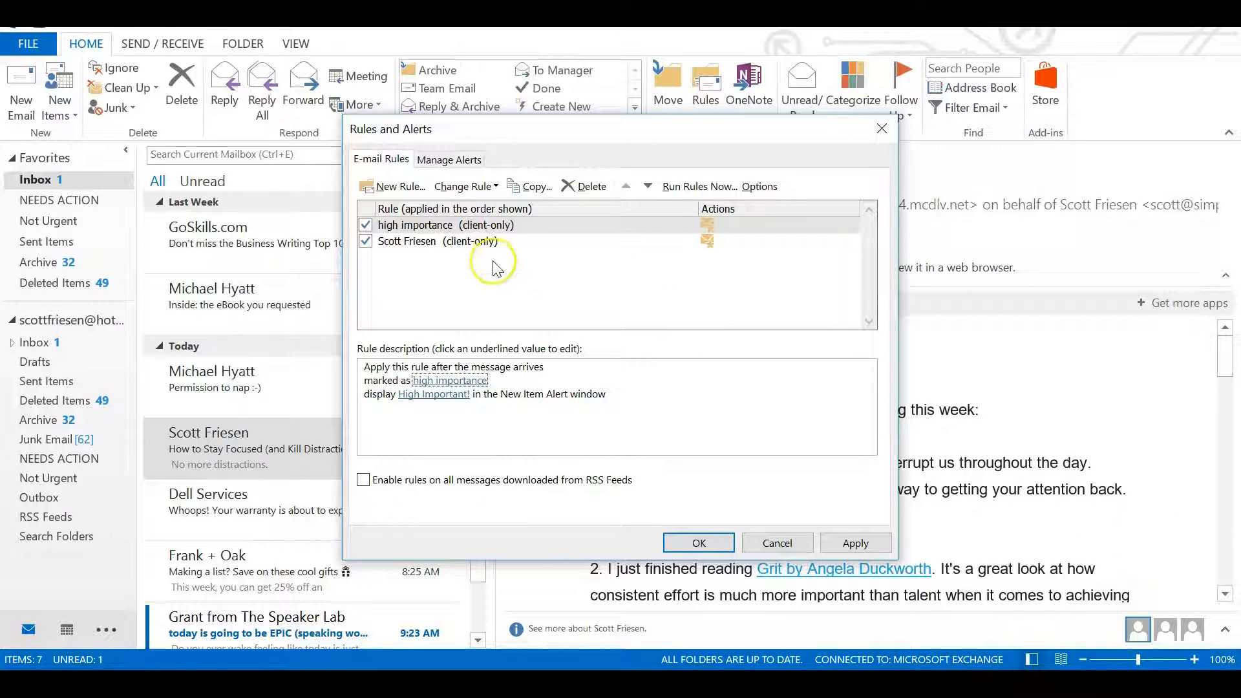
mouse_move(534, 235)
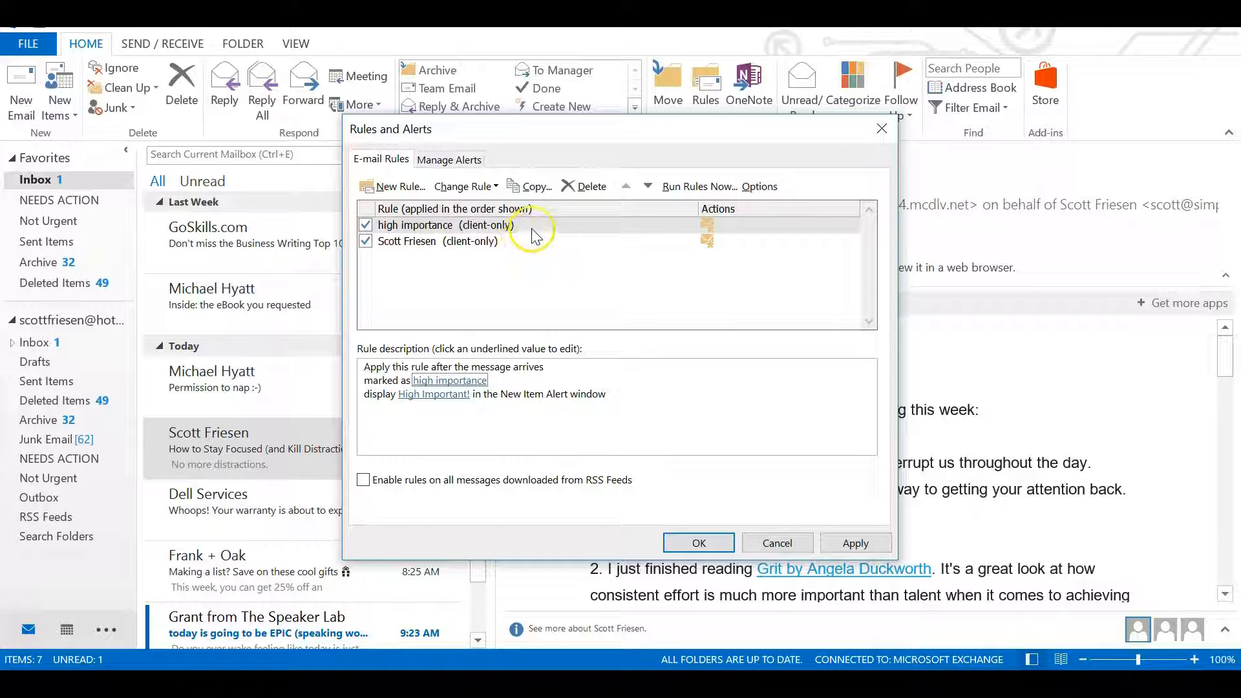
mouse_move(424, 245)
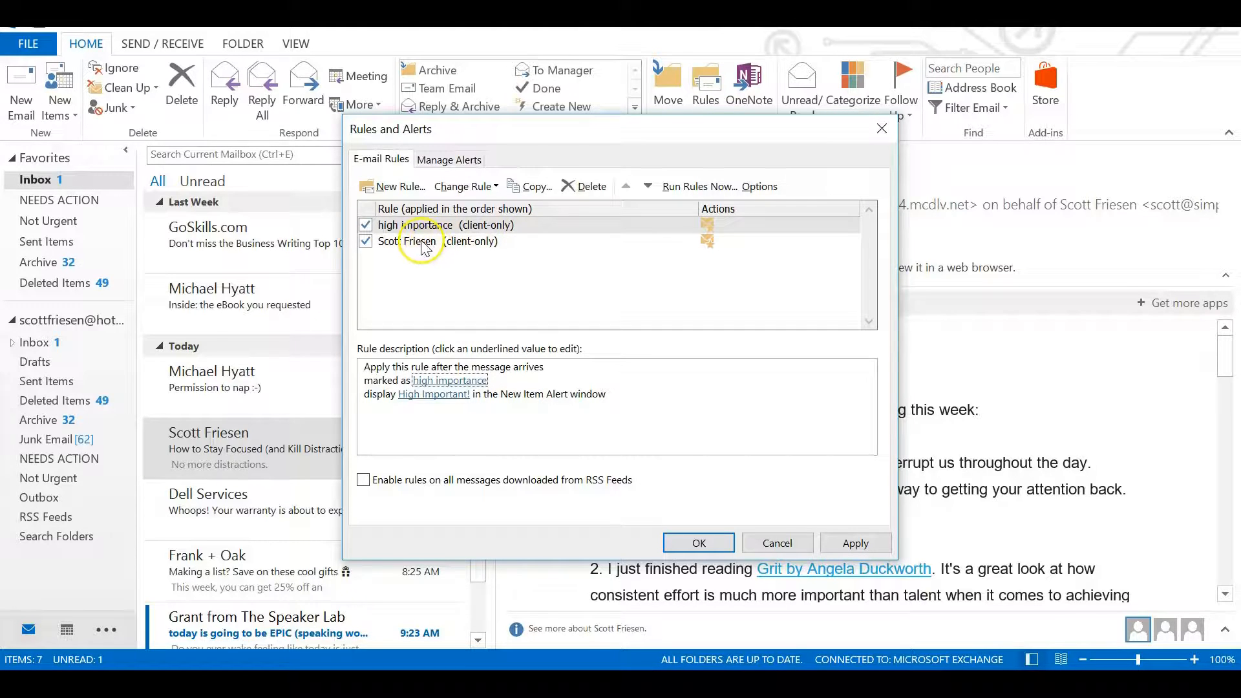
Apply both alert rules and close the Rules and Alerts dialog, returning to the inbox.
left_click(698, 543)
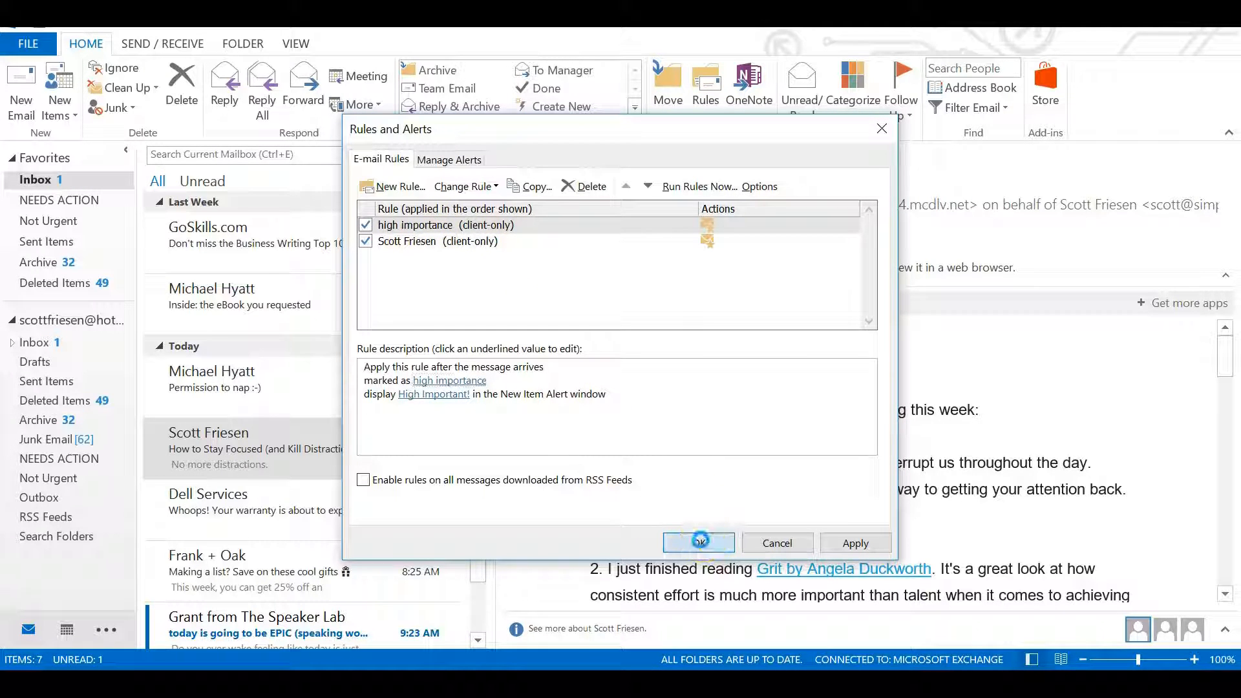
left_click(696, 543)
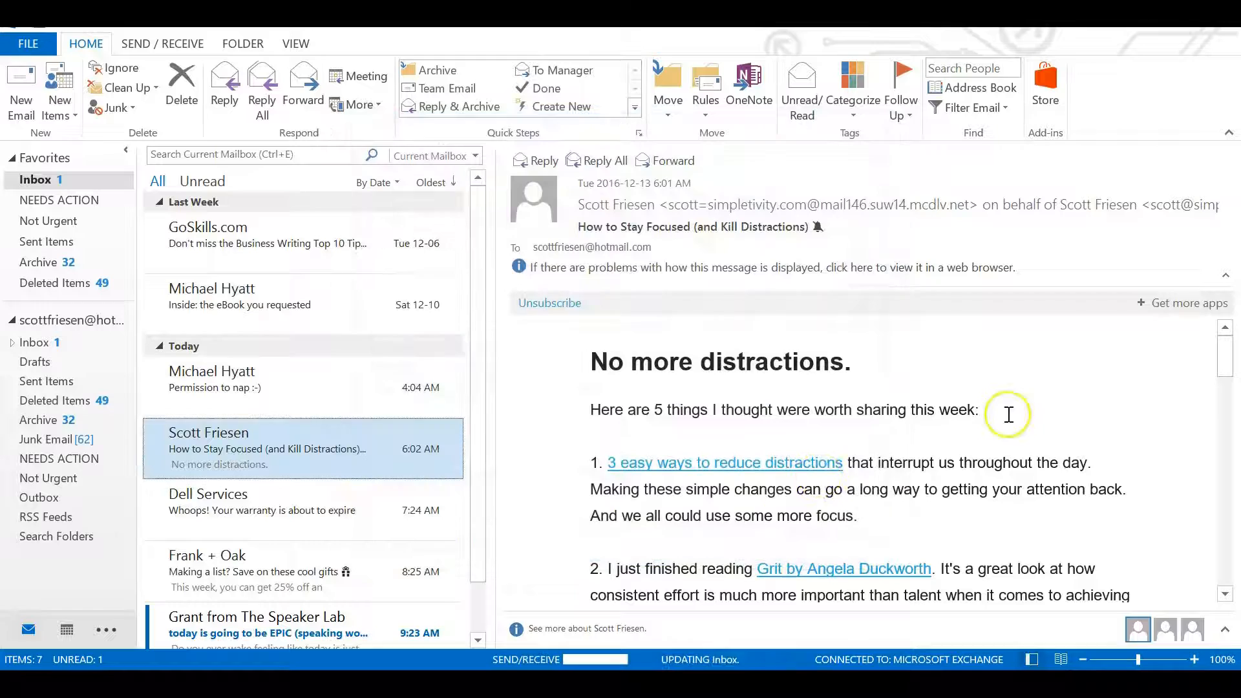
mouse_move(1172, 499)
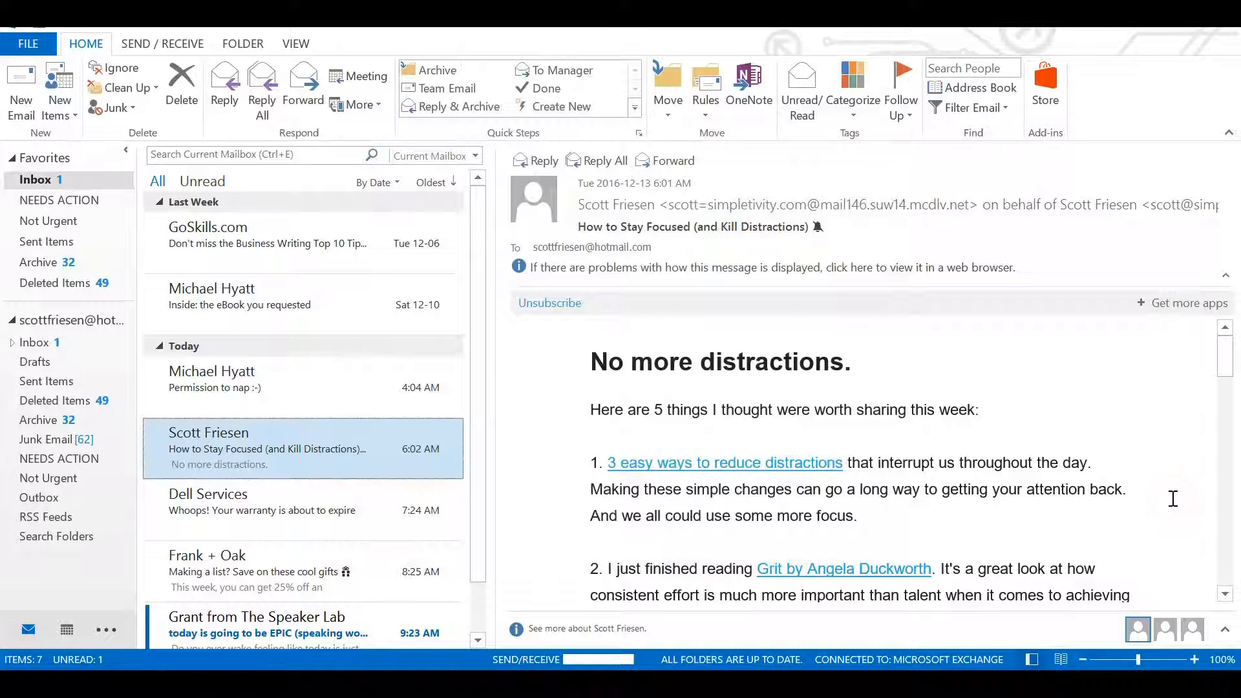